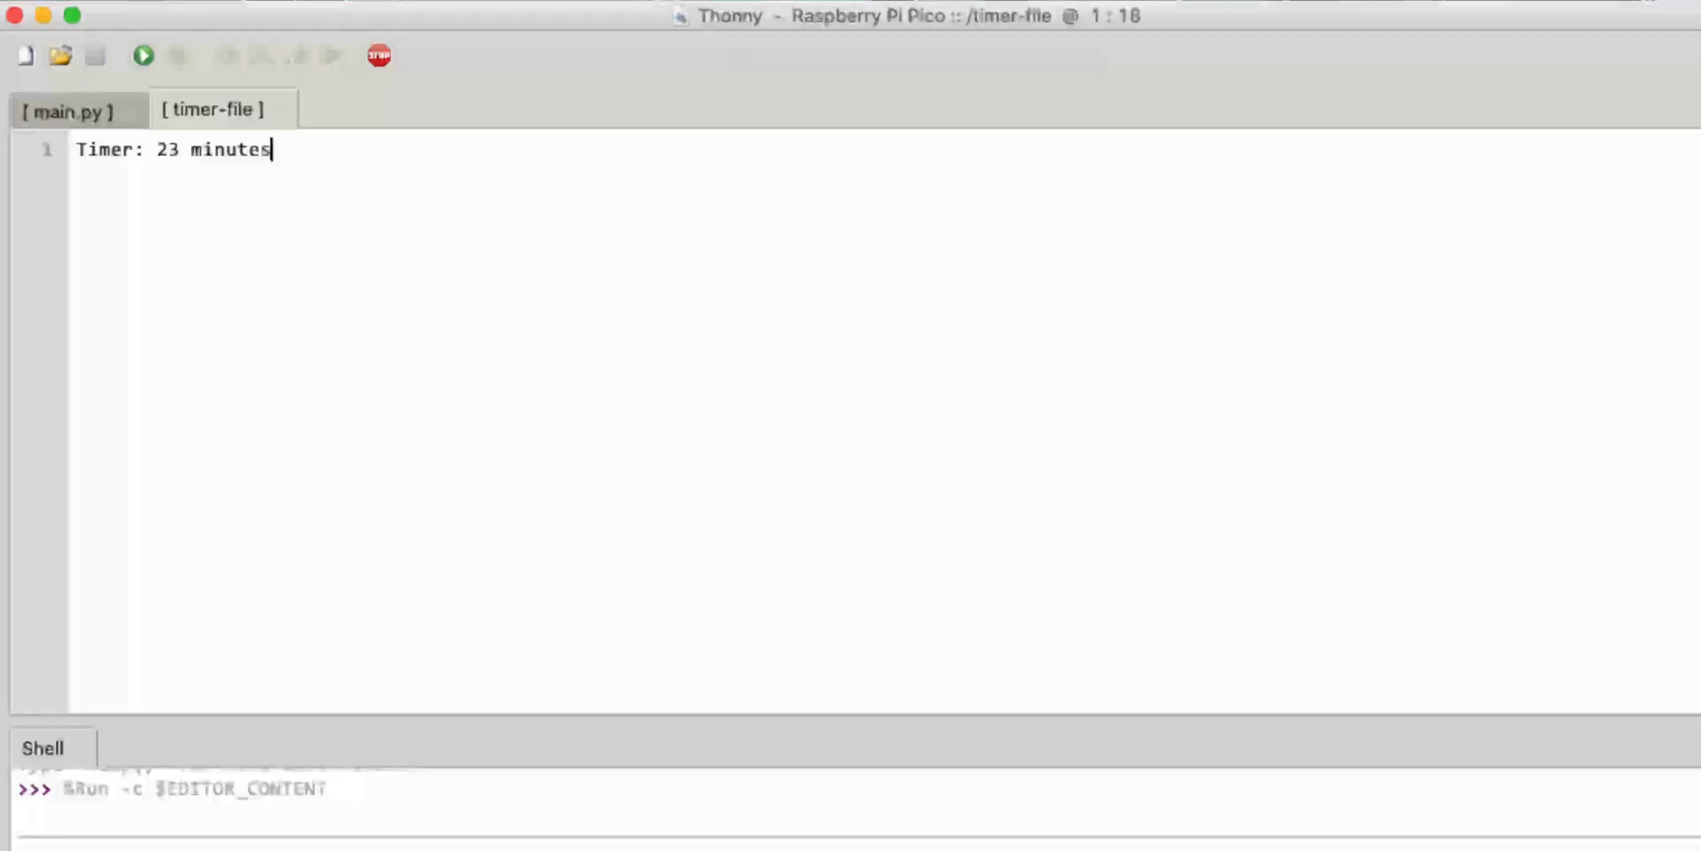
- Close the timer-file tab so only main.py remains open
click(68, 110)
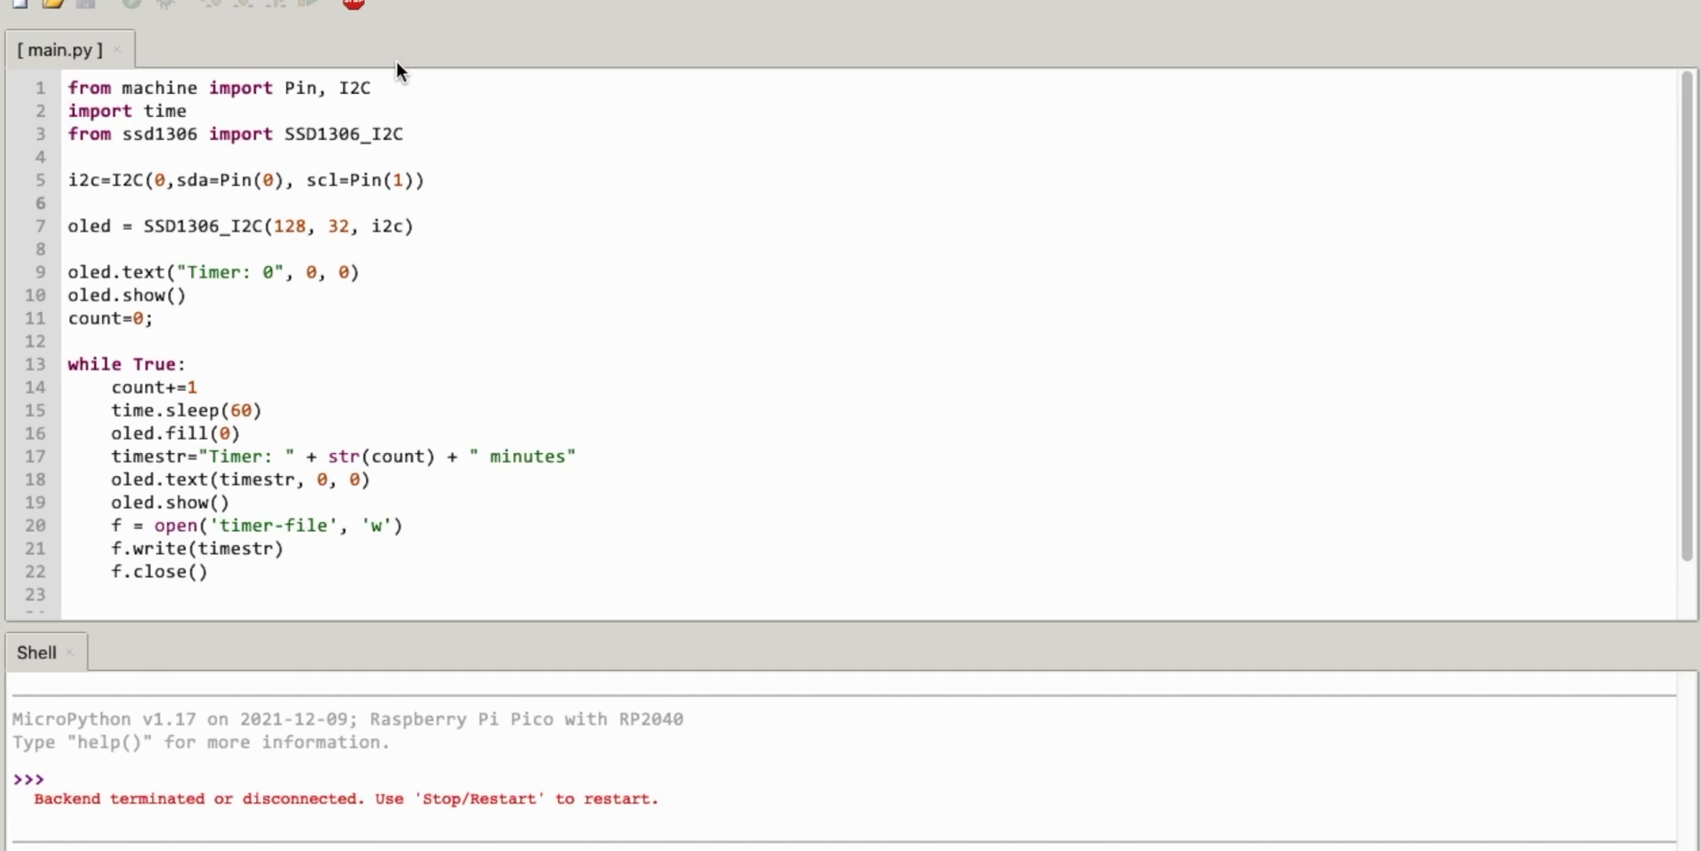
- Restart the Pico backend, open timer-file from the Pico (59 minutes), then return to main.py
click(352, 5)
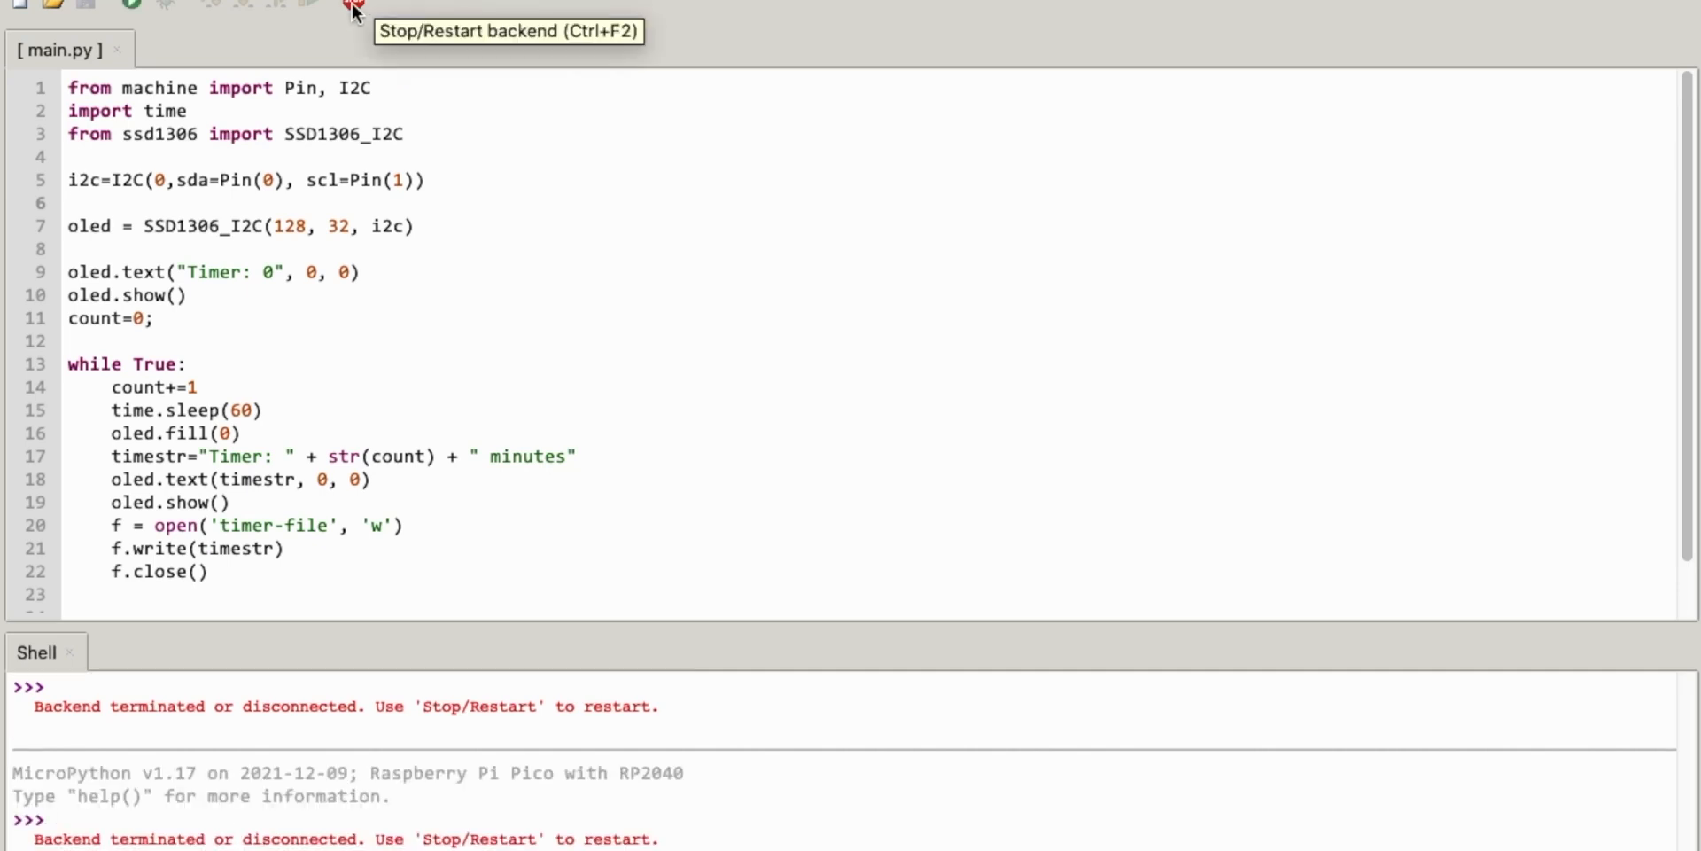
click(52, 5)
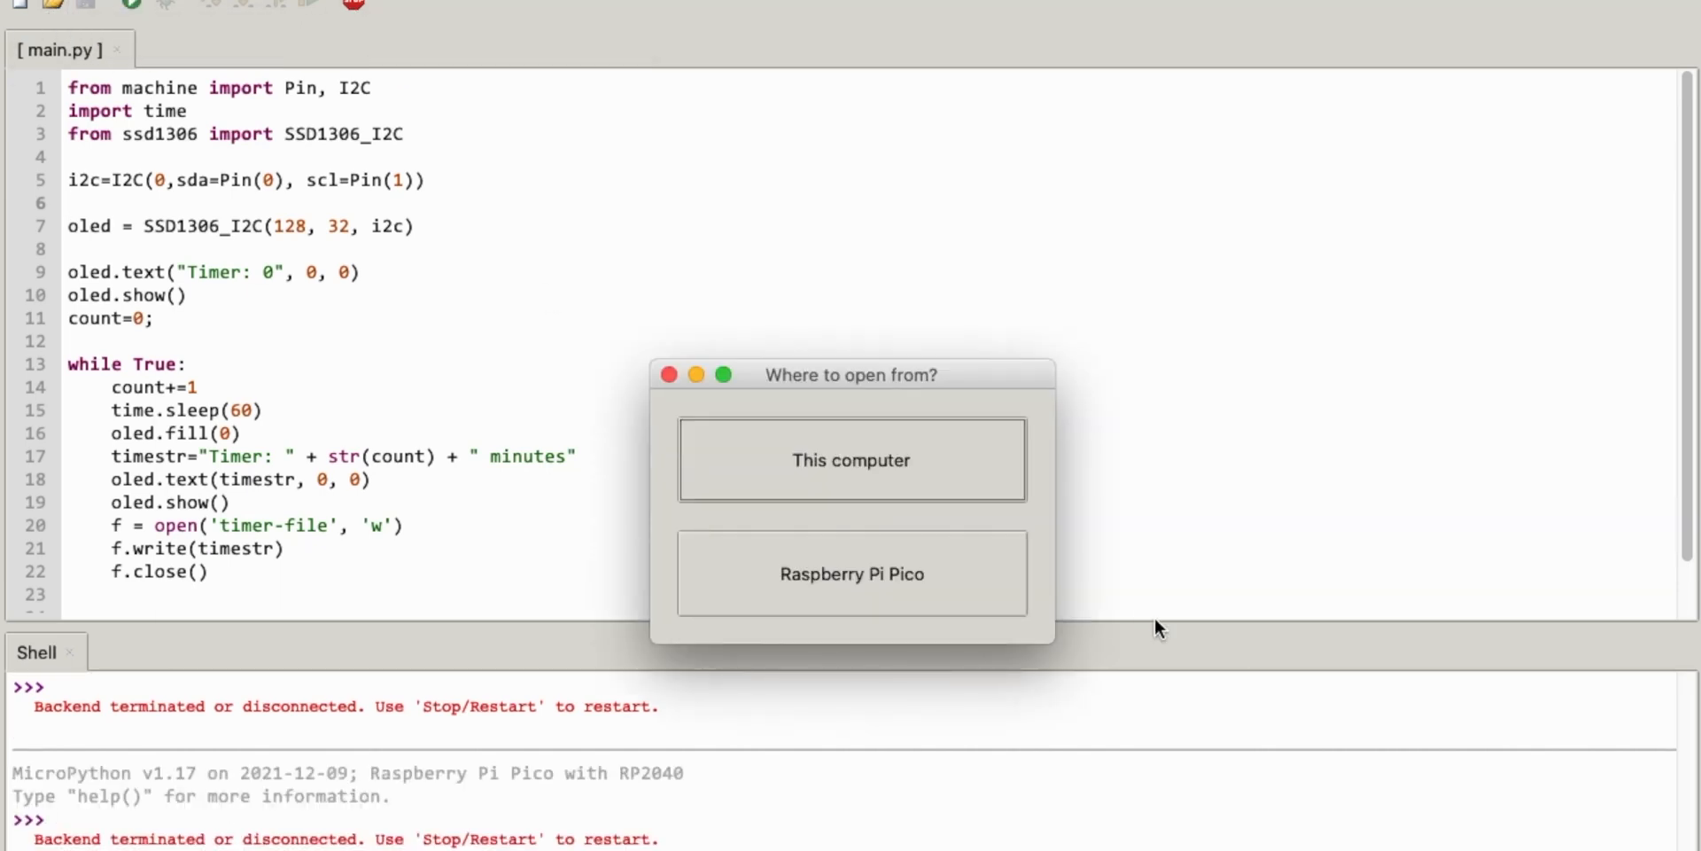
click(851, 573)
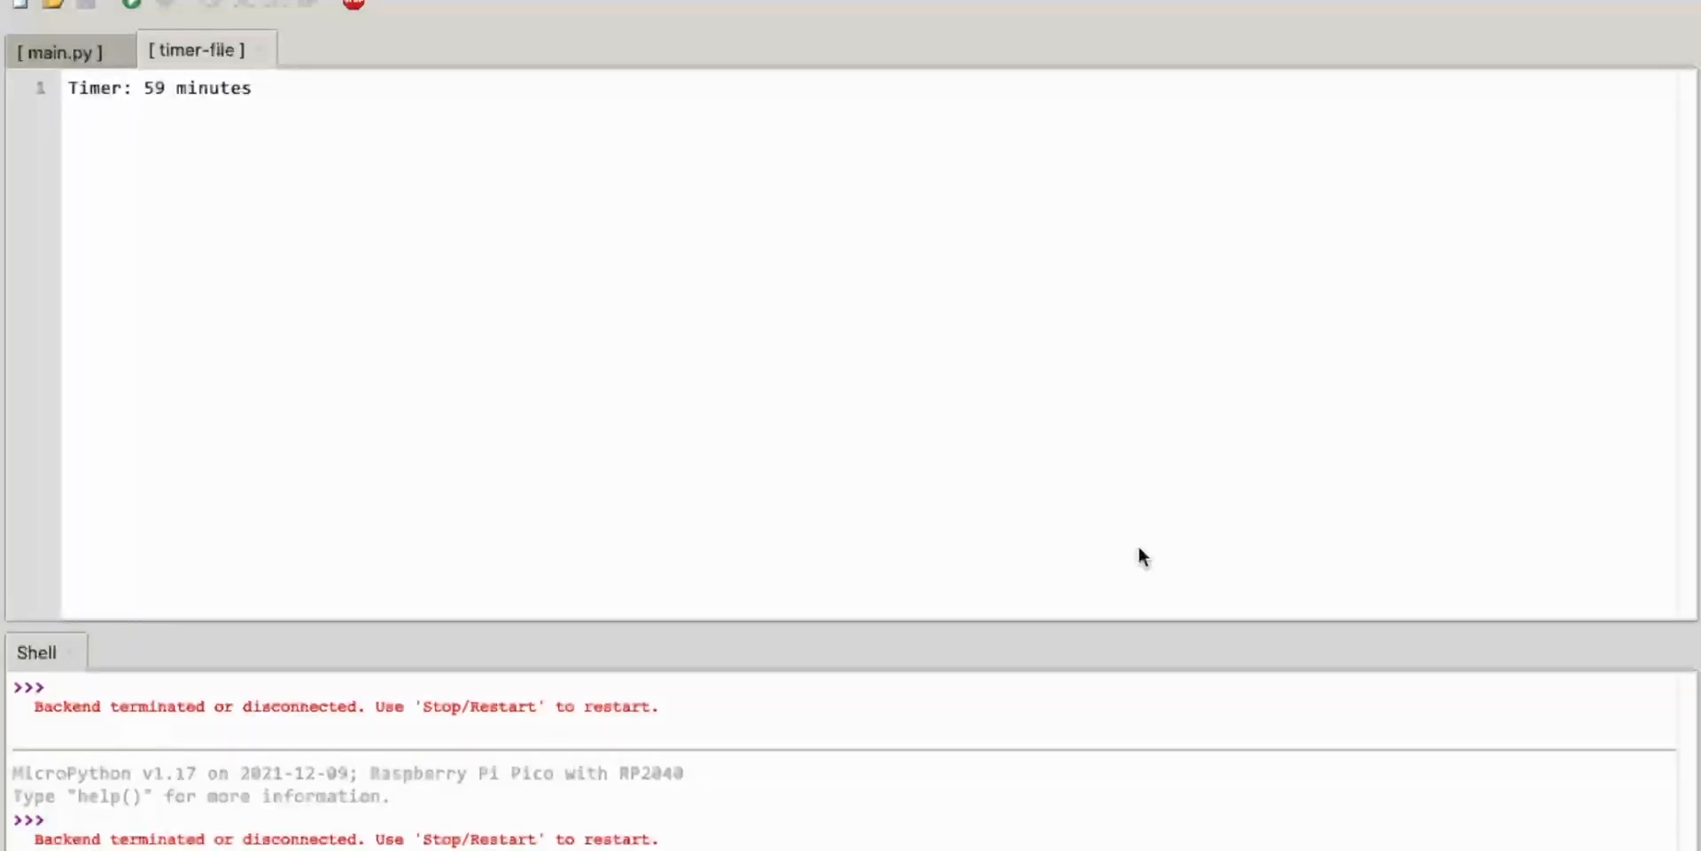
click(249, 88)
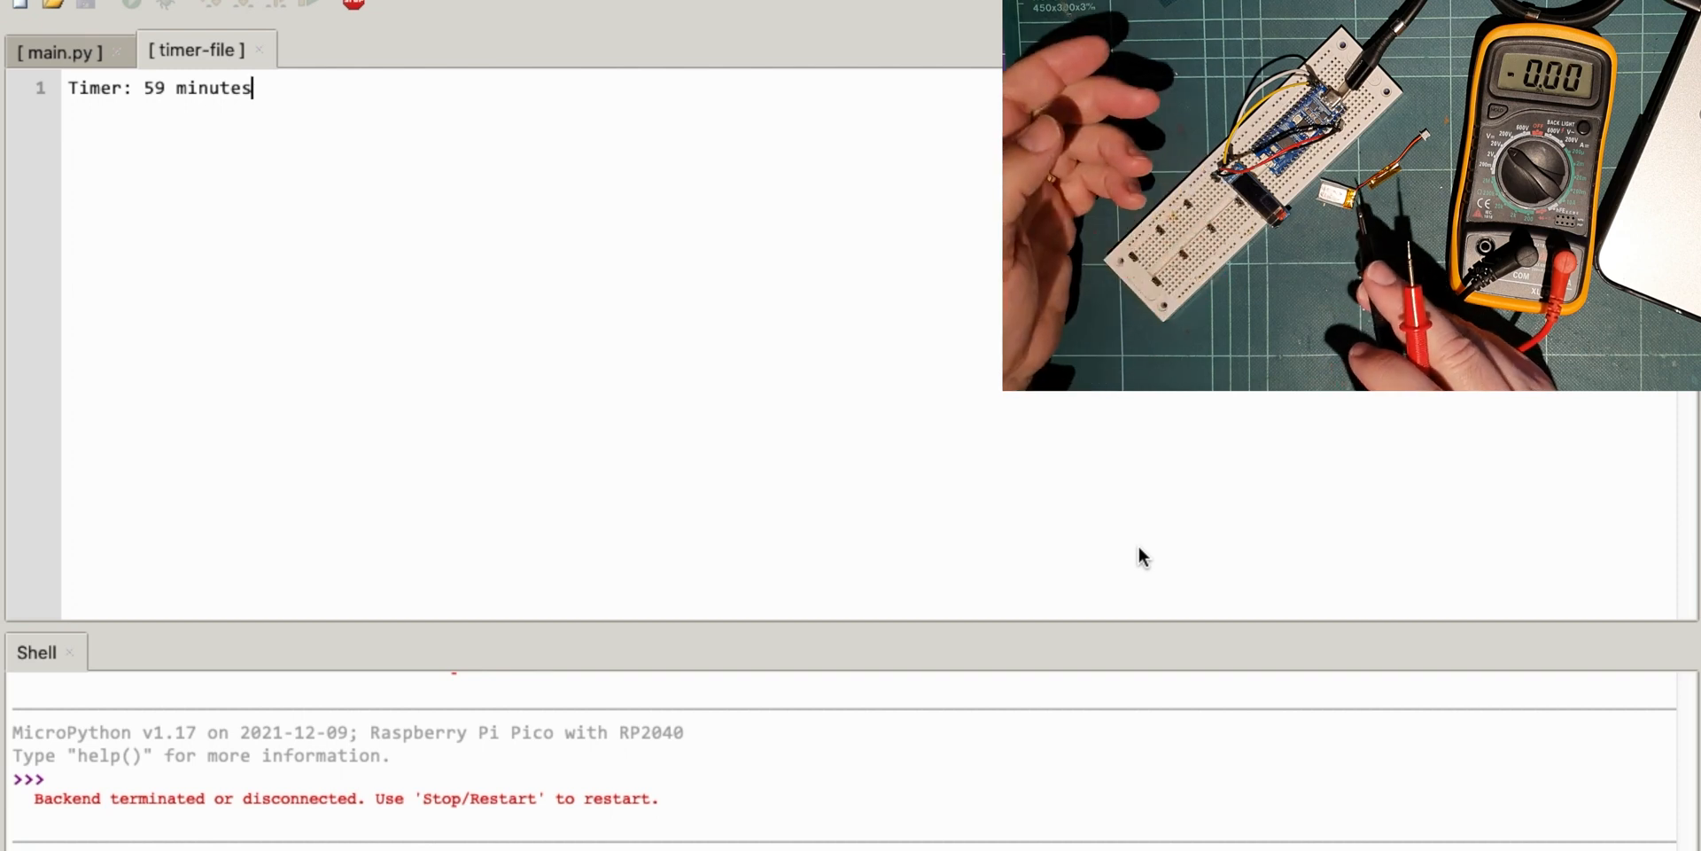
click(59, 49)
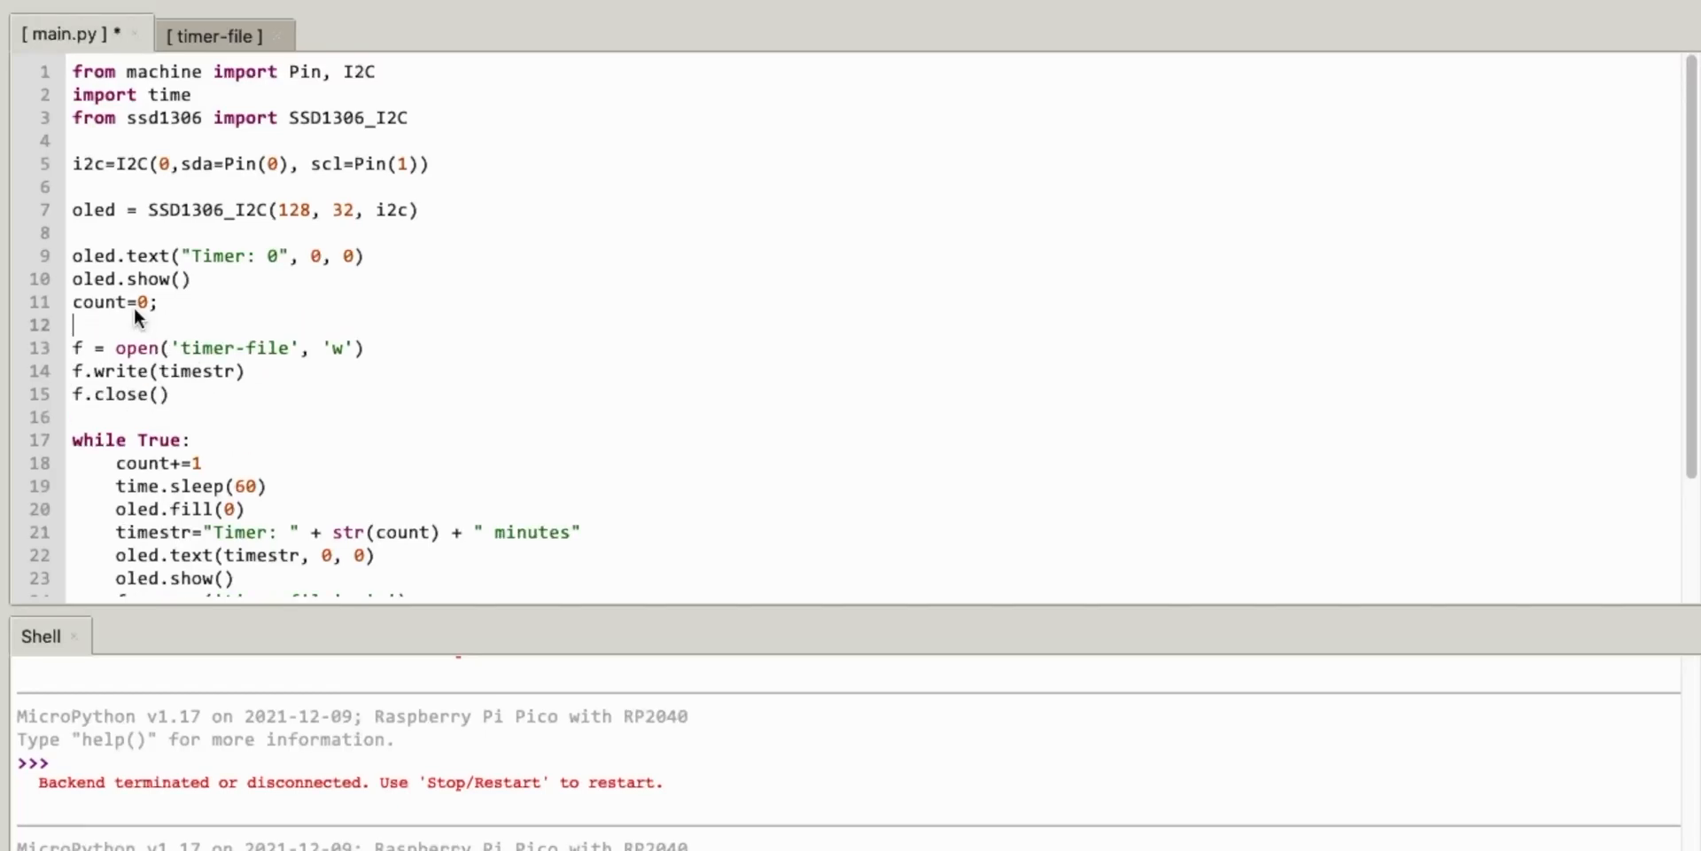
- Add prevoius_time = "", read timer-file into prevoius_time before the loop, and duplicate oled.text(timestr, 0, 0)
text(prevoius_time = ")
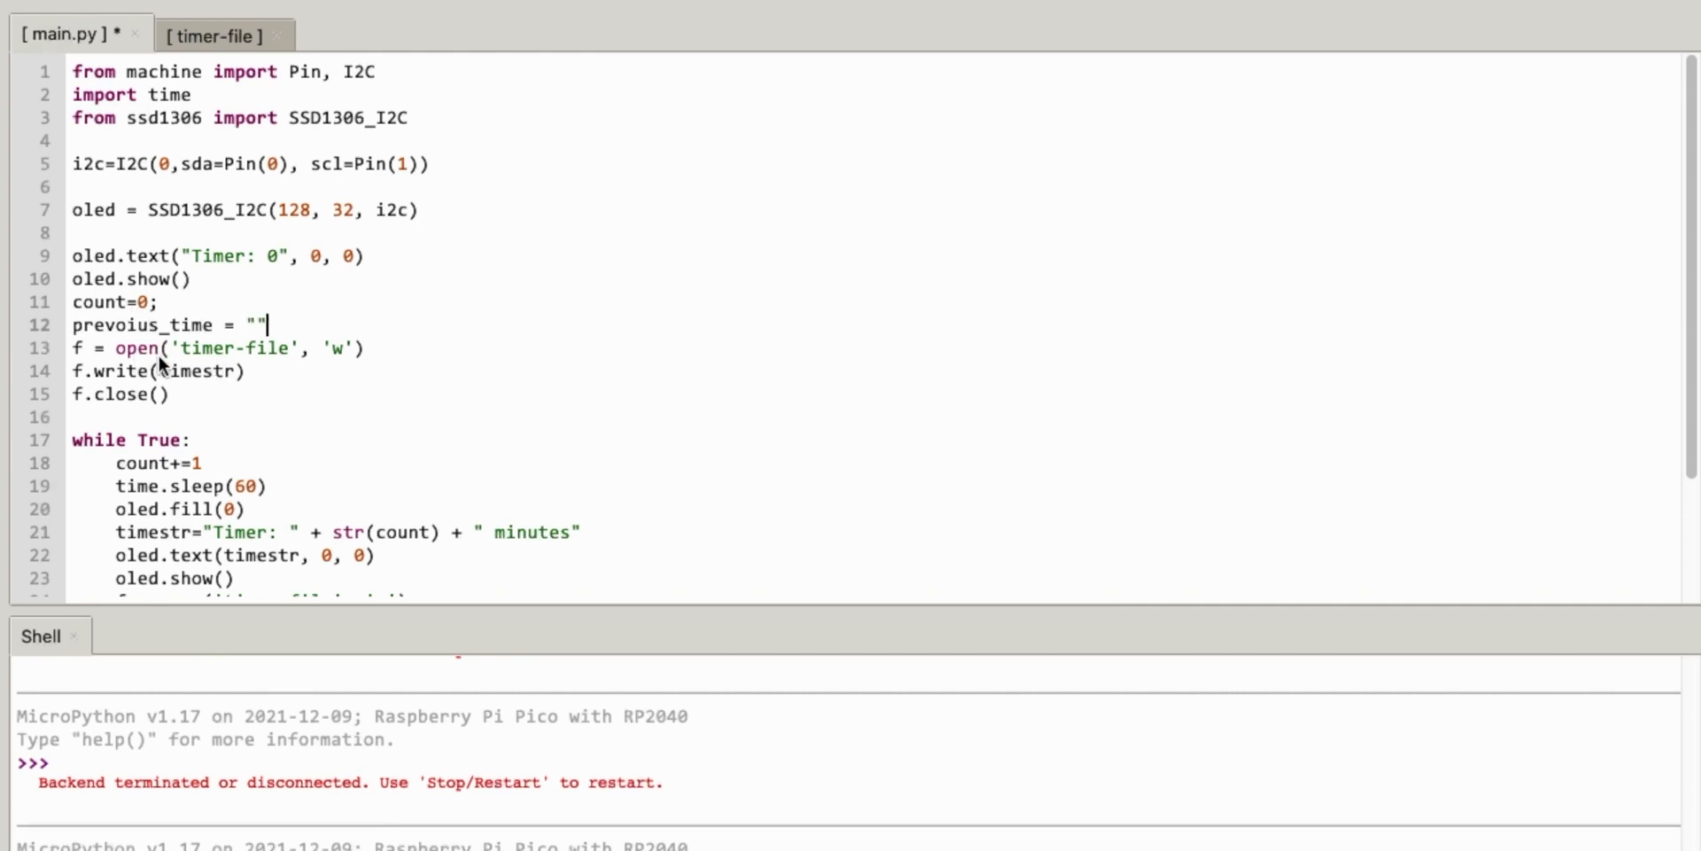
mouse_move(184, 349)
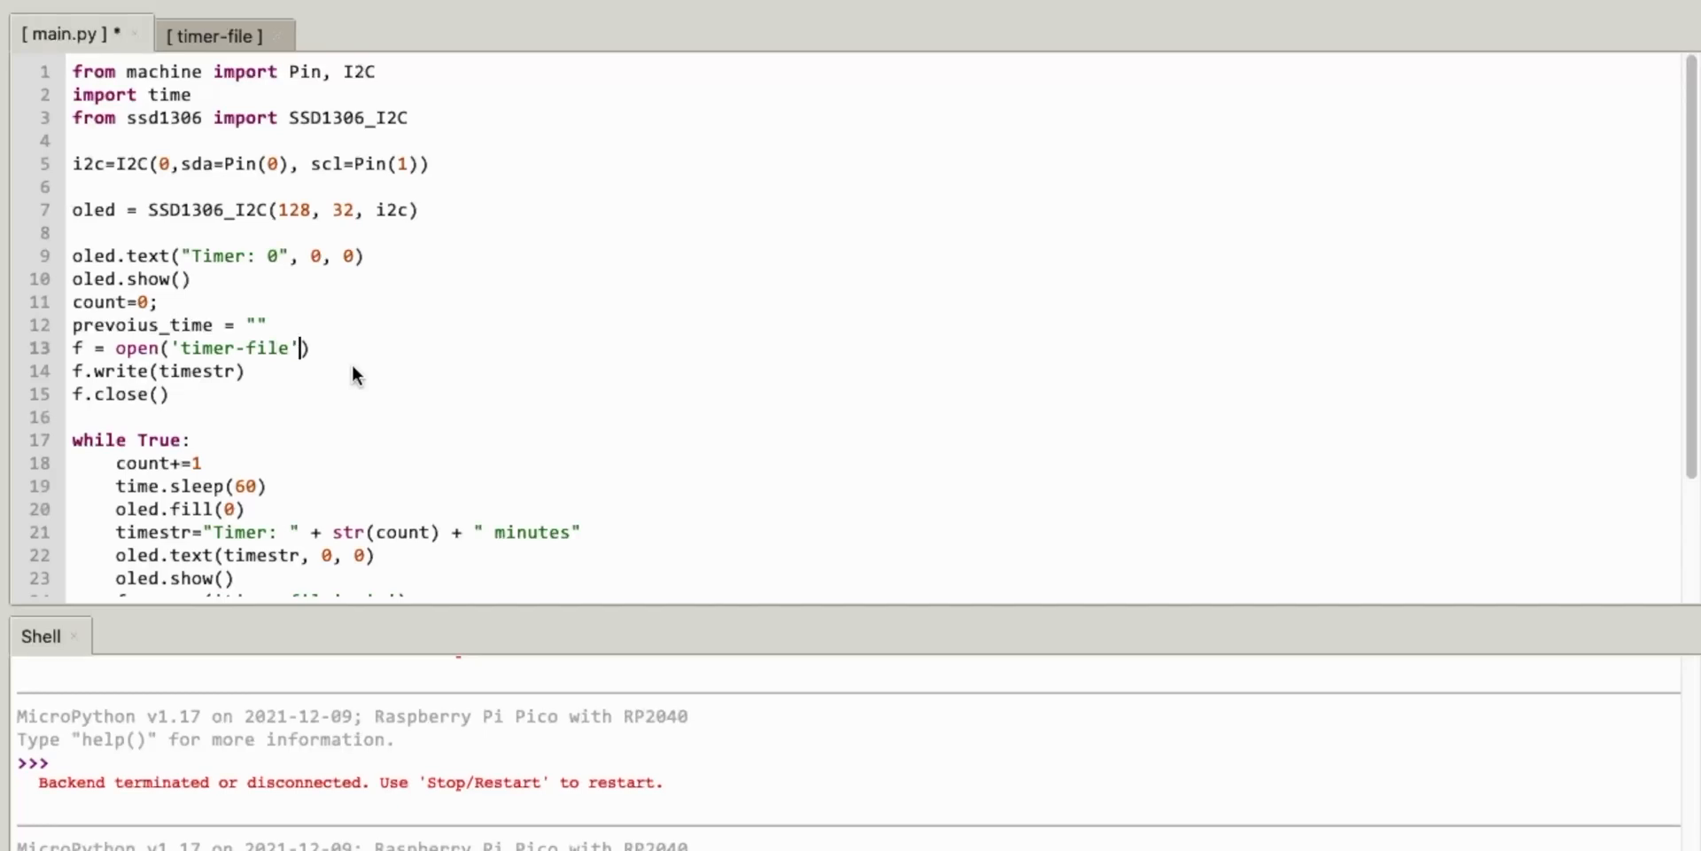
mouse_move(92, 357)
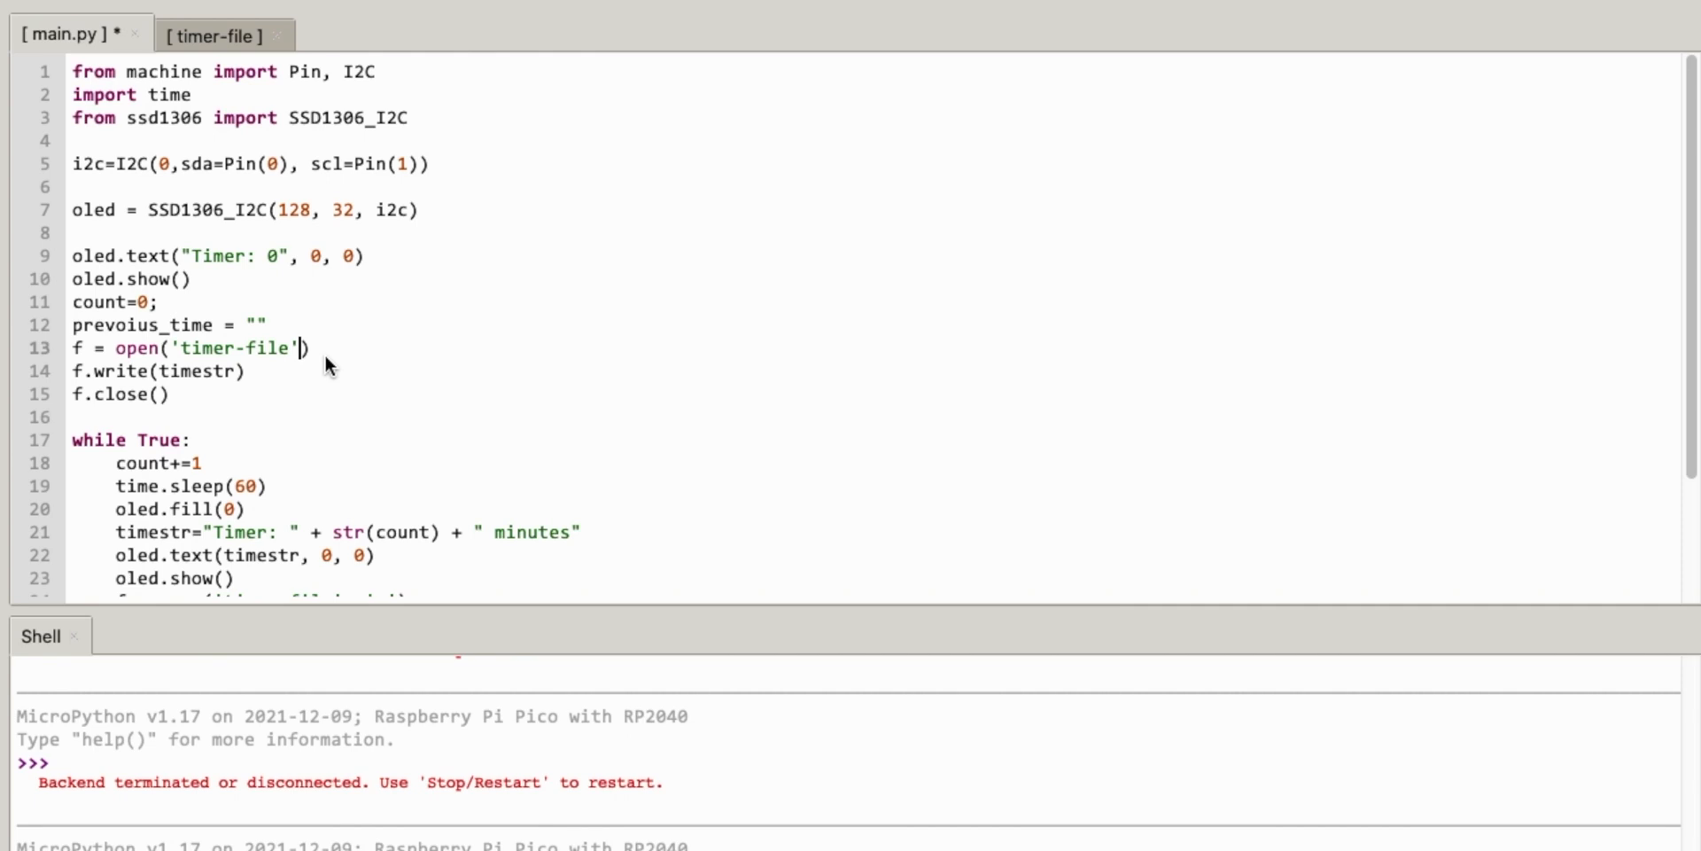
mouse_move(146, 385)
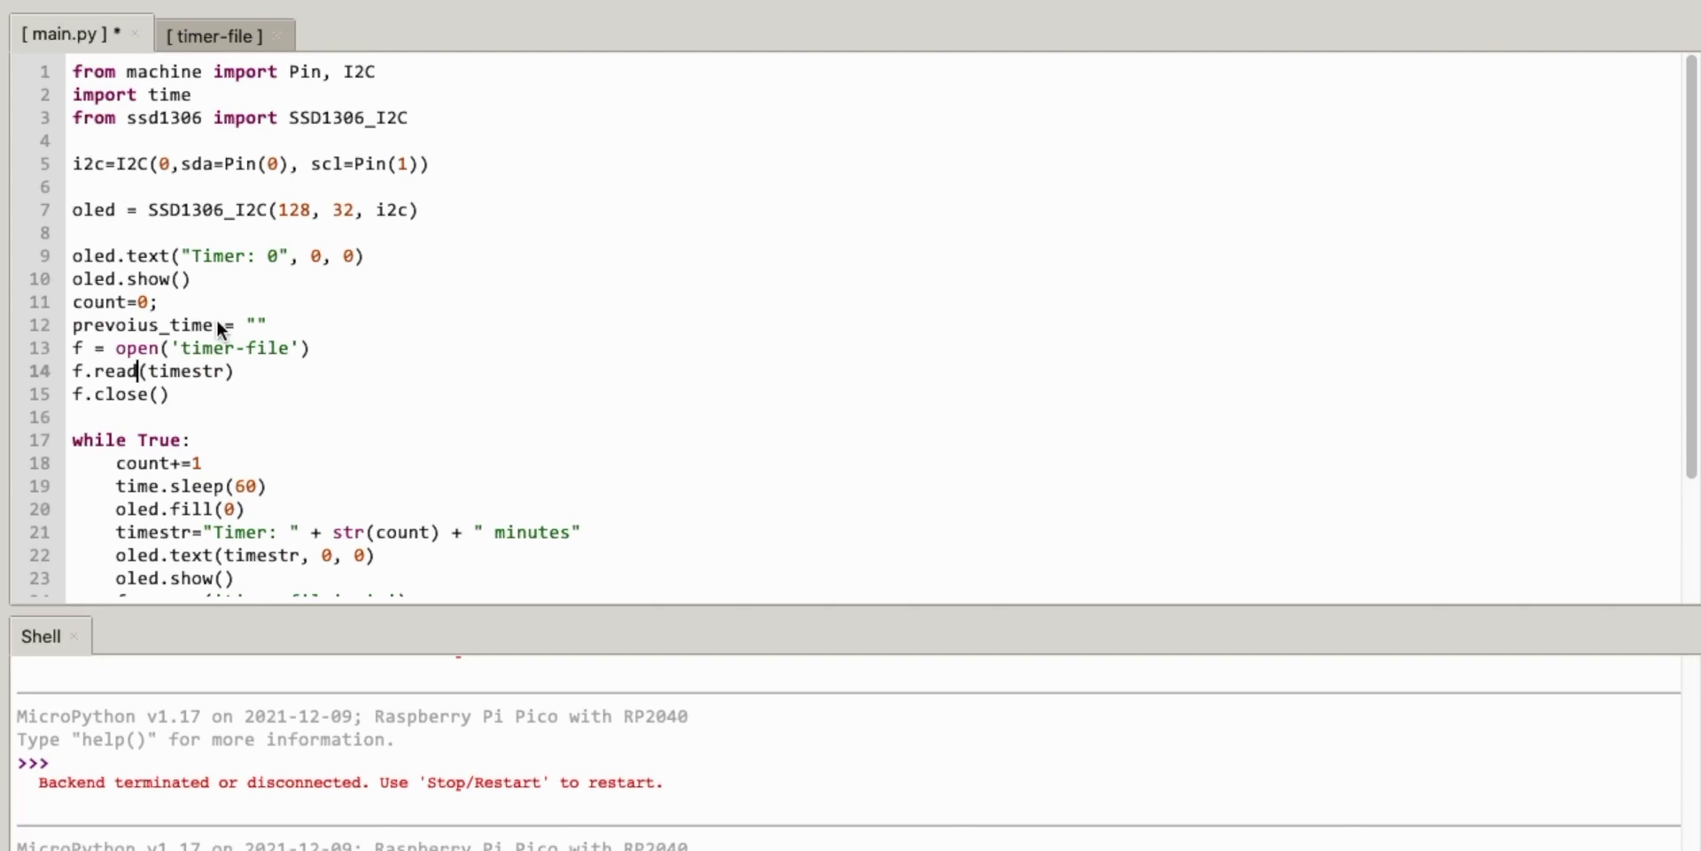
text(prevoius_time)
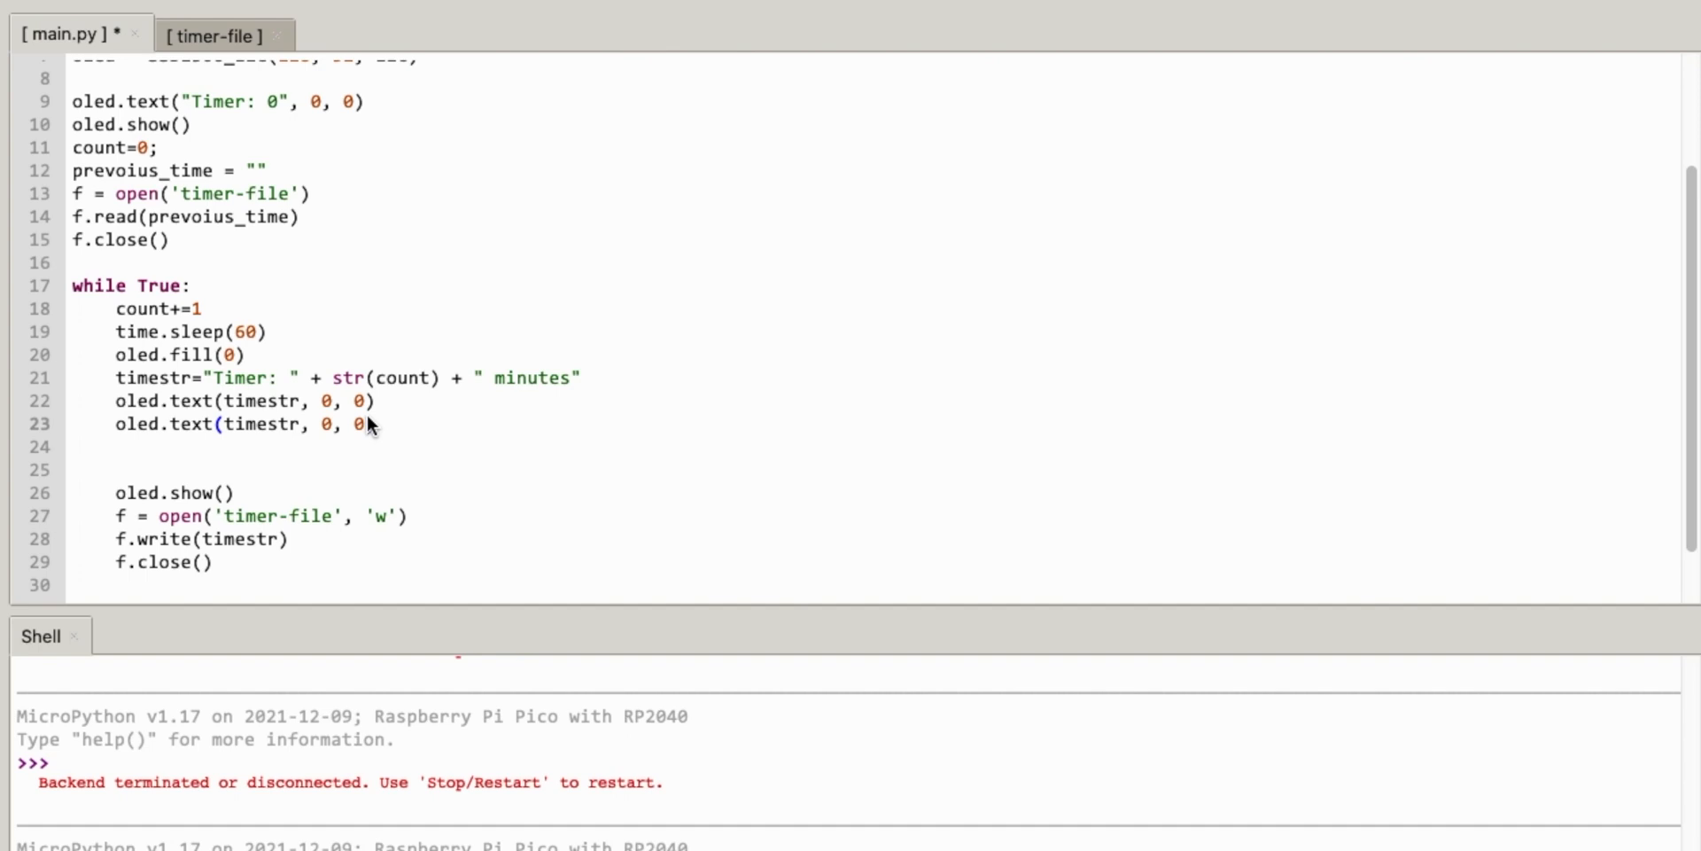
click(374, 424)
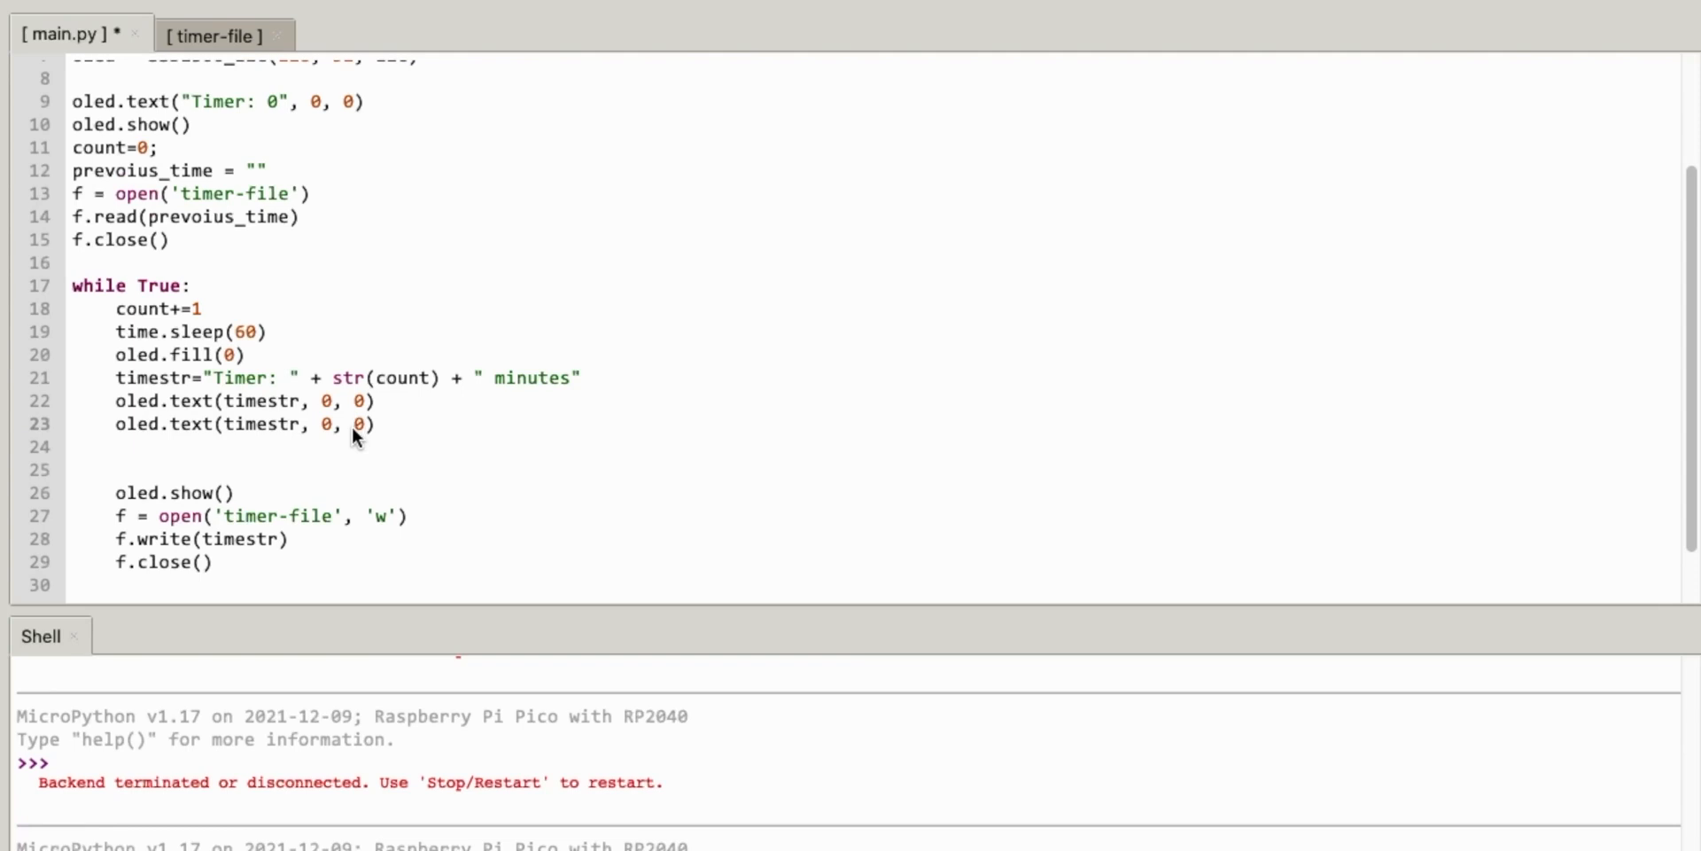
- Change the duplicated line to oled.text(prevoius_time, 0, 16)
text(16)
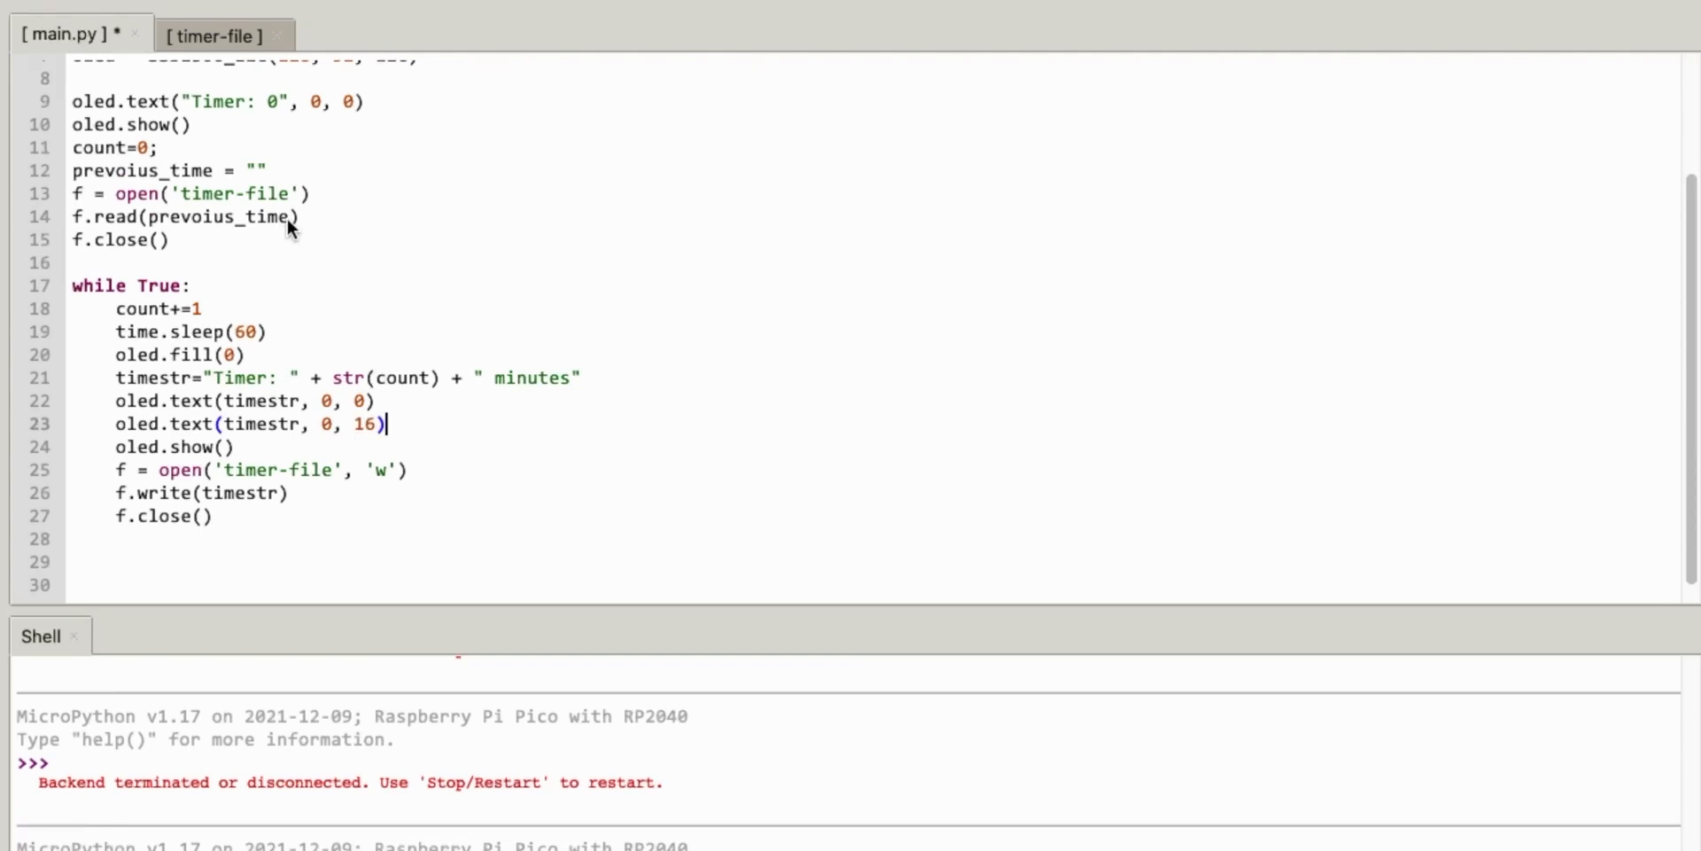
double_click(262, 424)
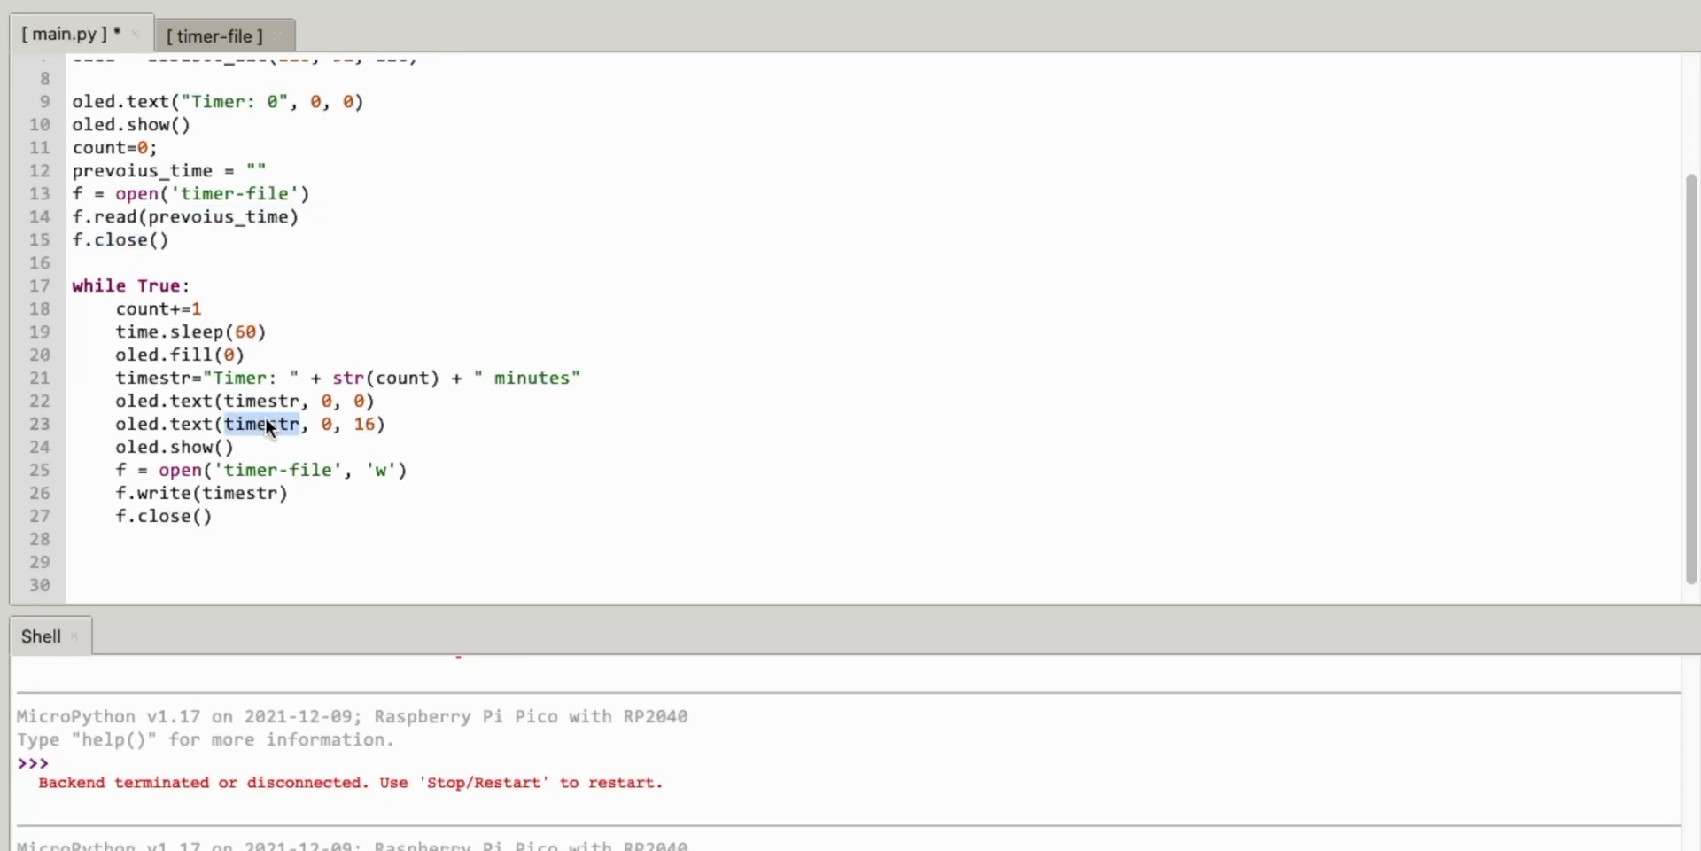
text(prevoius_time)
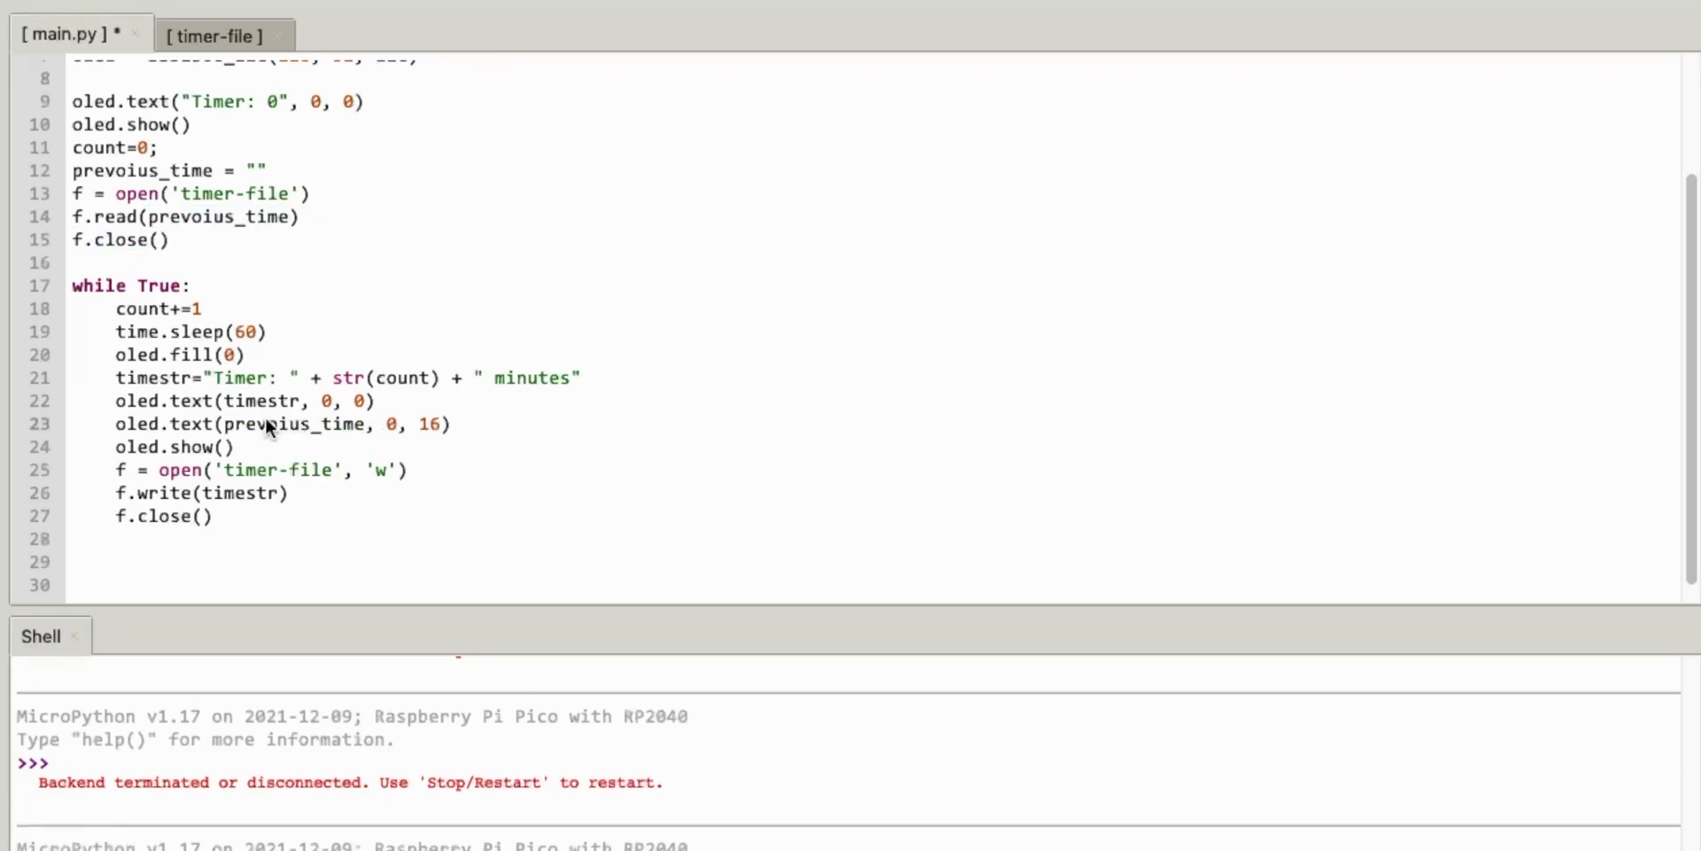
mouse_move(270, 437)
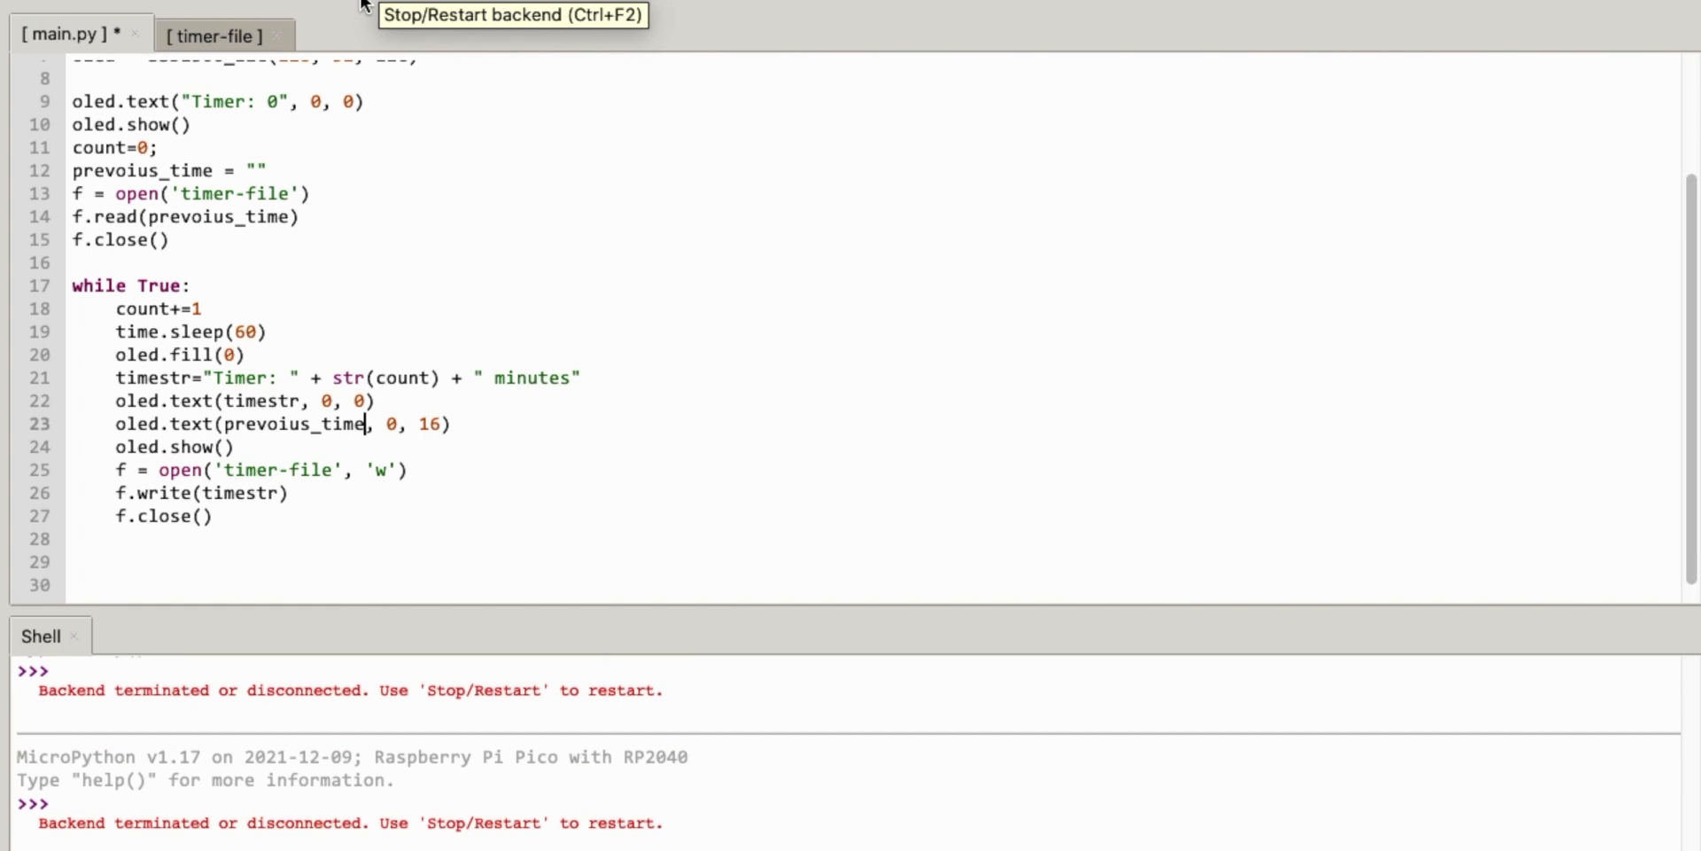
mouse_move(233, 5)
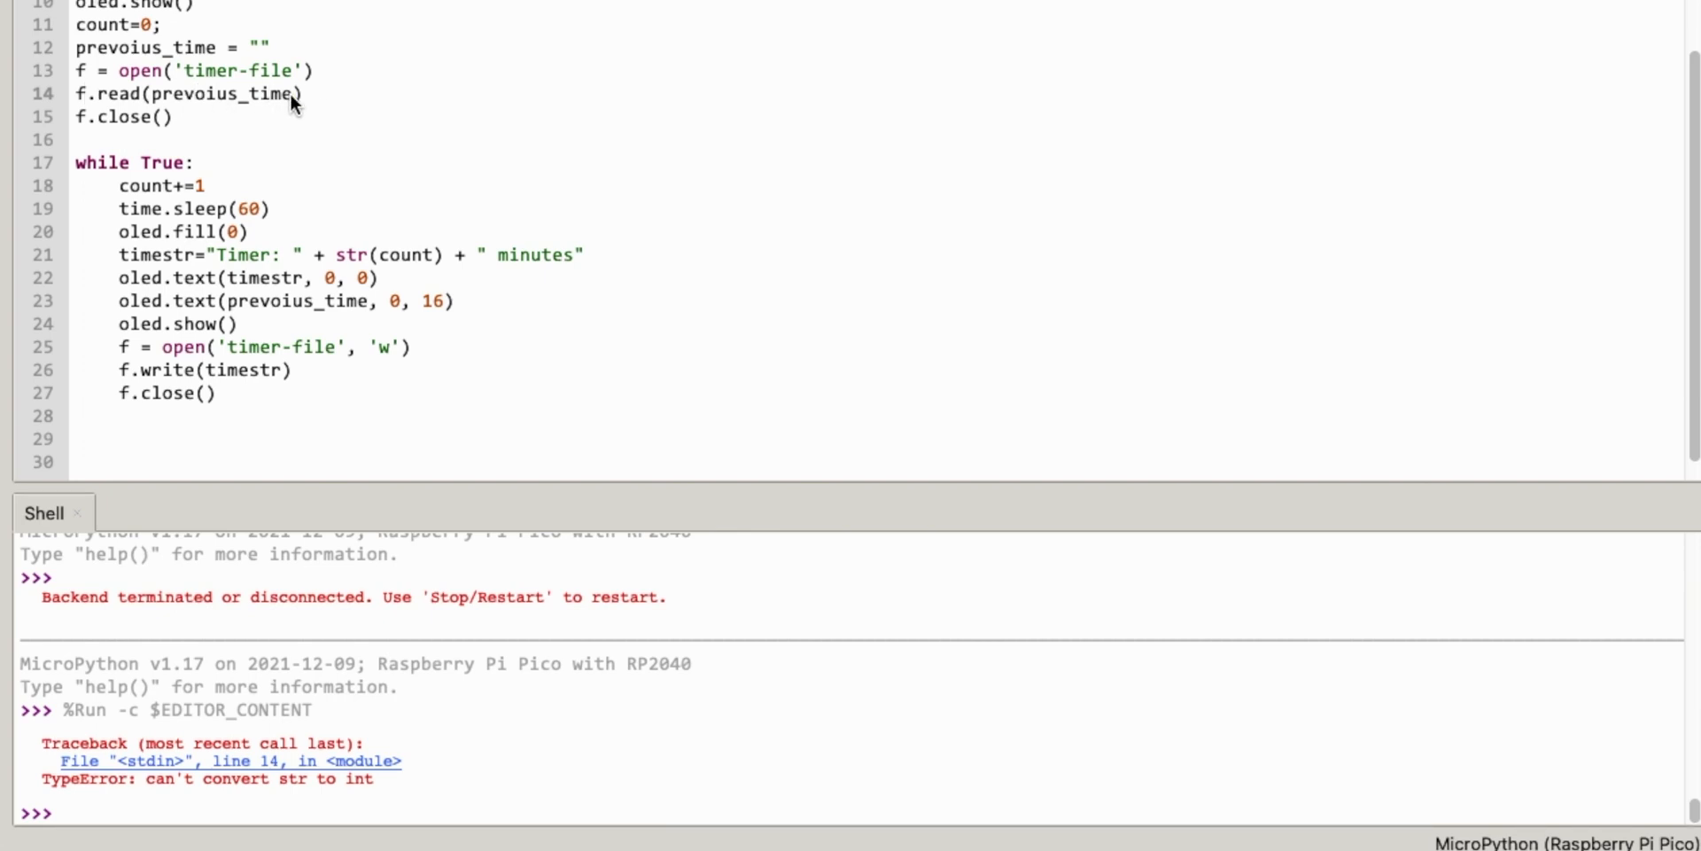
- After the str-to-int TypeError on line 14, select the variable passed to f.read()
double_click(222, 93)
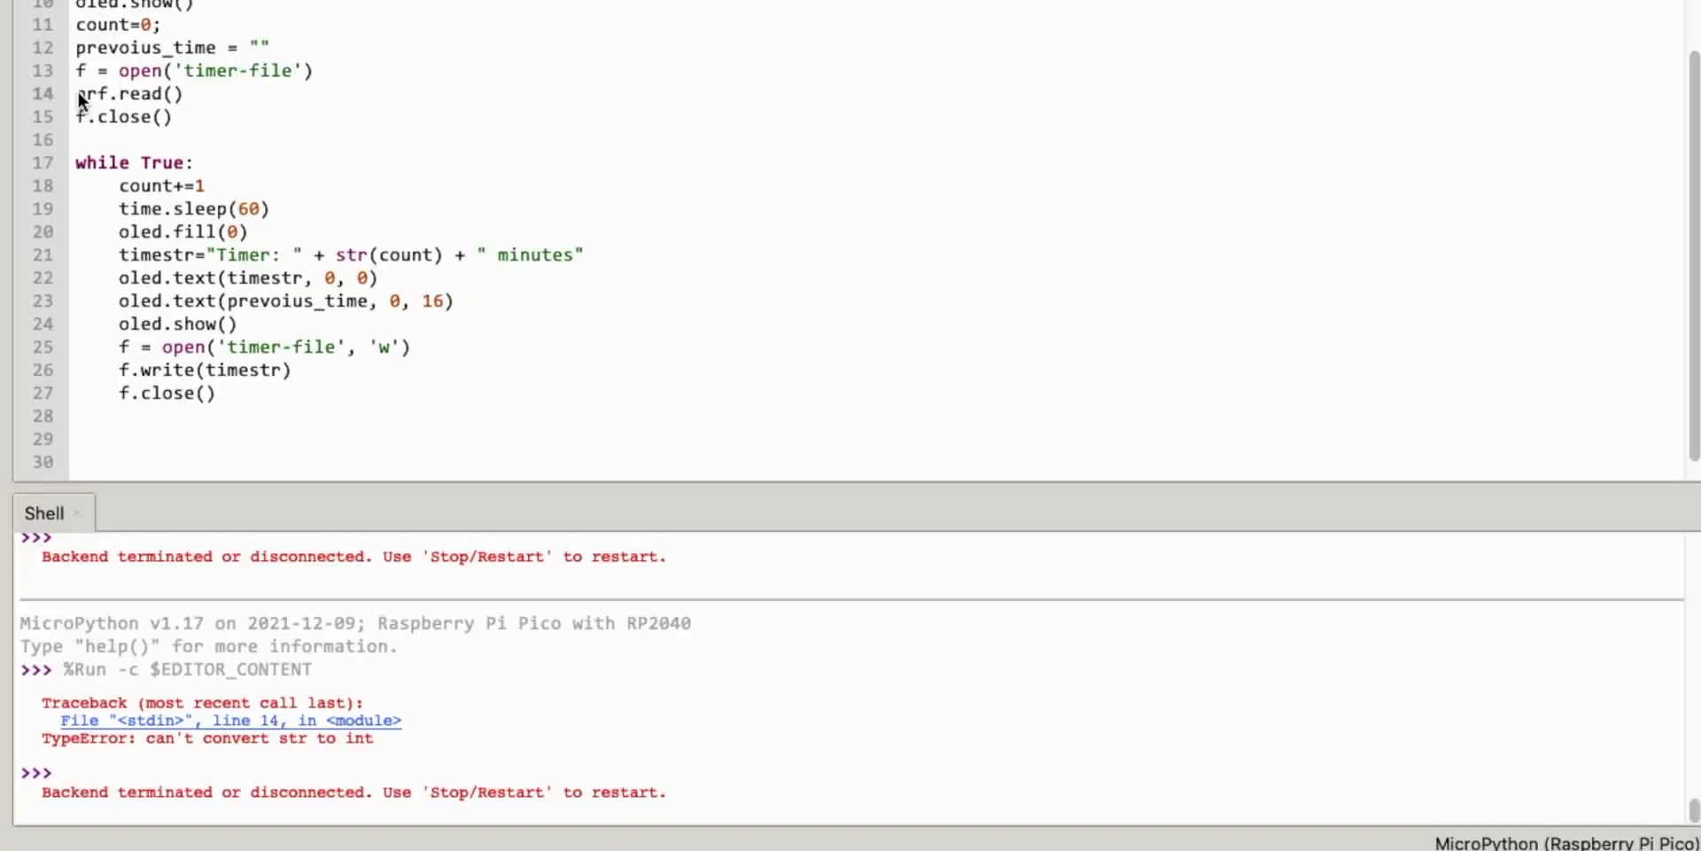
- Rewrite line 14 as previous_time= f.read()
text(previous_t)
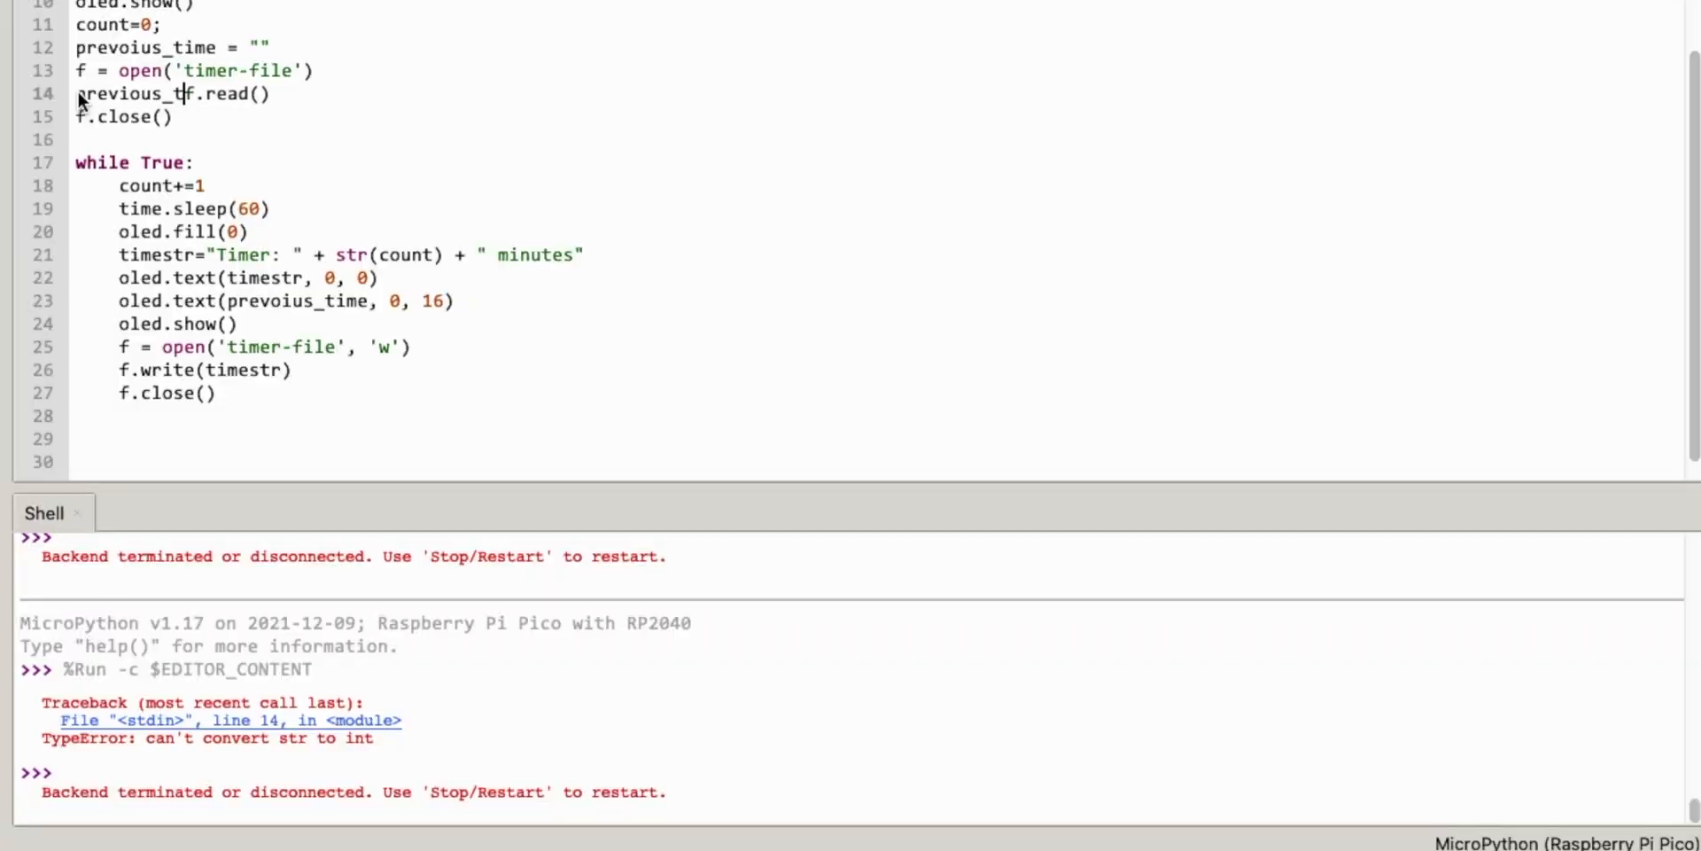
text(ime=)
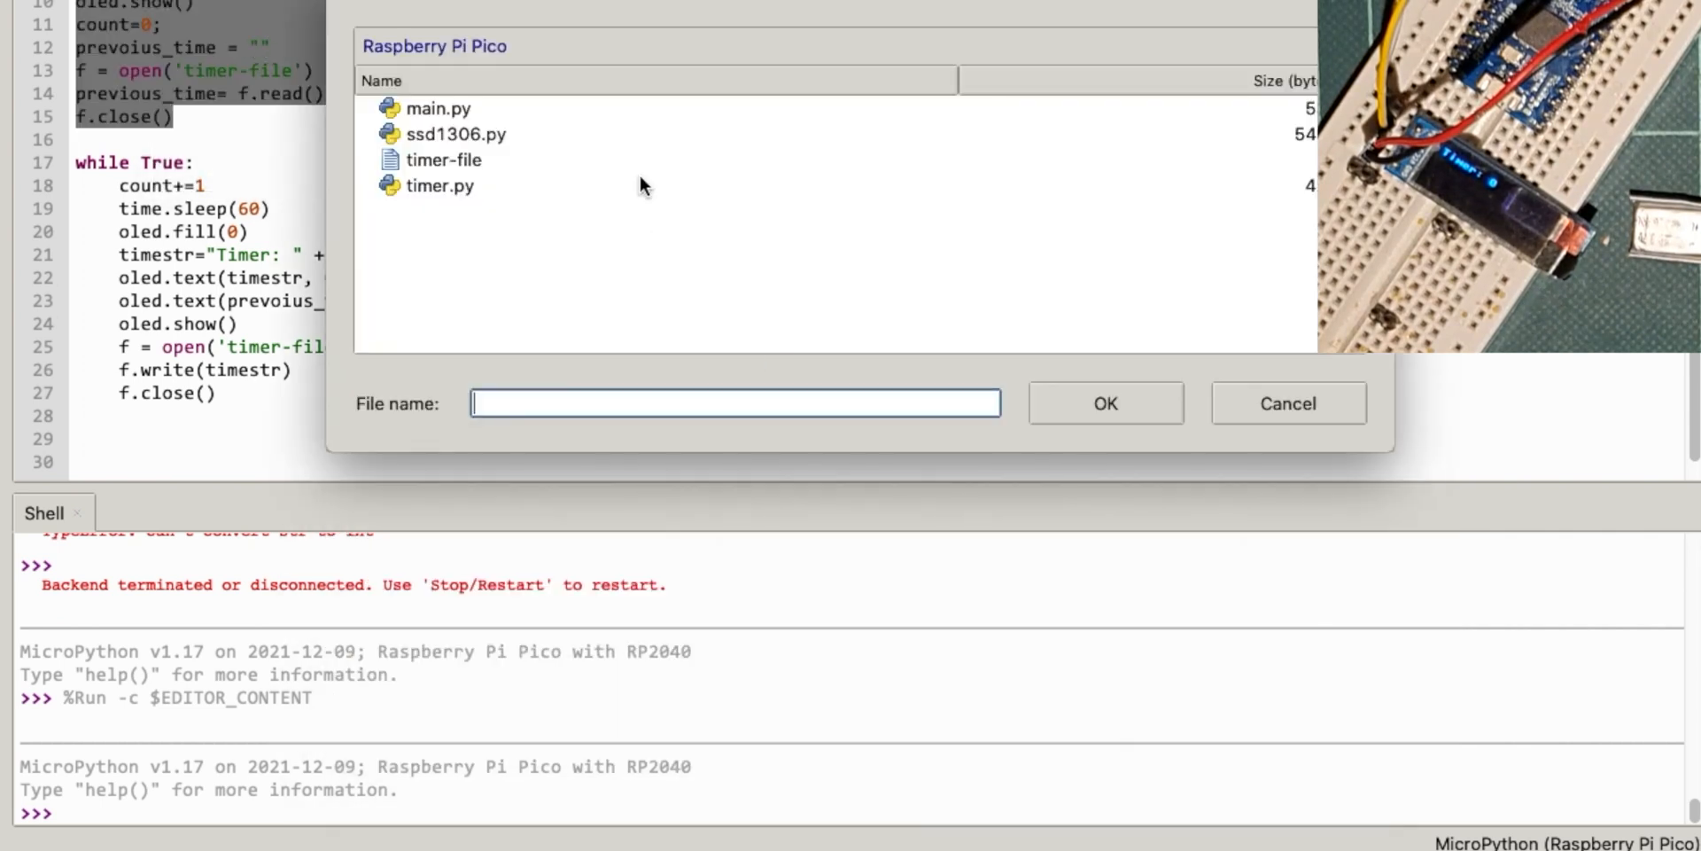
- Rename the variable to previous and save the script over timer.py on the Pico
click(439, 107)
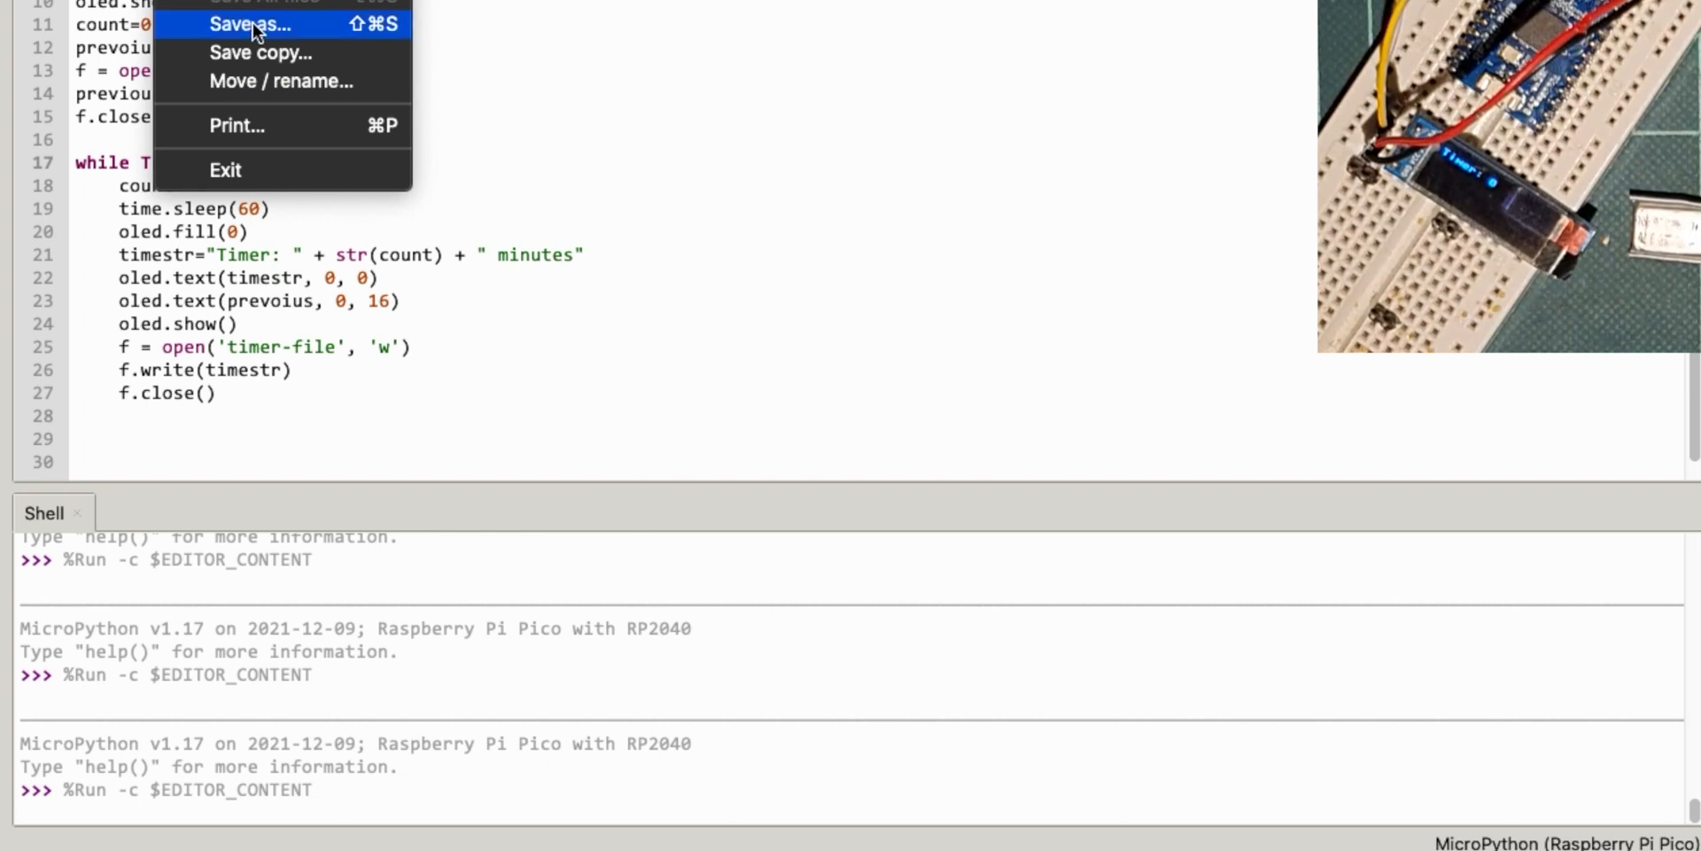
click(248, 24)
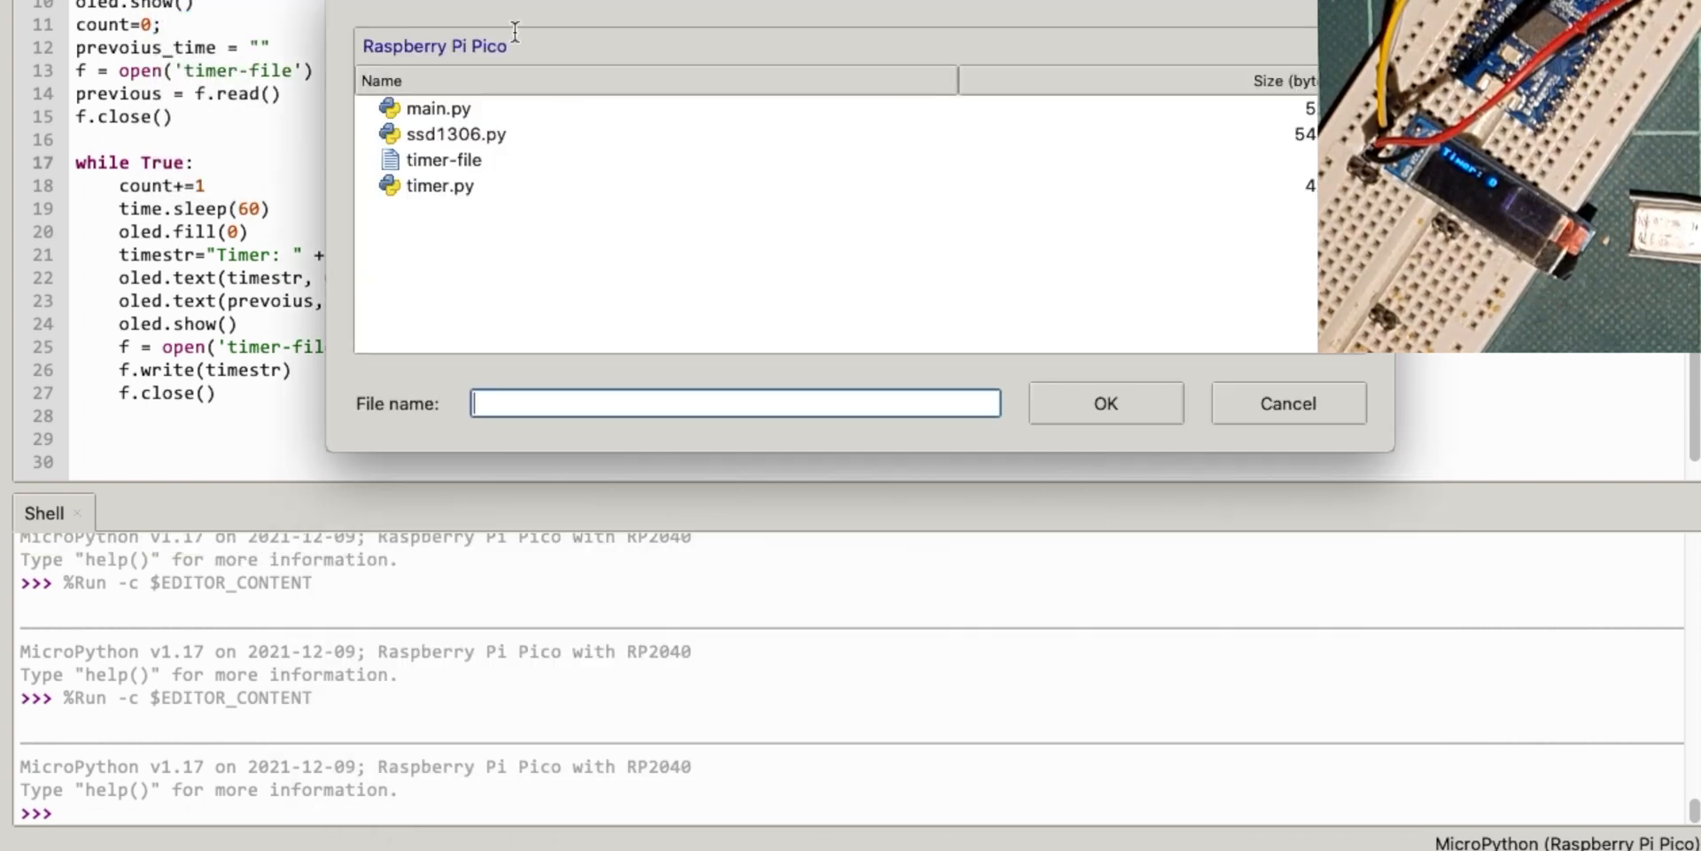
click(1105, 403)
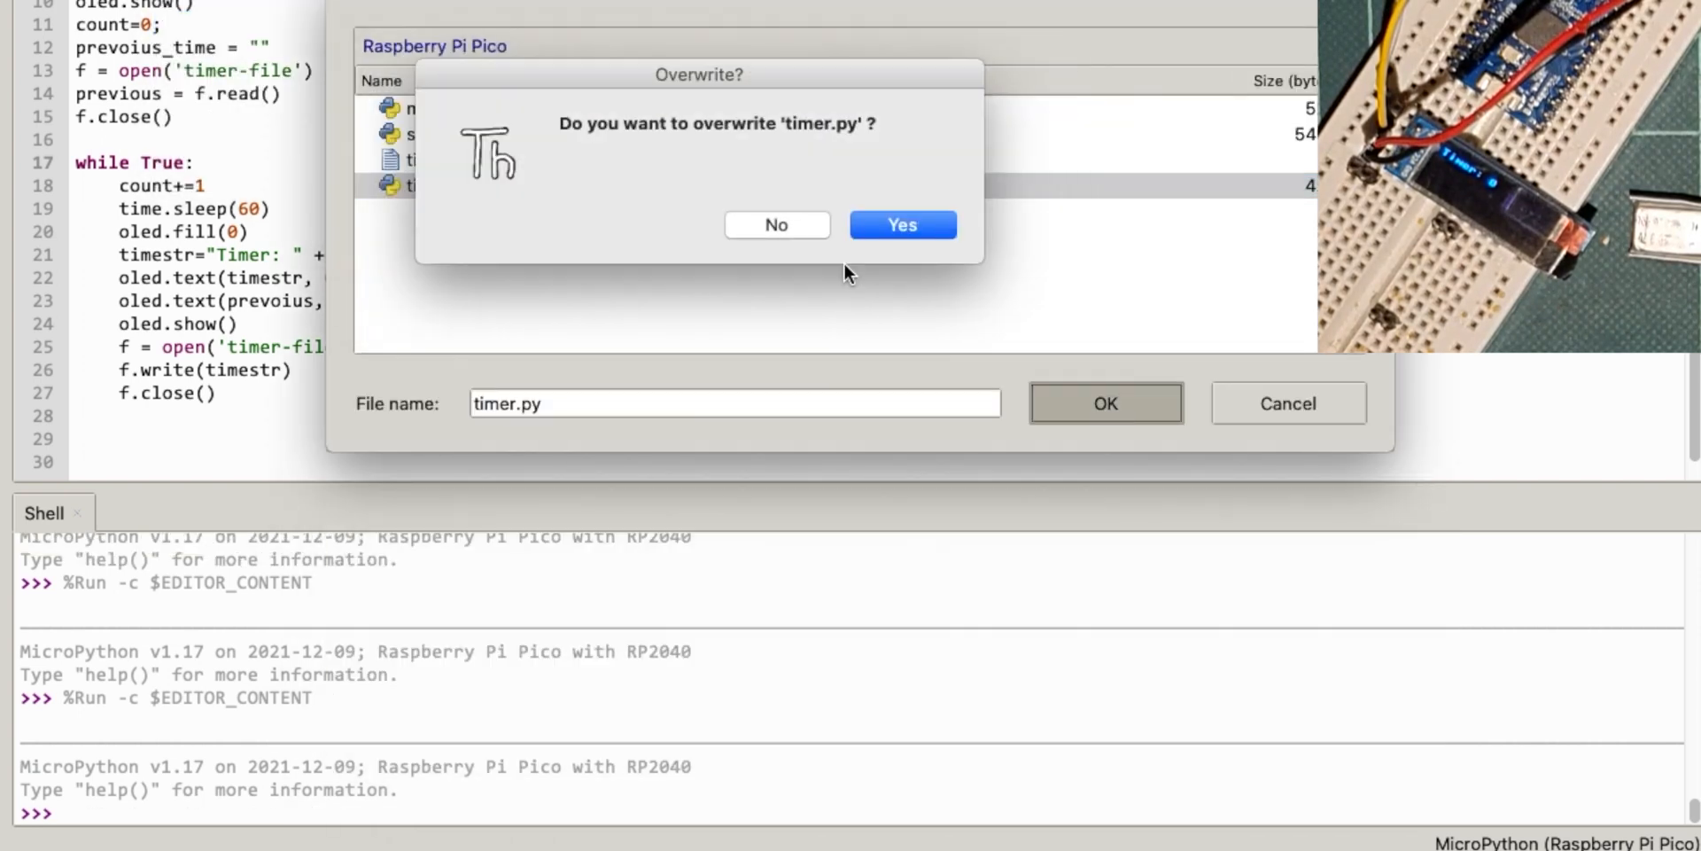
click(902, 225)
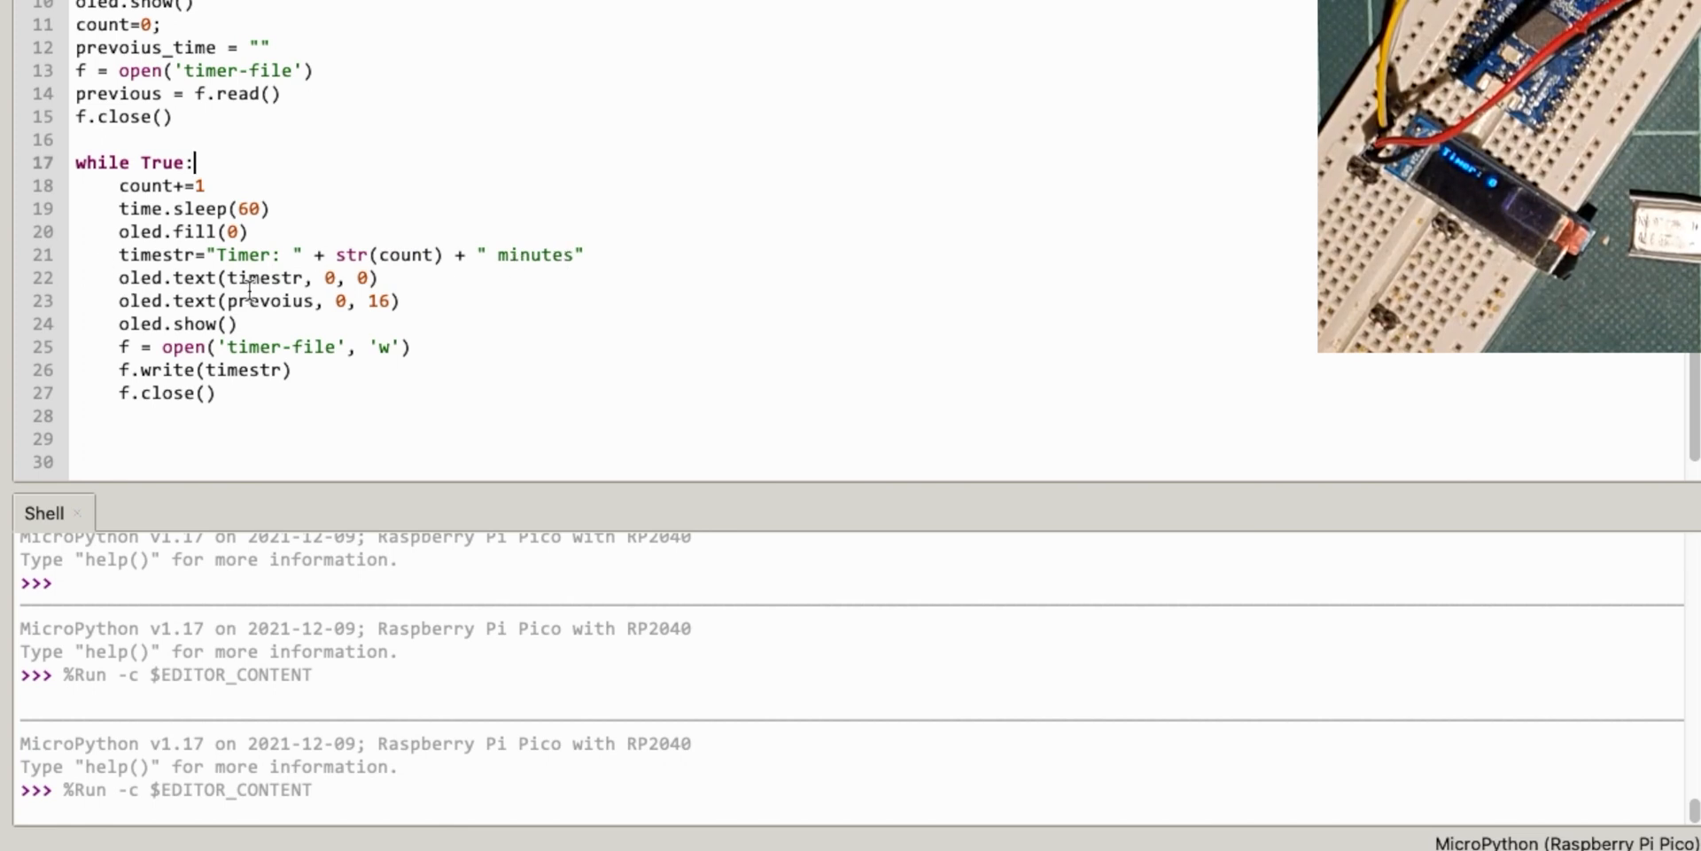
mouse_move(269, 322)
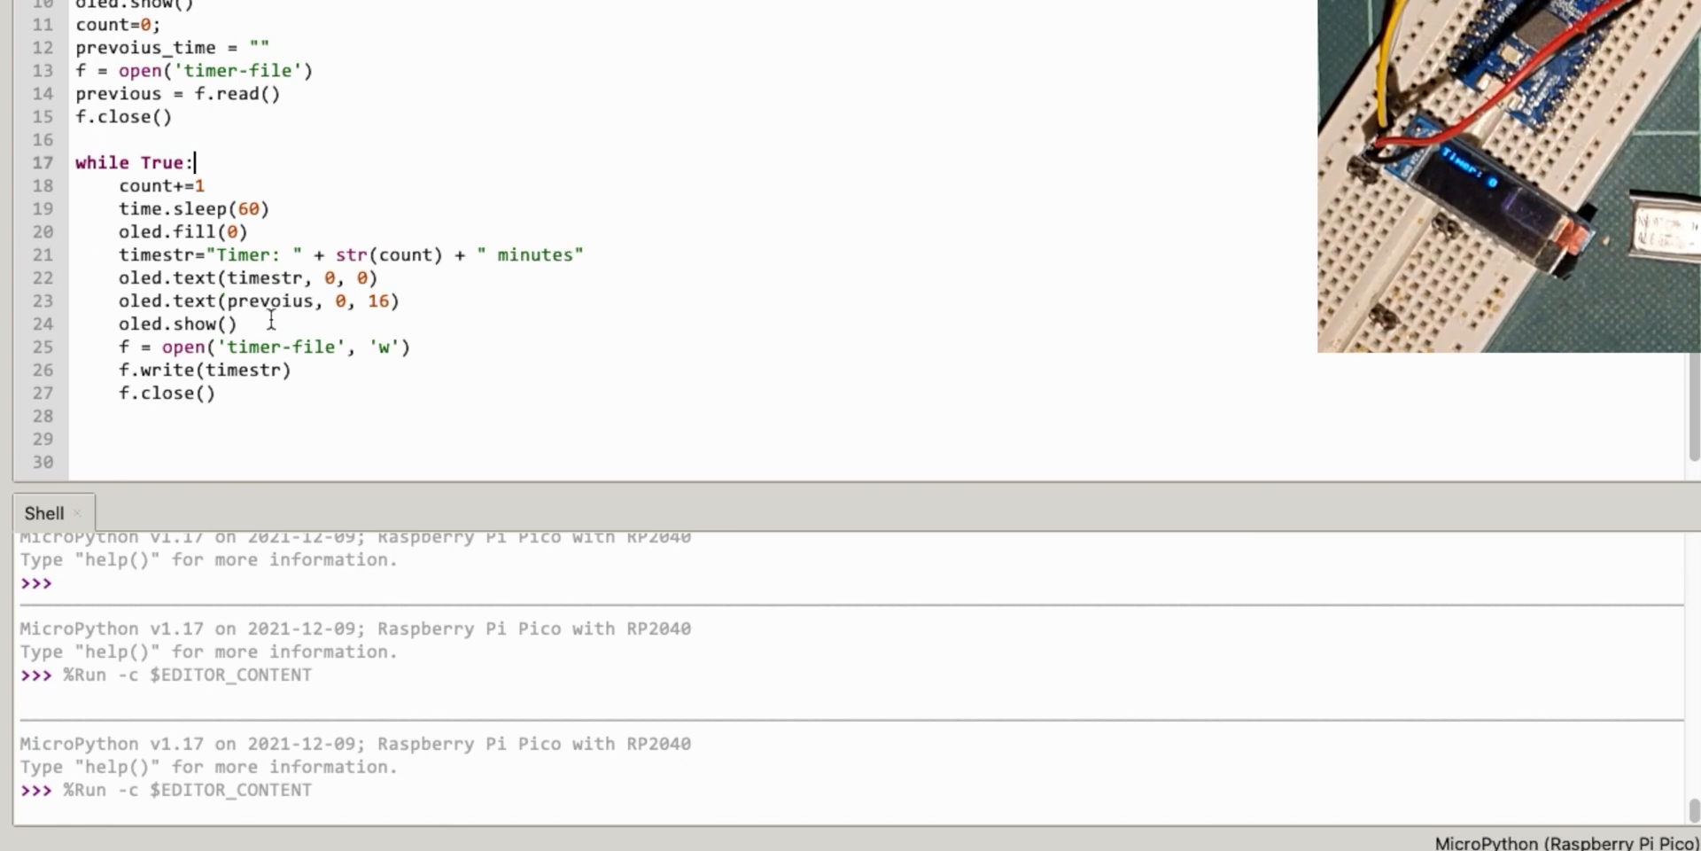
mouse_move(353, 190)
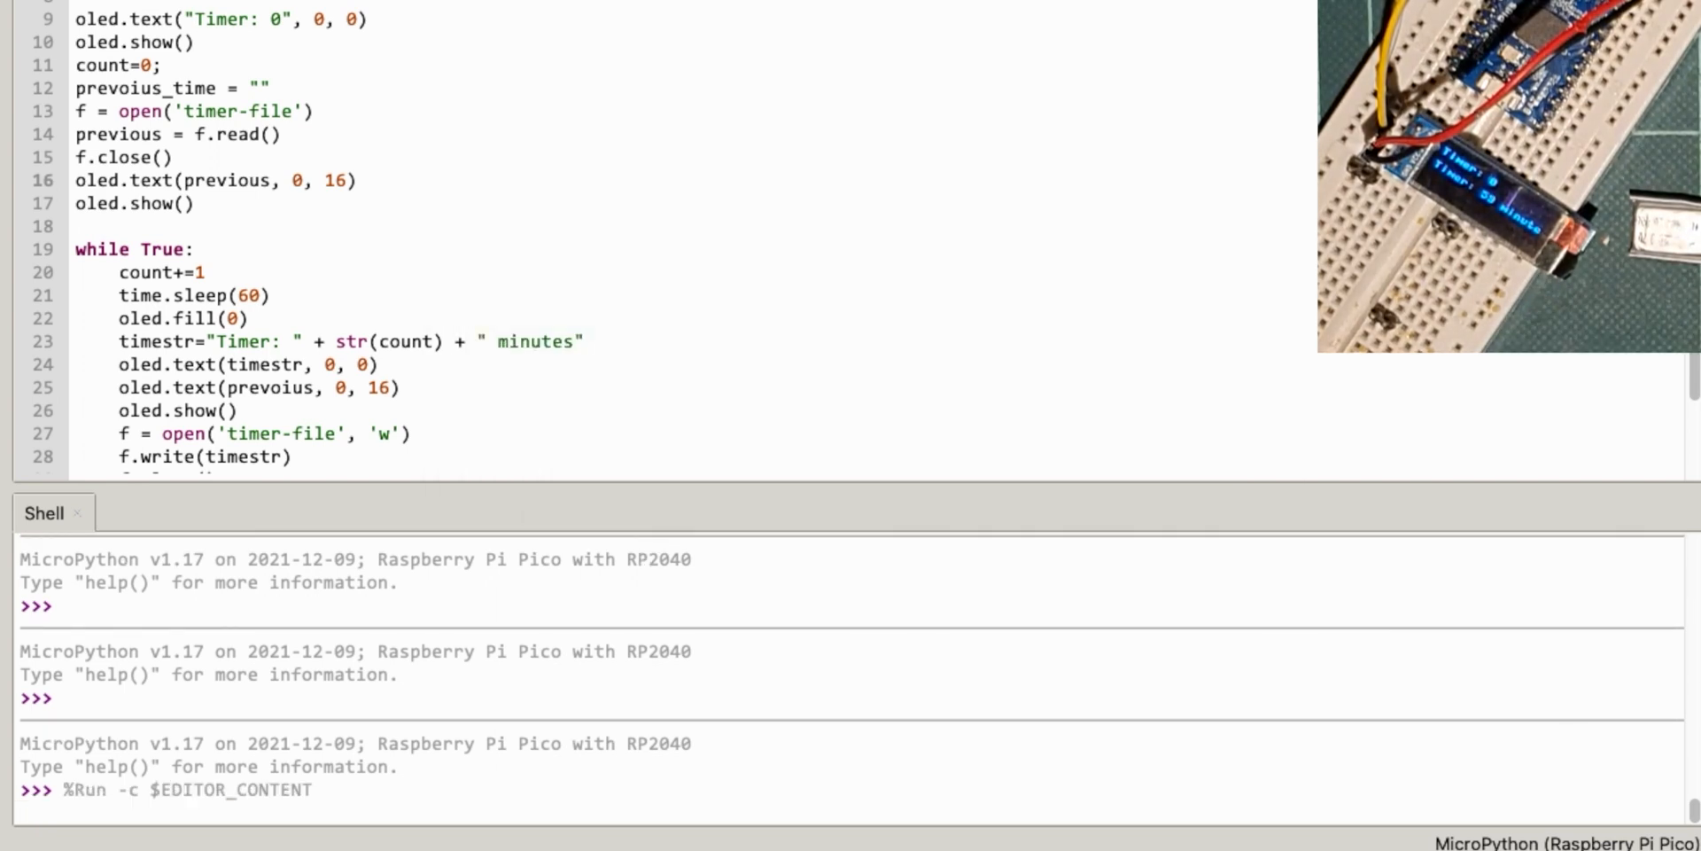
mouse_move(334, 267)
text(24)
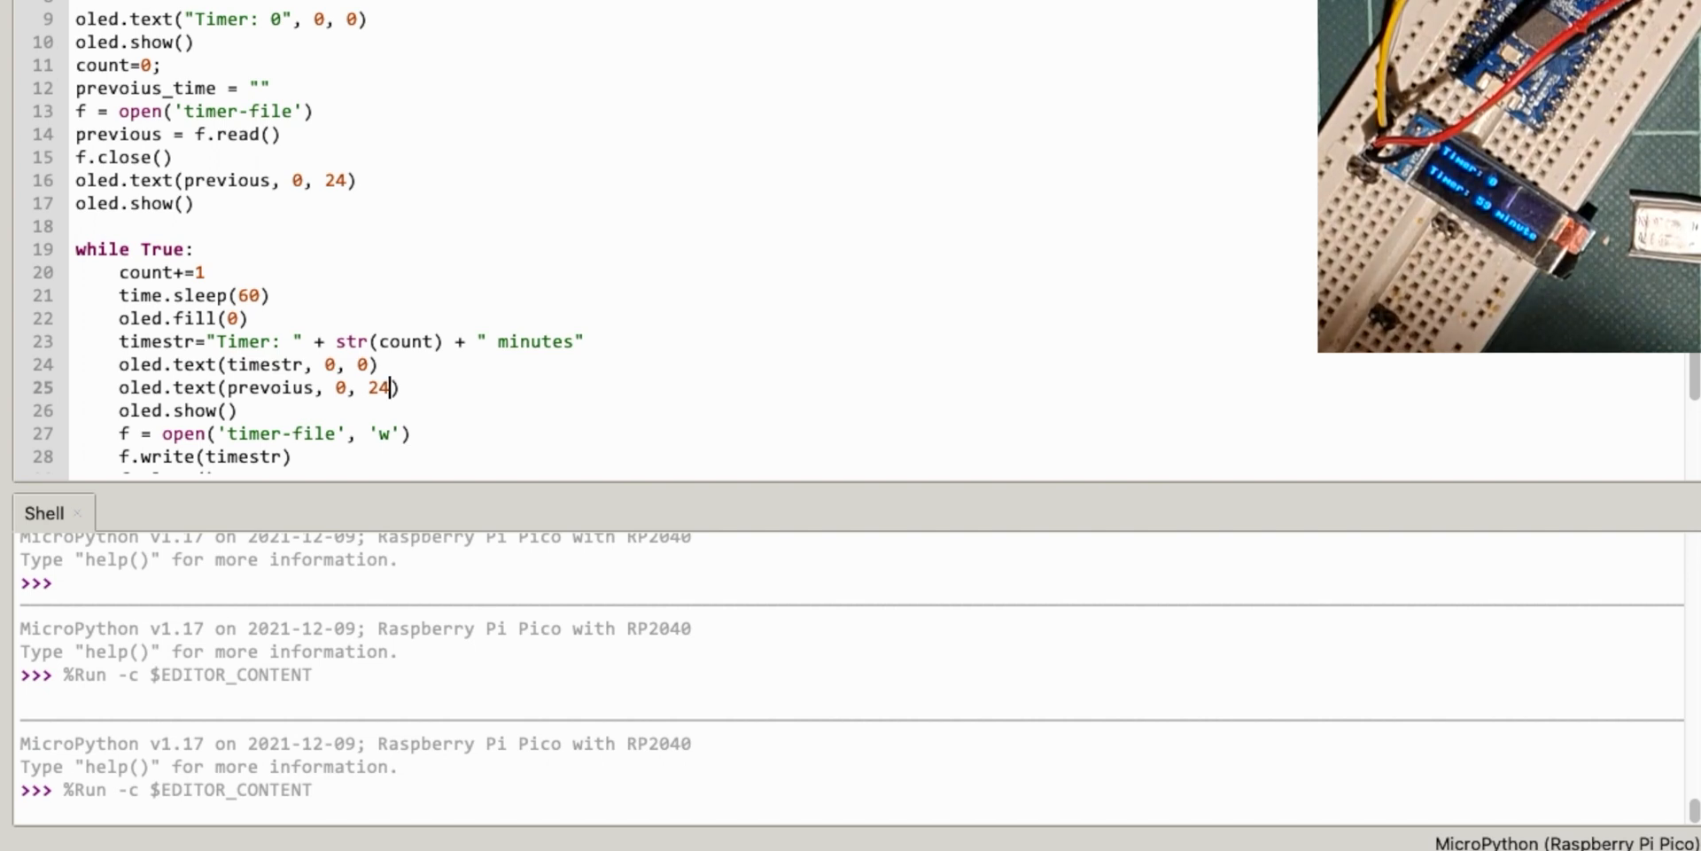
- Save the script to the Raspberry Pi Pico as main.py, overwriting the existing main.py
scroll(down, 3)
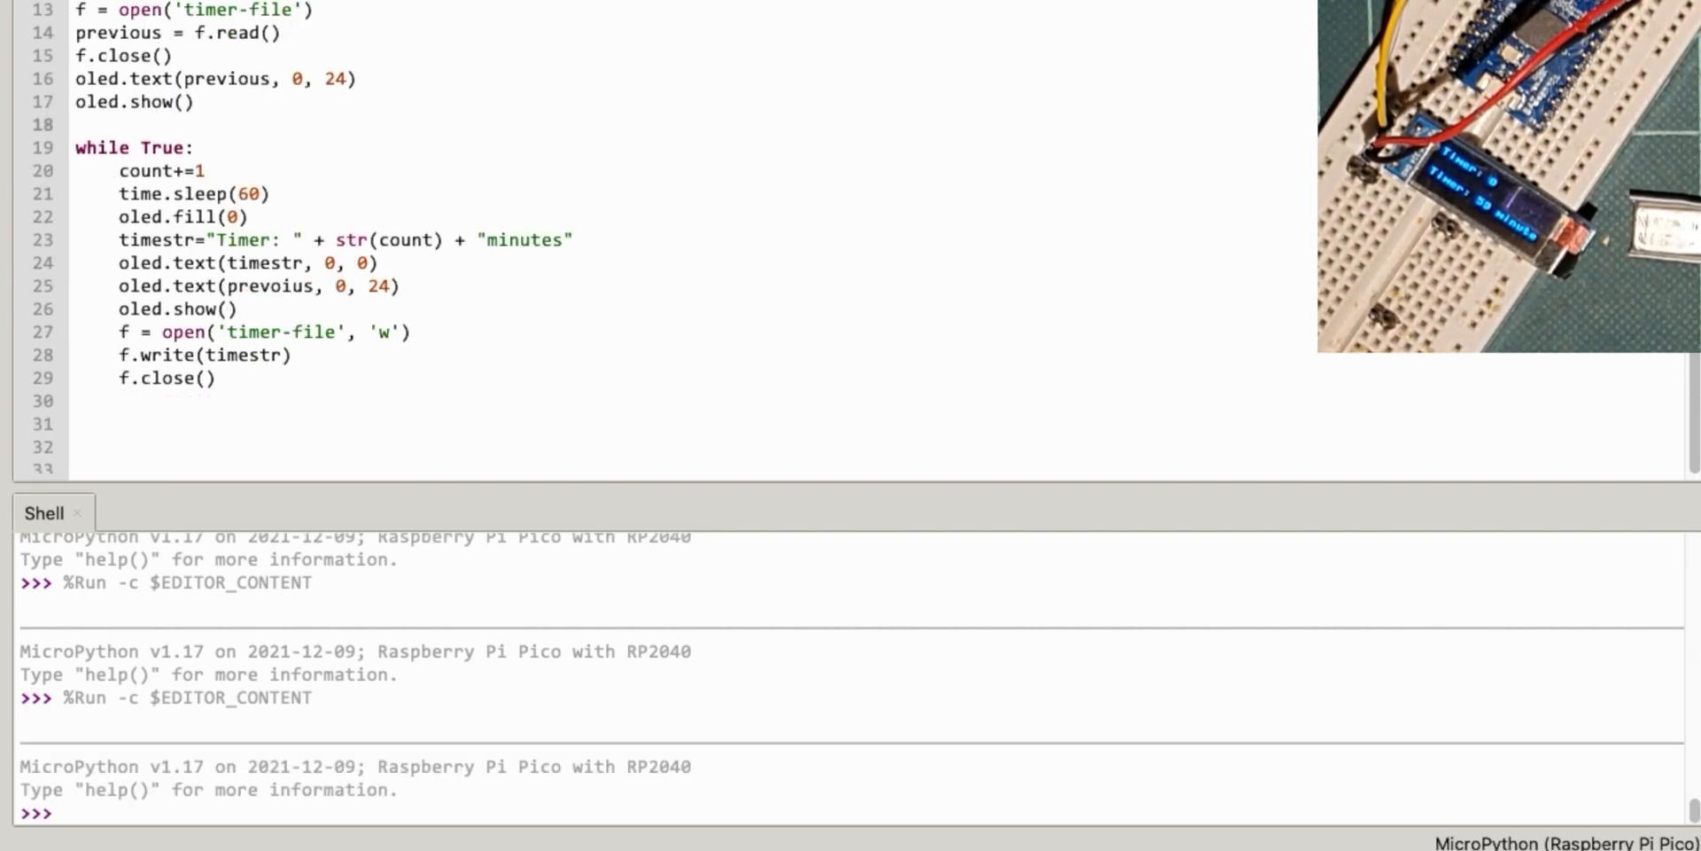
click(33, 5)
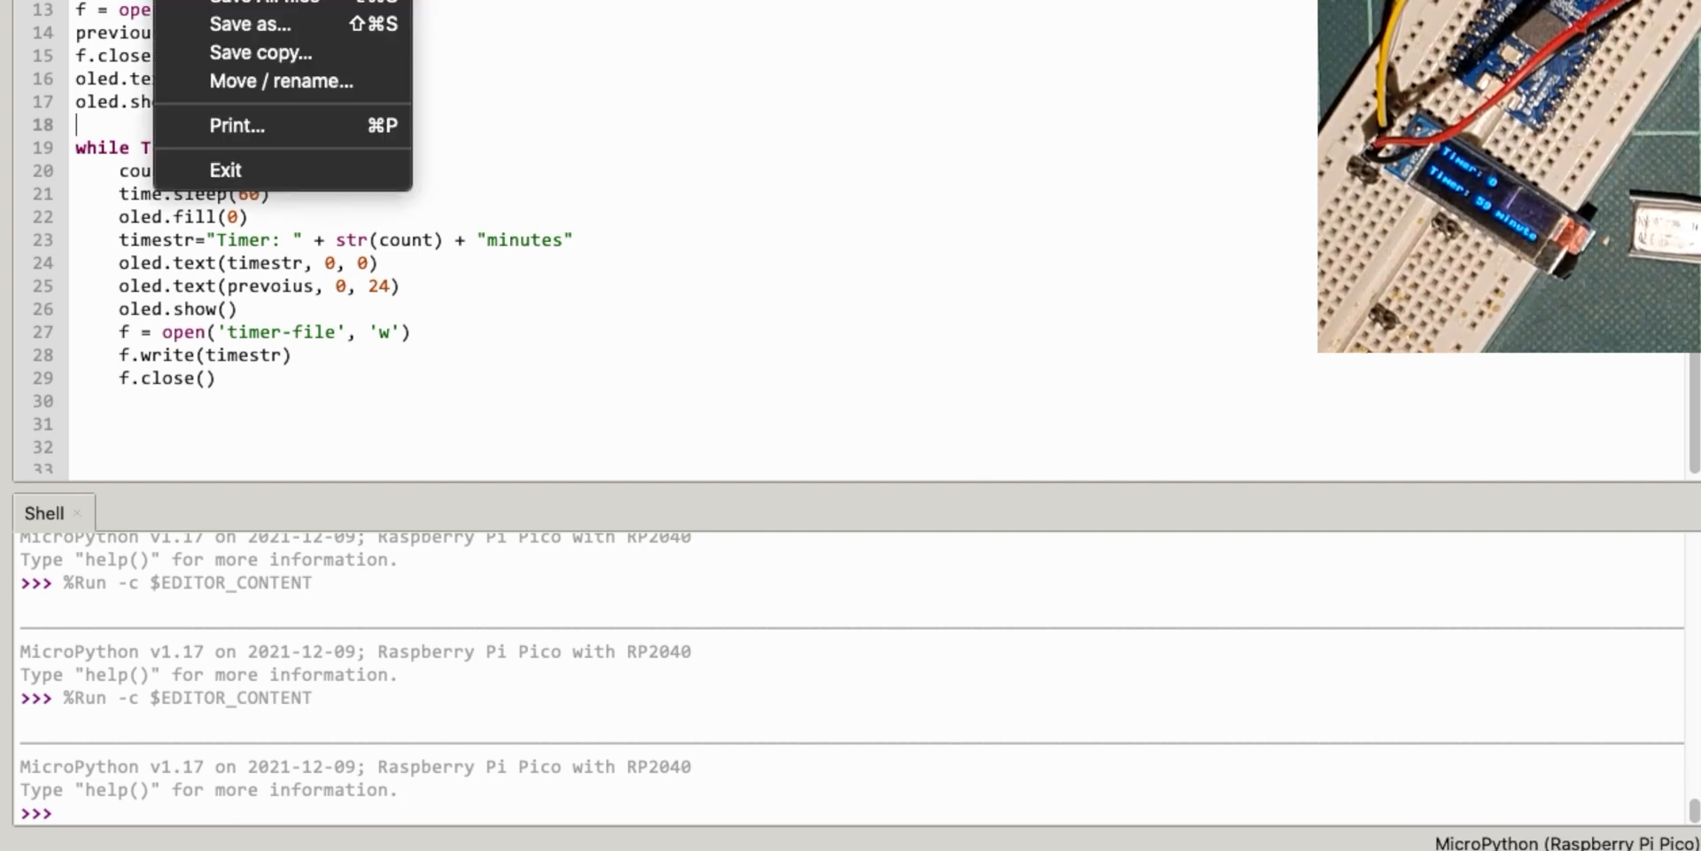
click(250, 24)
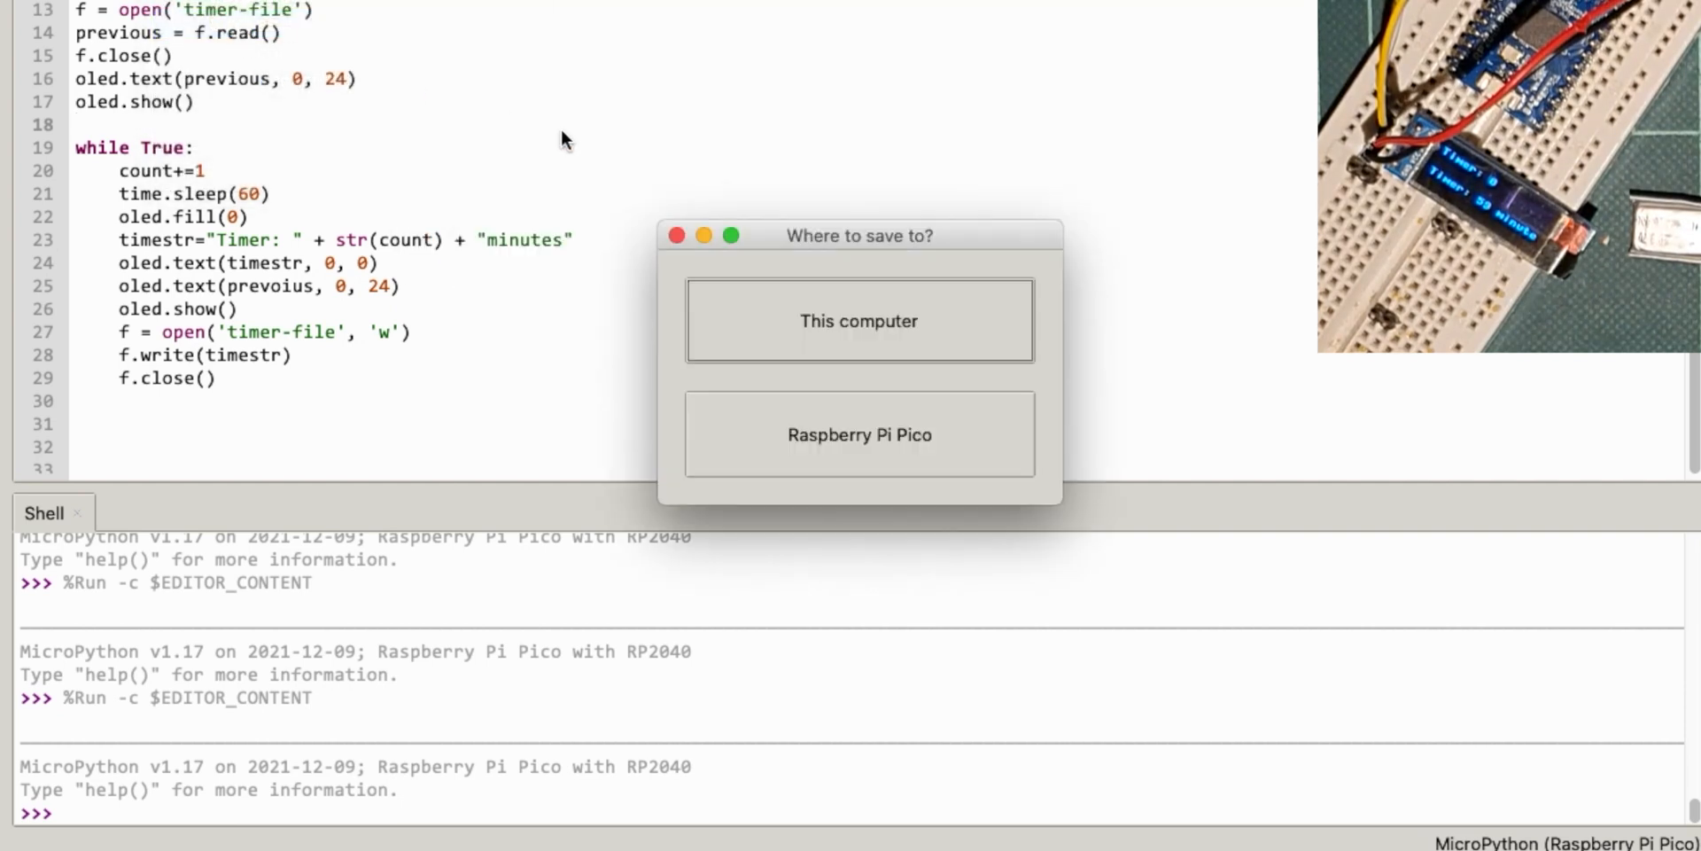
click(859, 434)
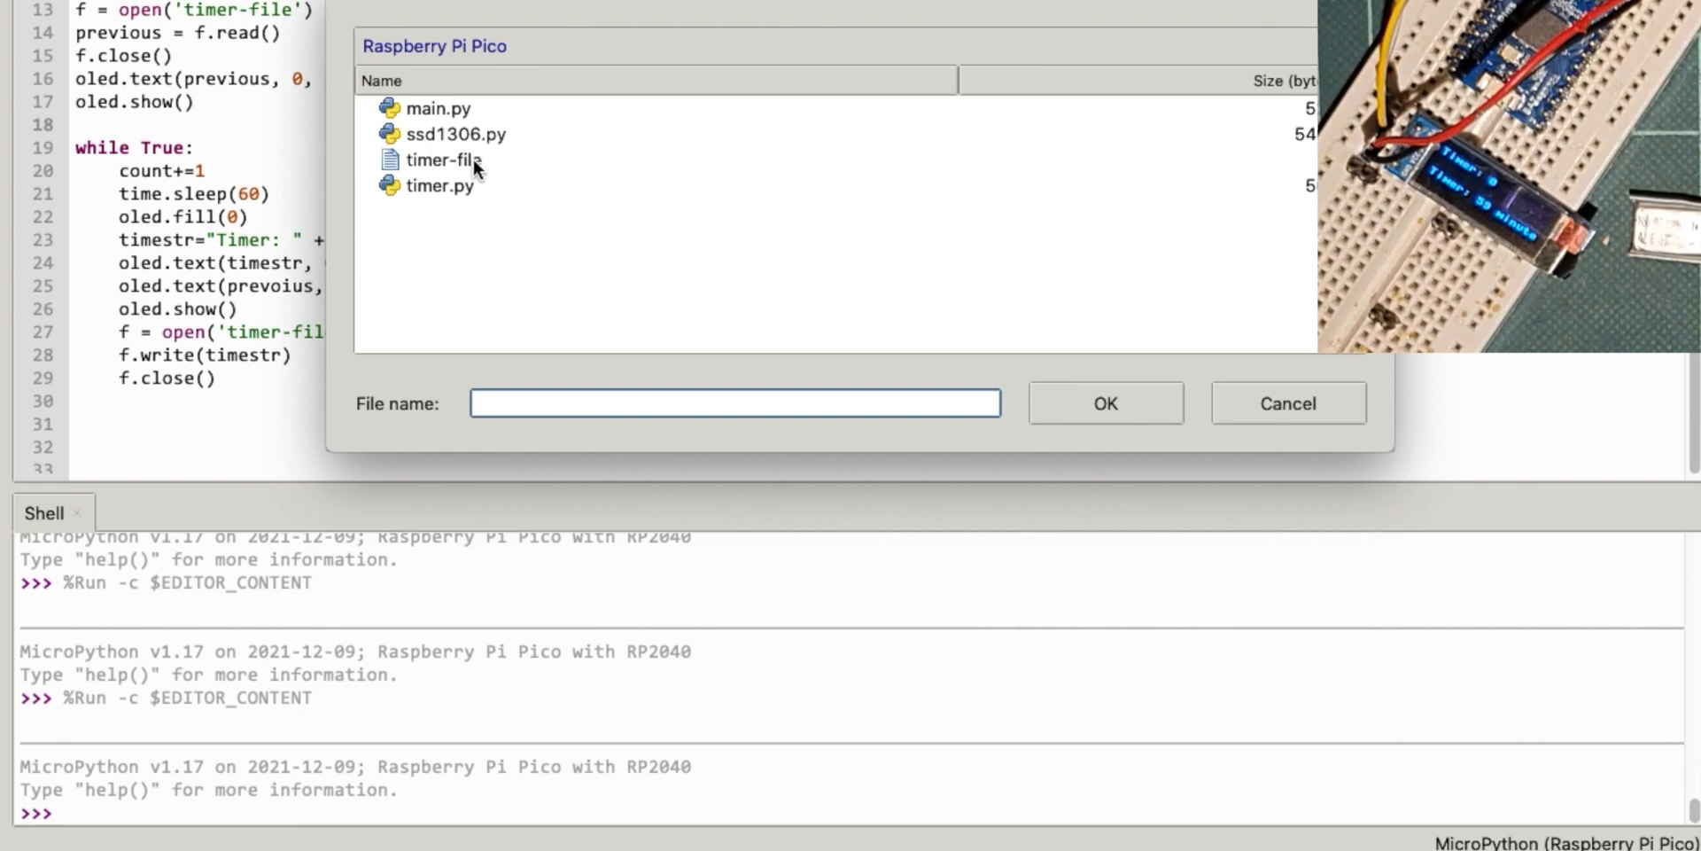
click(439, 108)
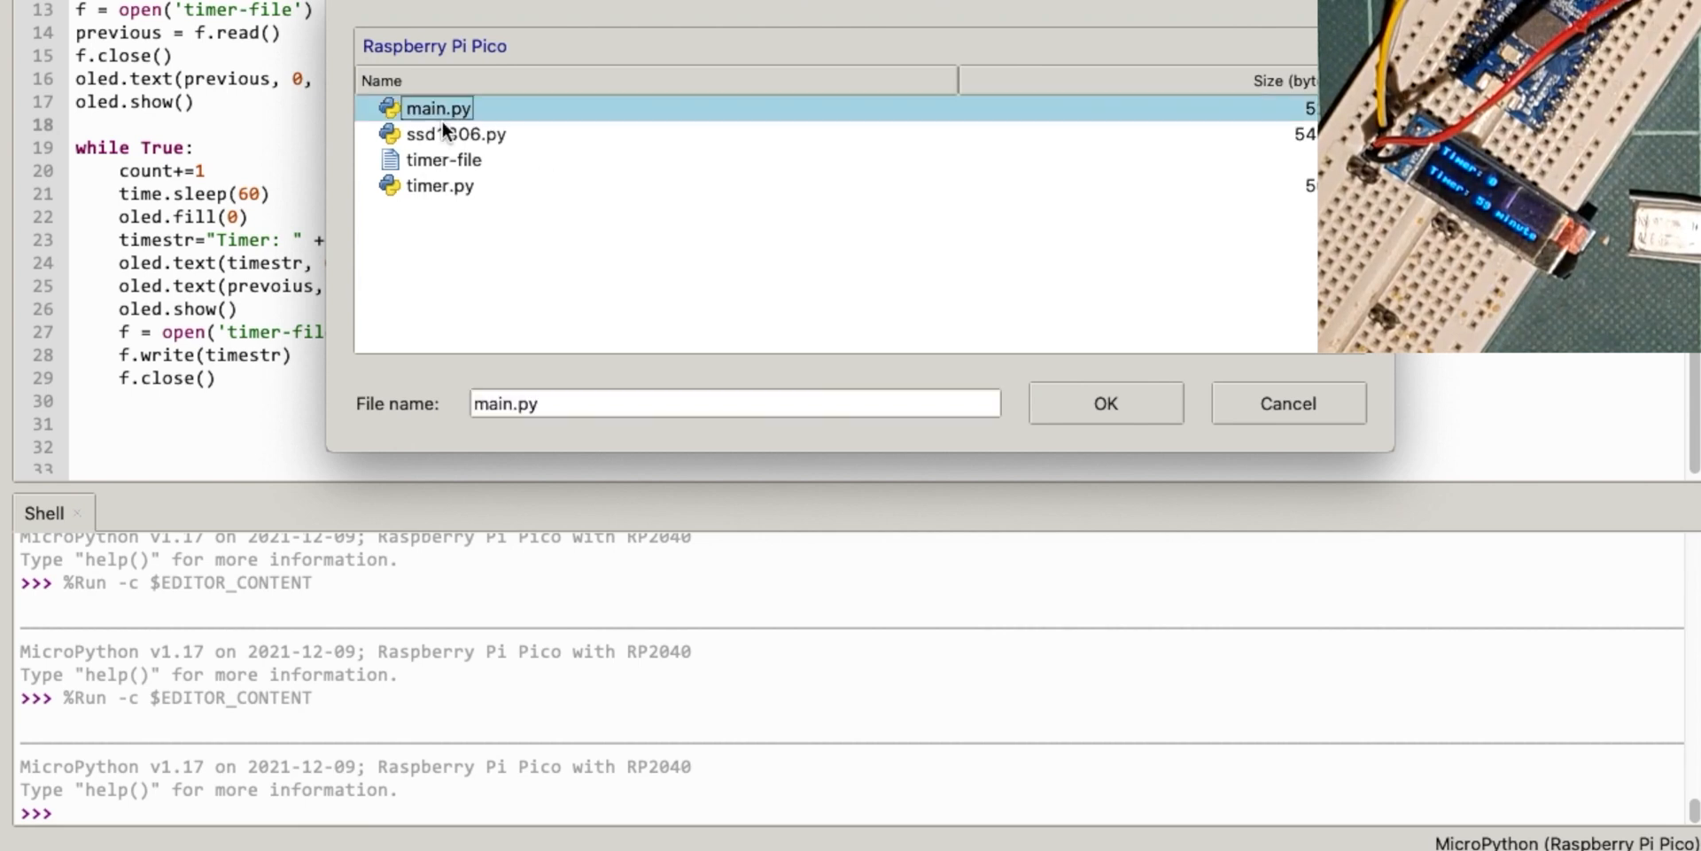
click(1104, 403)
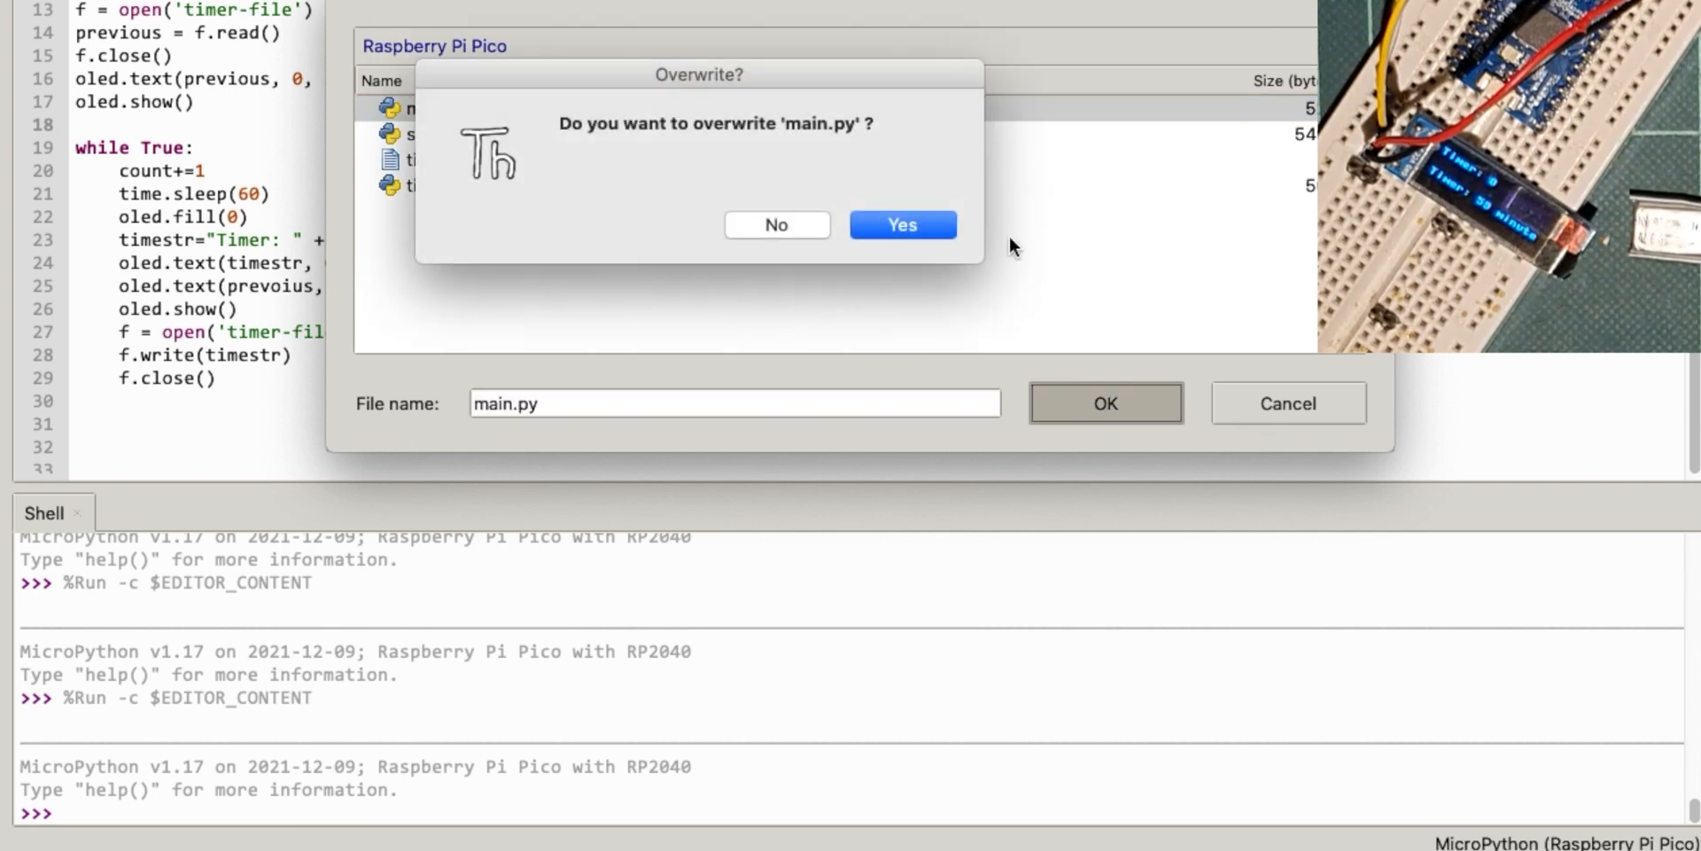
click(901, 224)
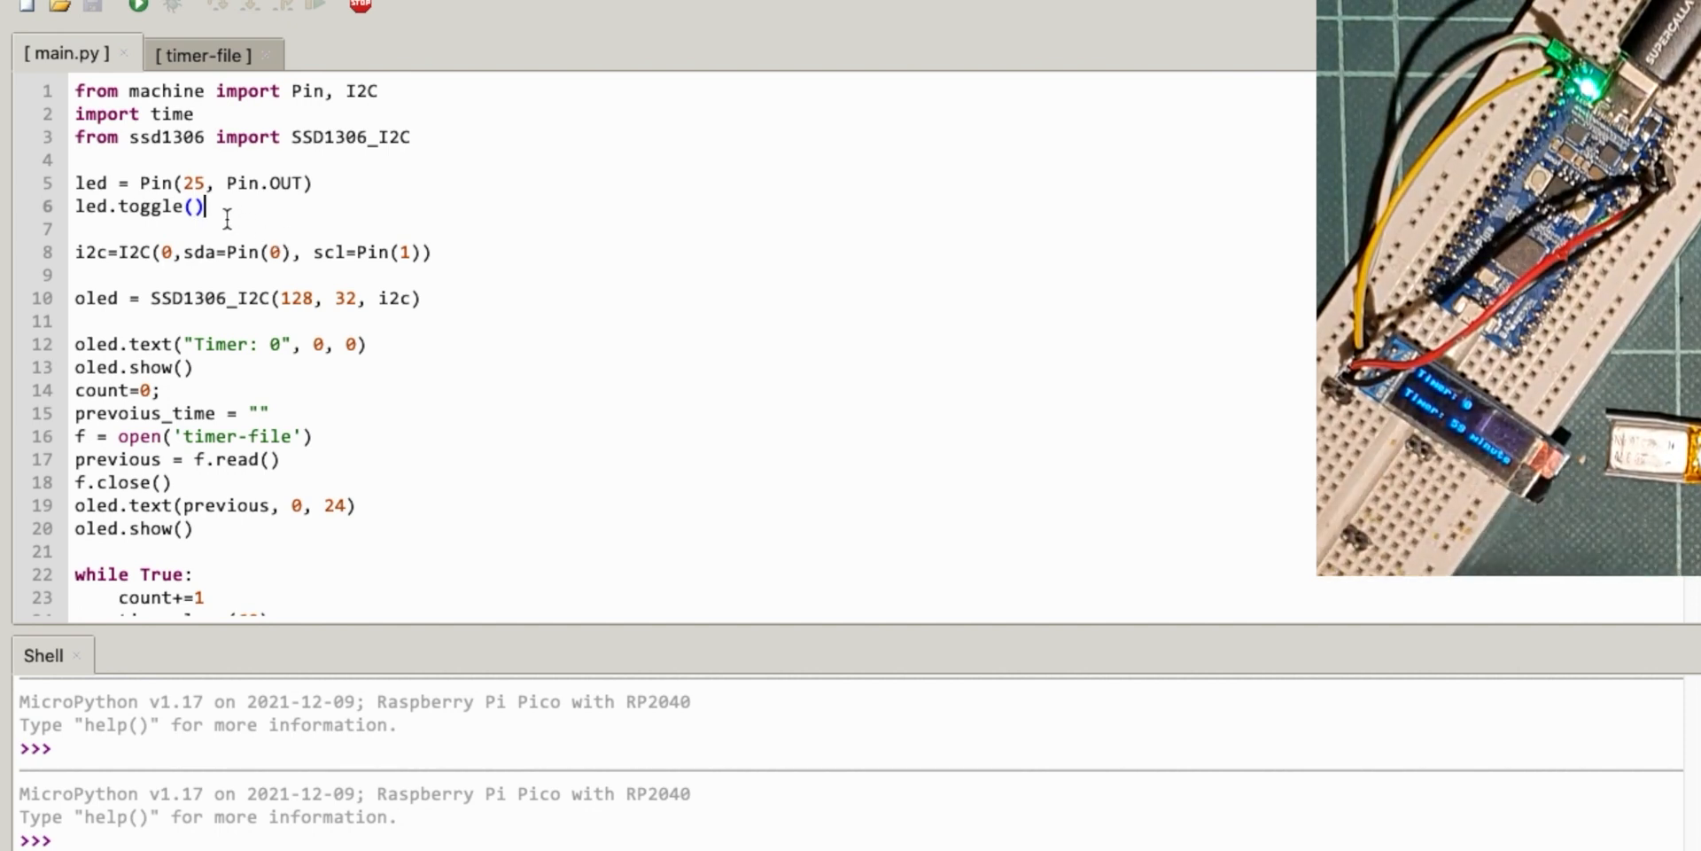
mouse_move(208, 366)
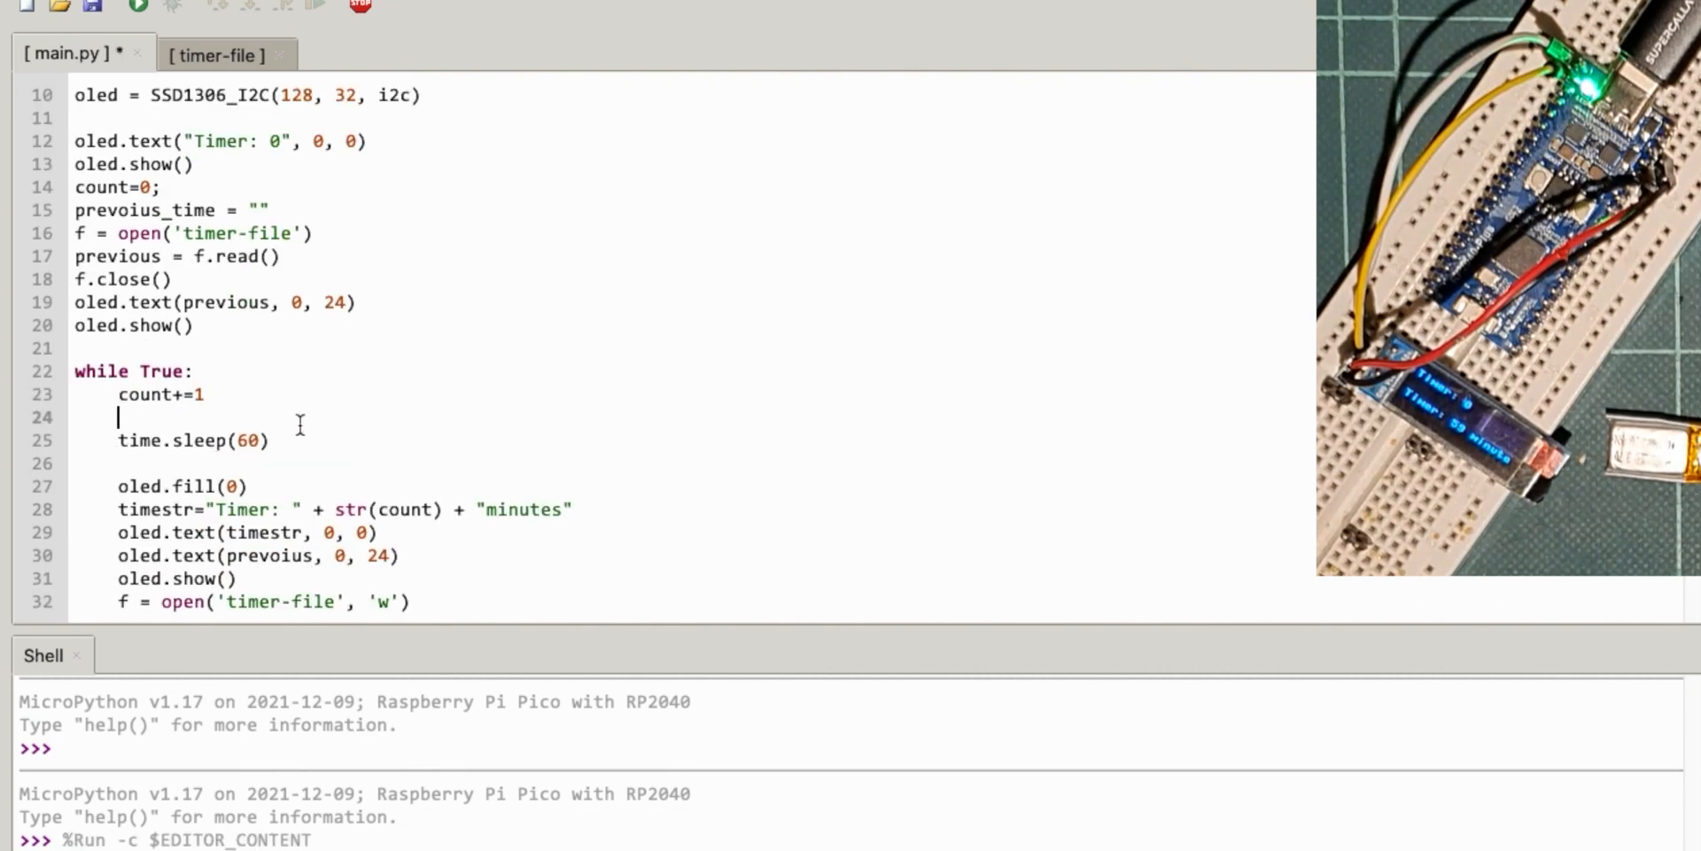
mouse_move(252, 439)
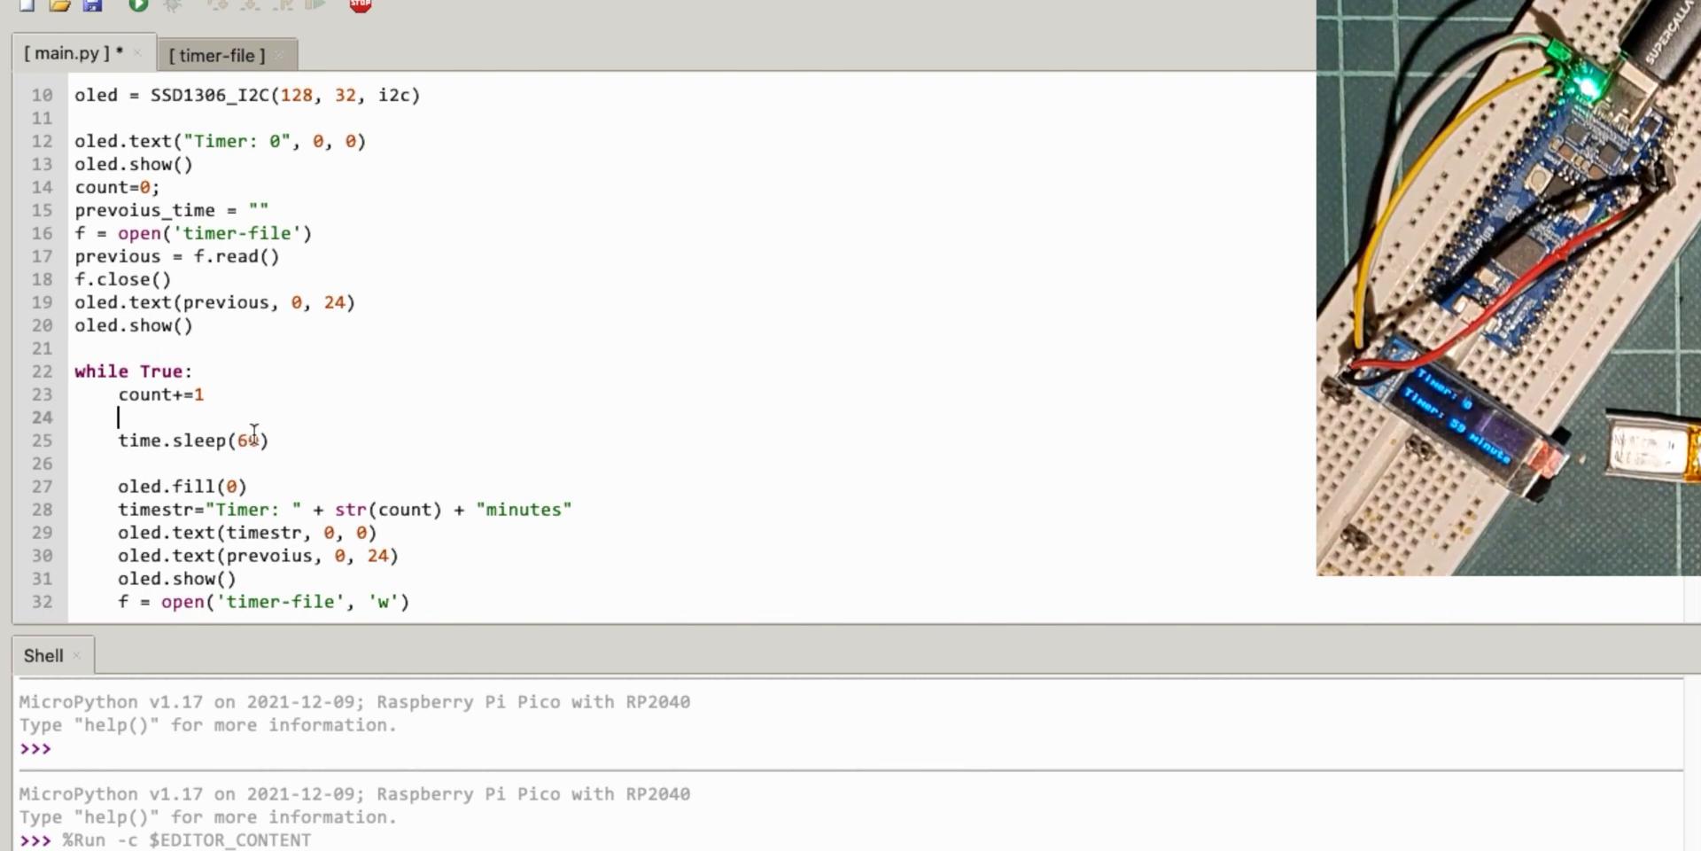
- Replace time.sleep(60) with a 60-iteration loop: sleep .9, toggle LED, sleep .1, toggle LED
text(for i in range(5):)
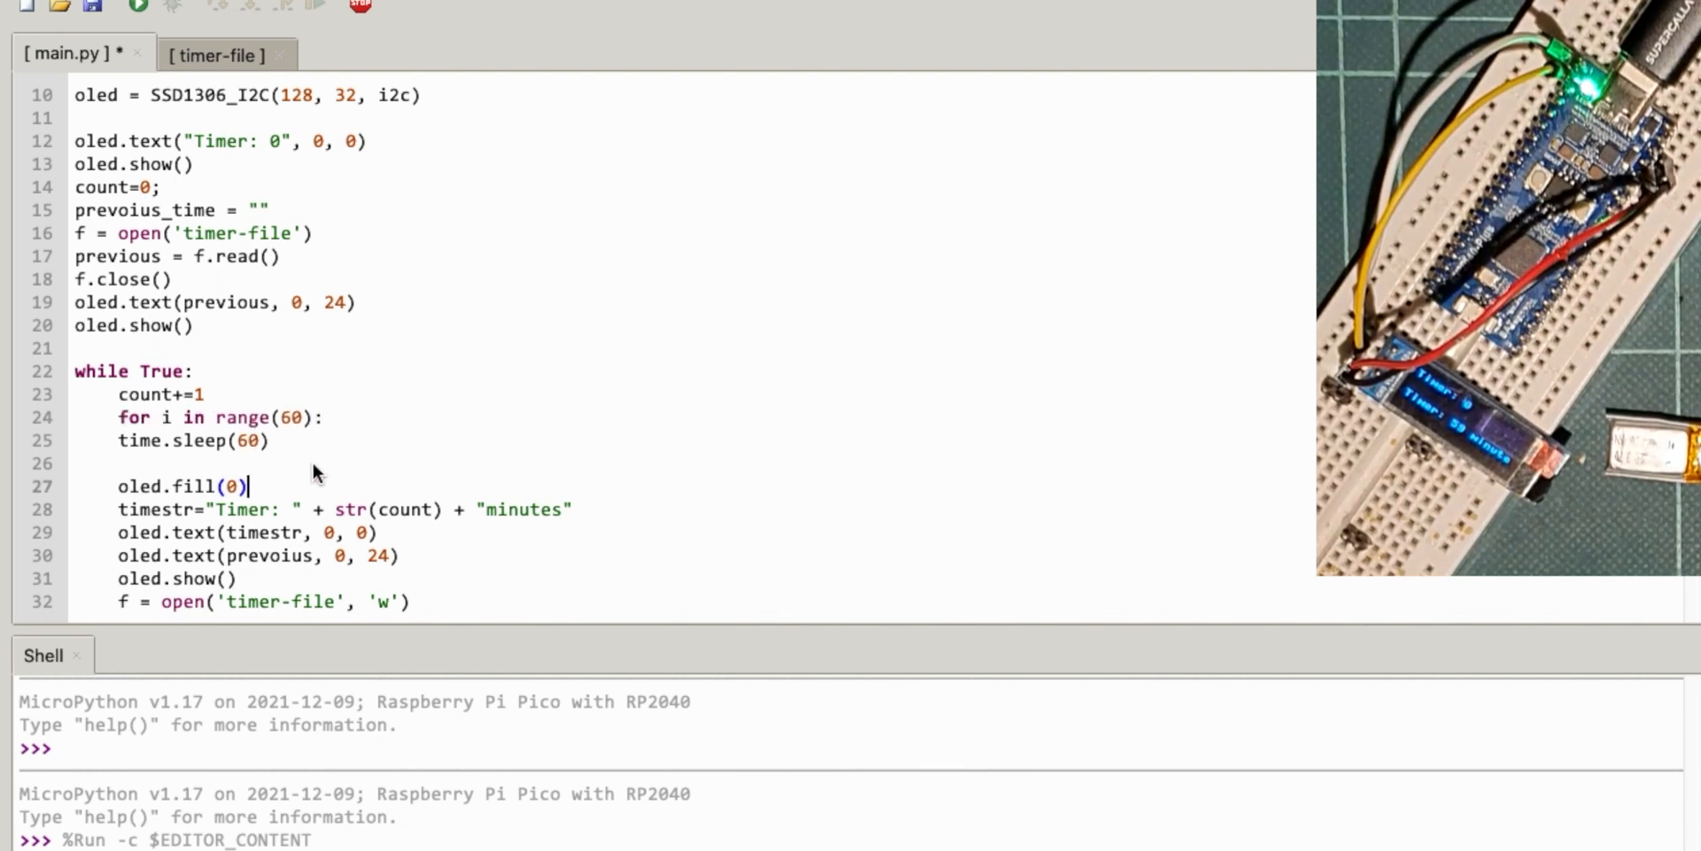
mouse_move(266, 440)
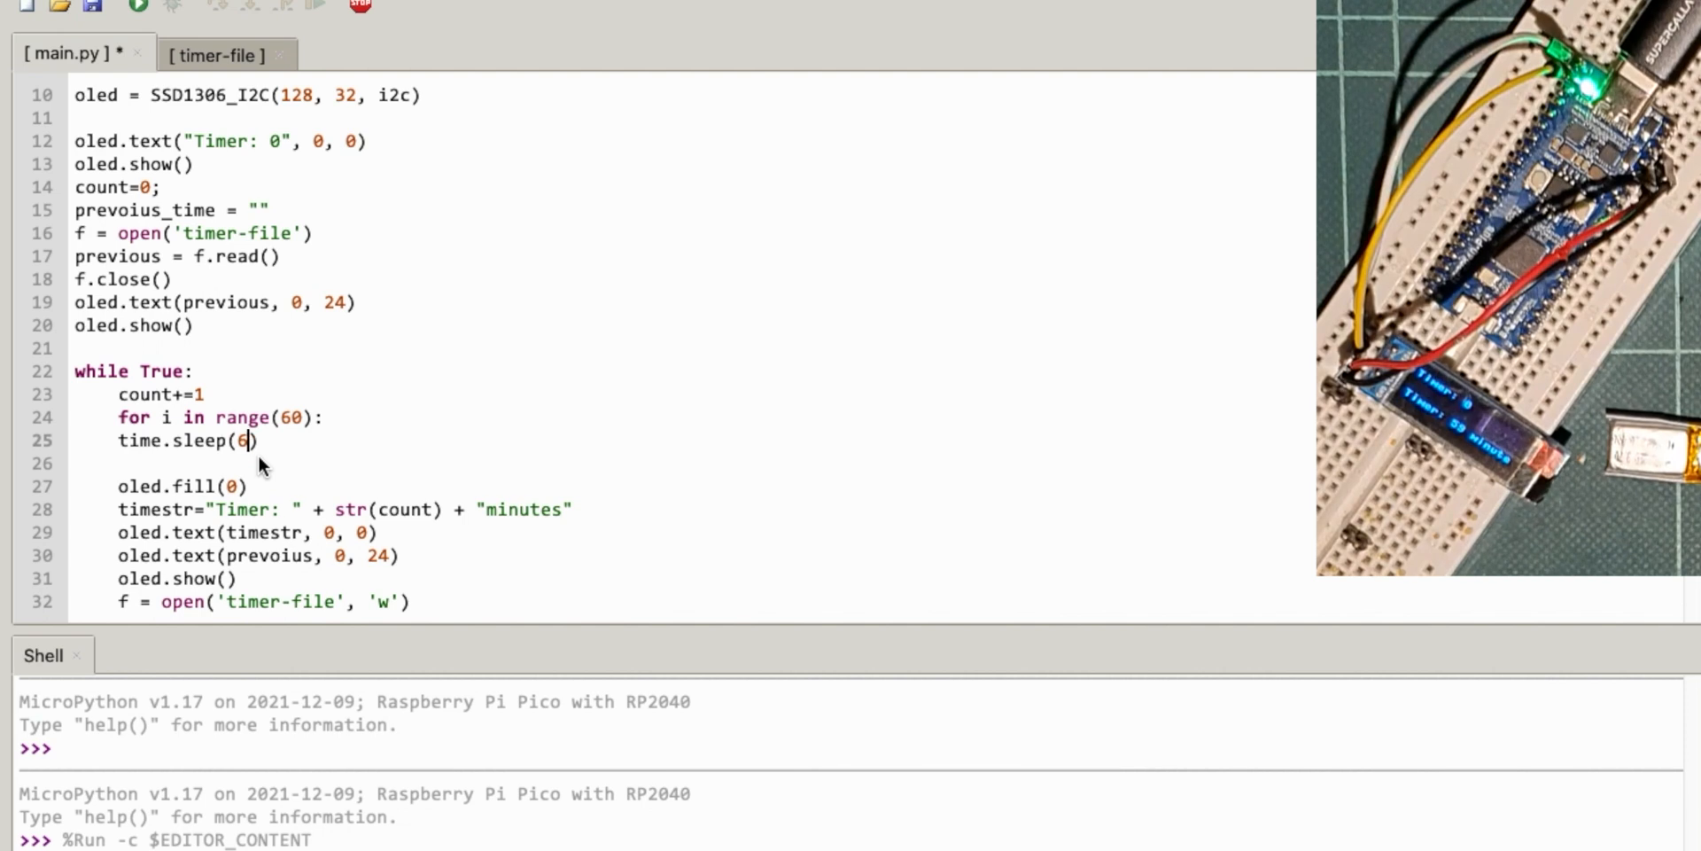
text(1)
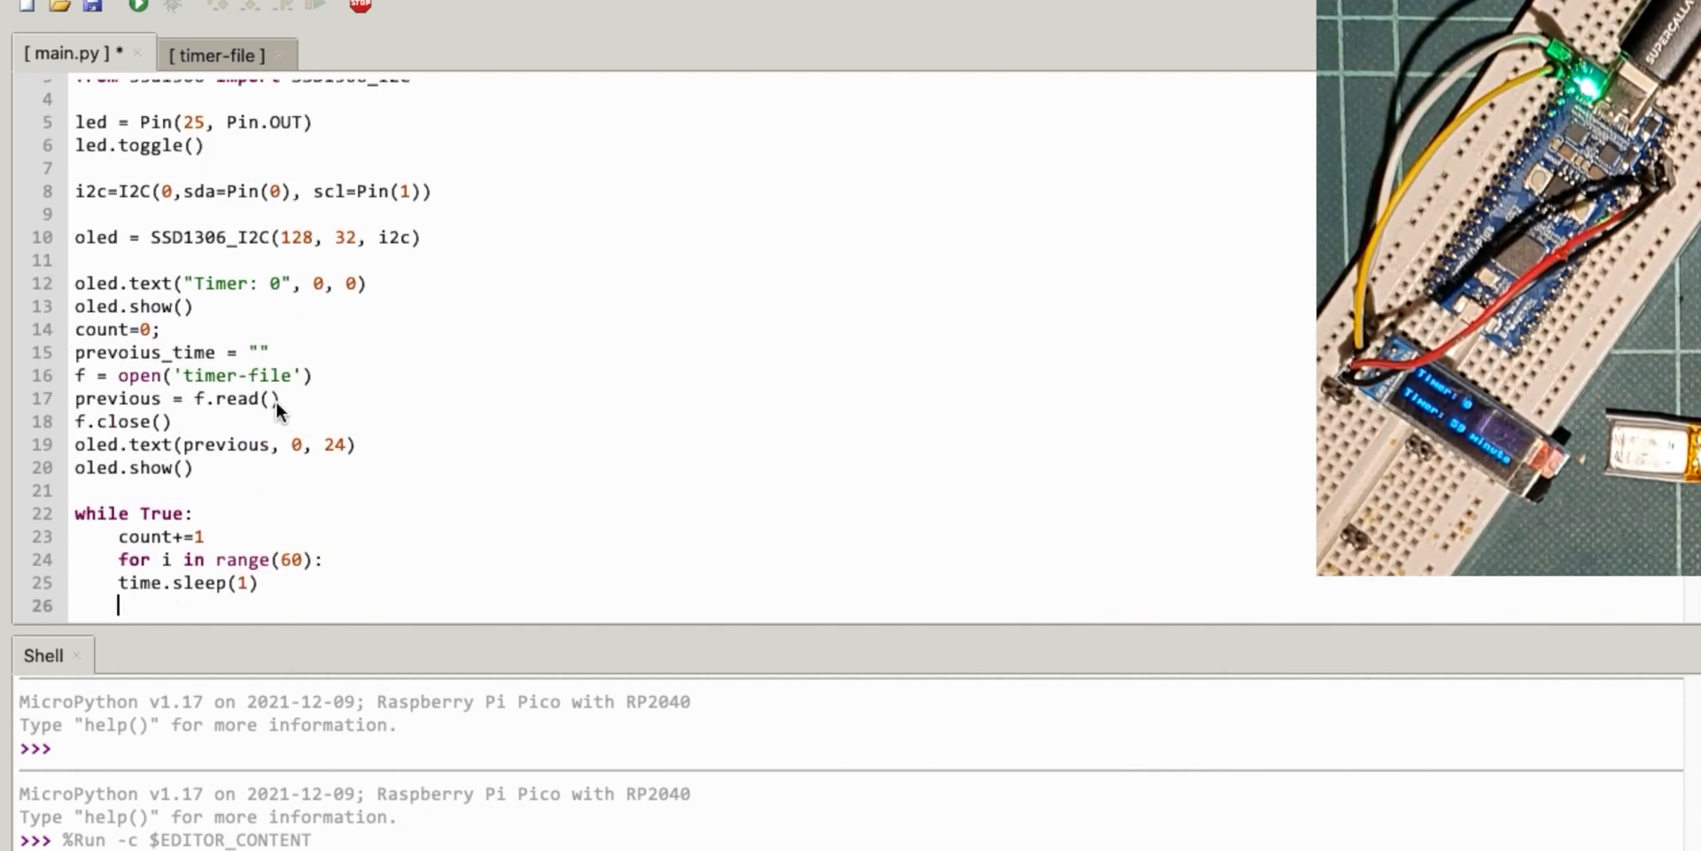
scroll(down, 3)
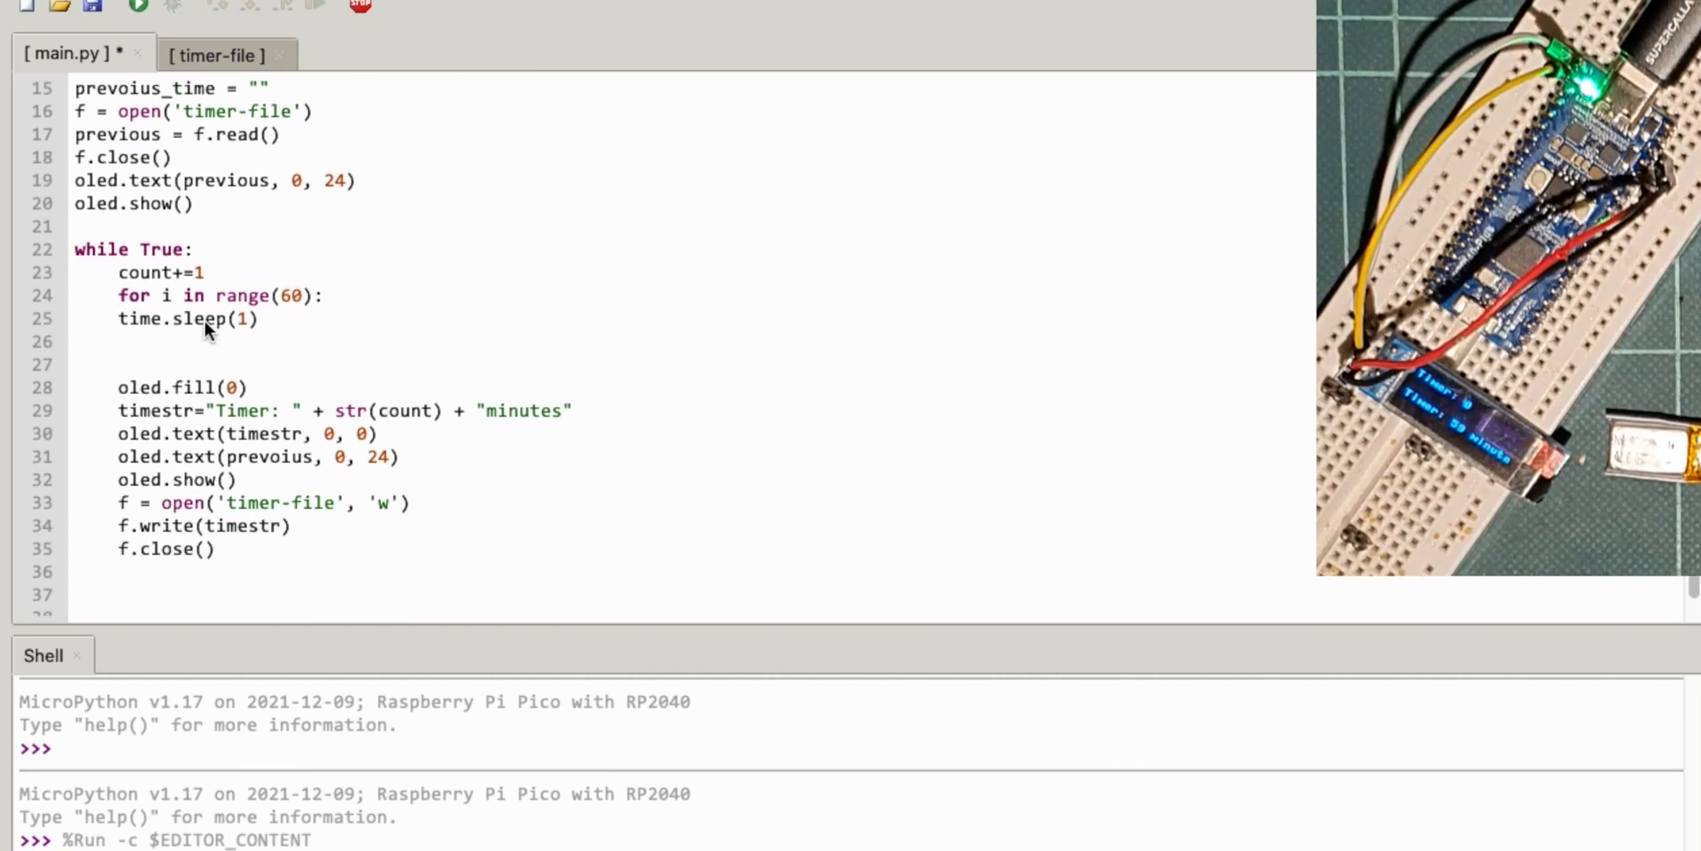
text(led.toggle())
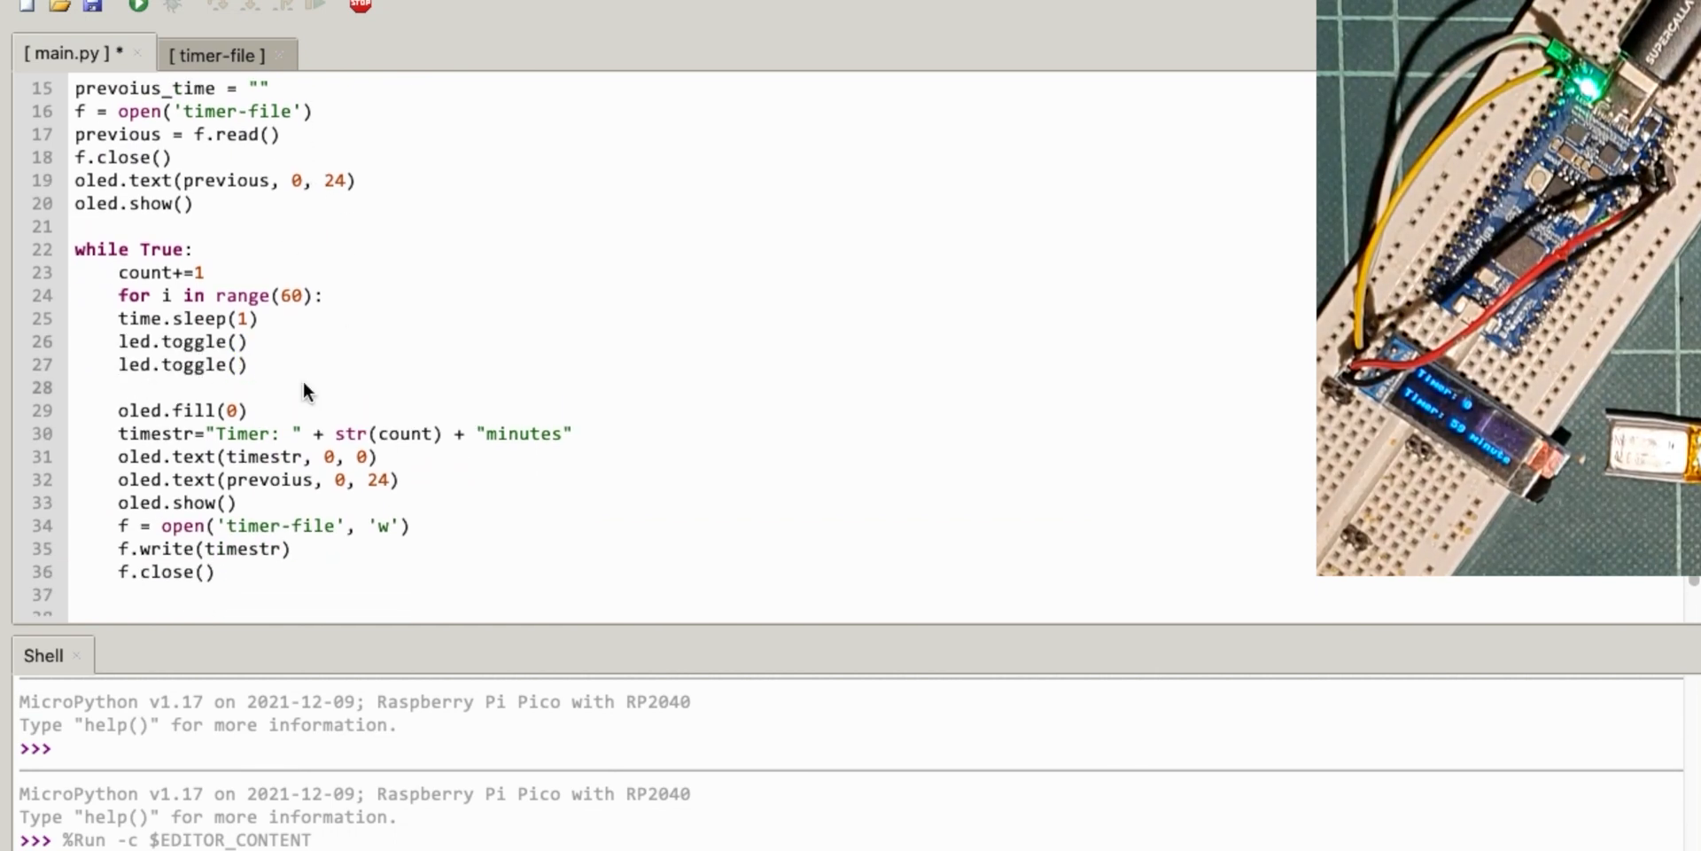
click(120, 387)
text(.9)
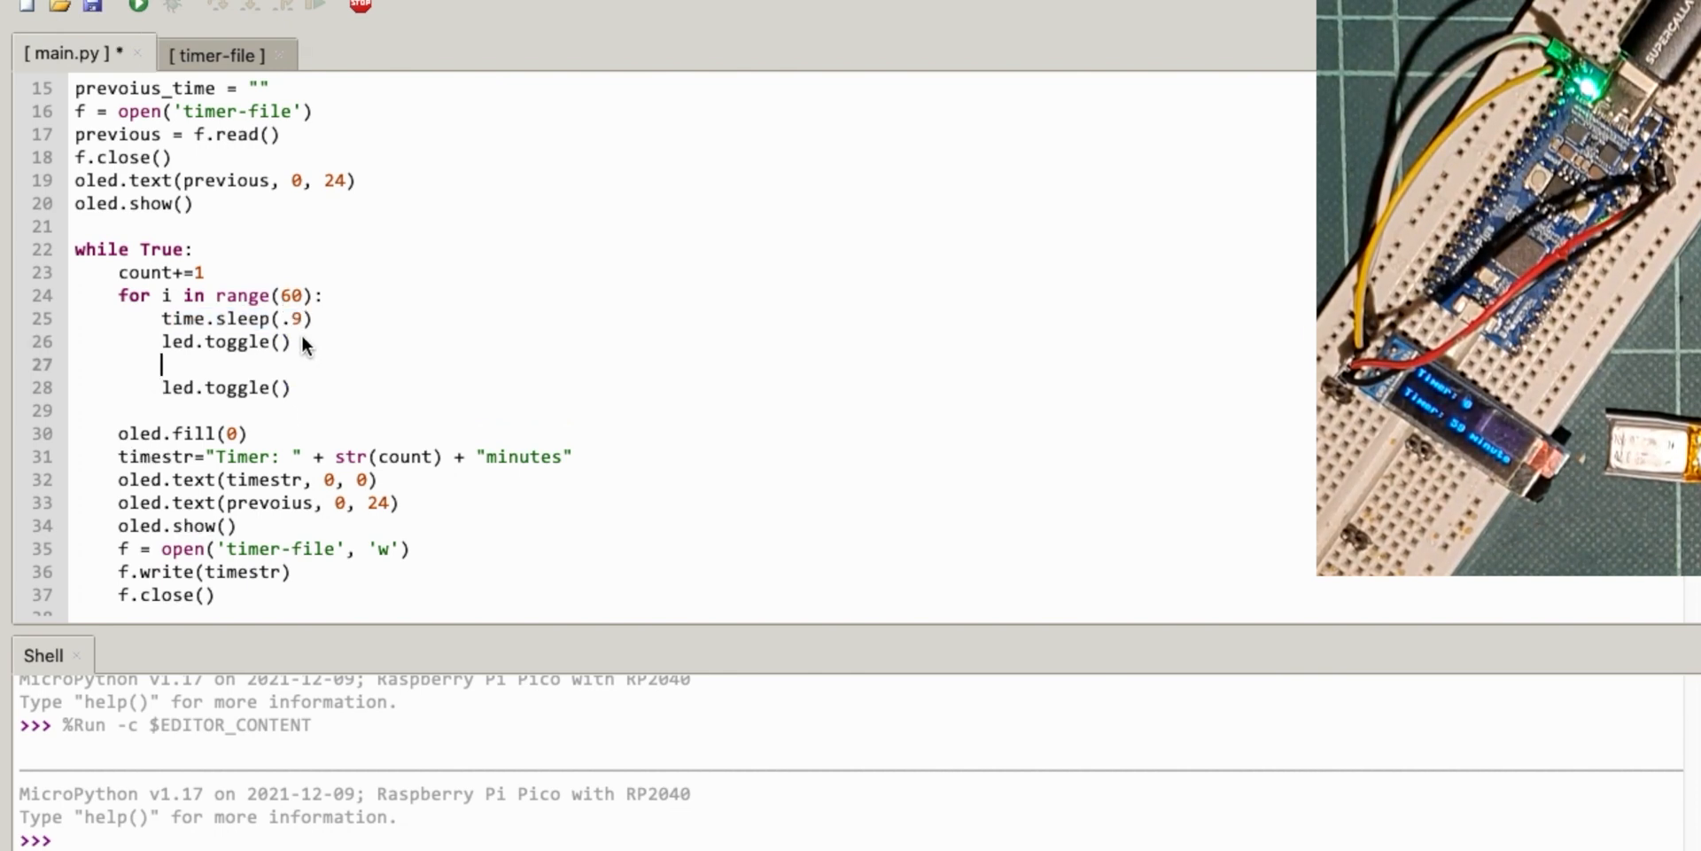
text(time.sleep(.9))
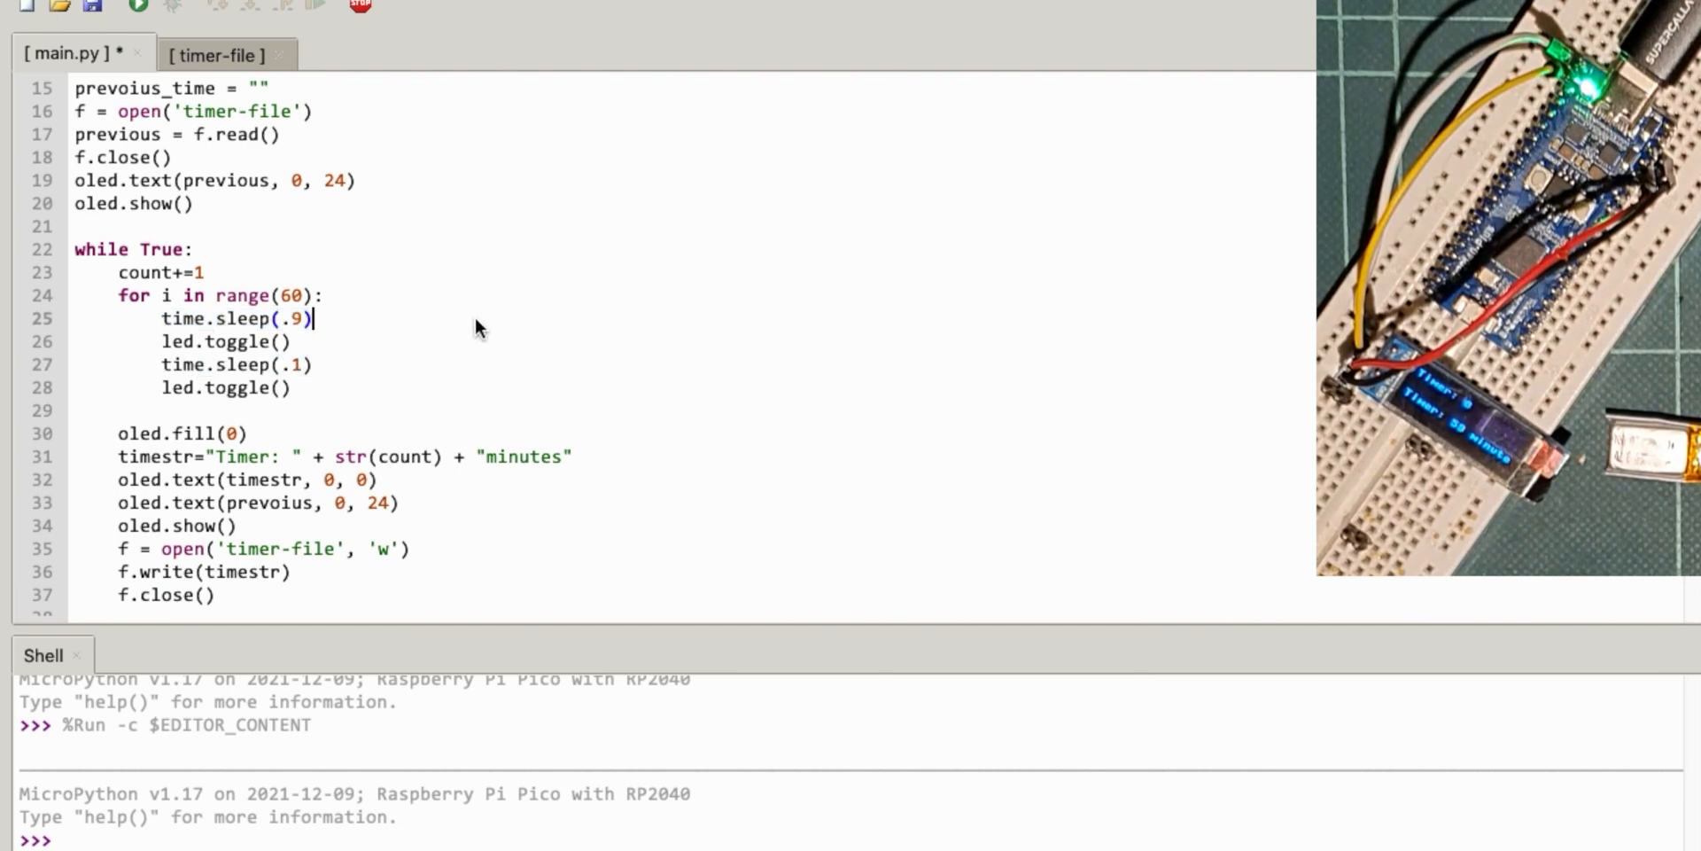
mouse_move(158, 21)
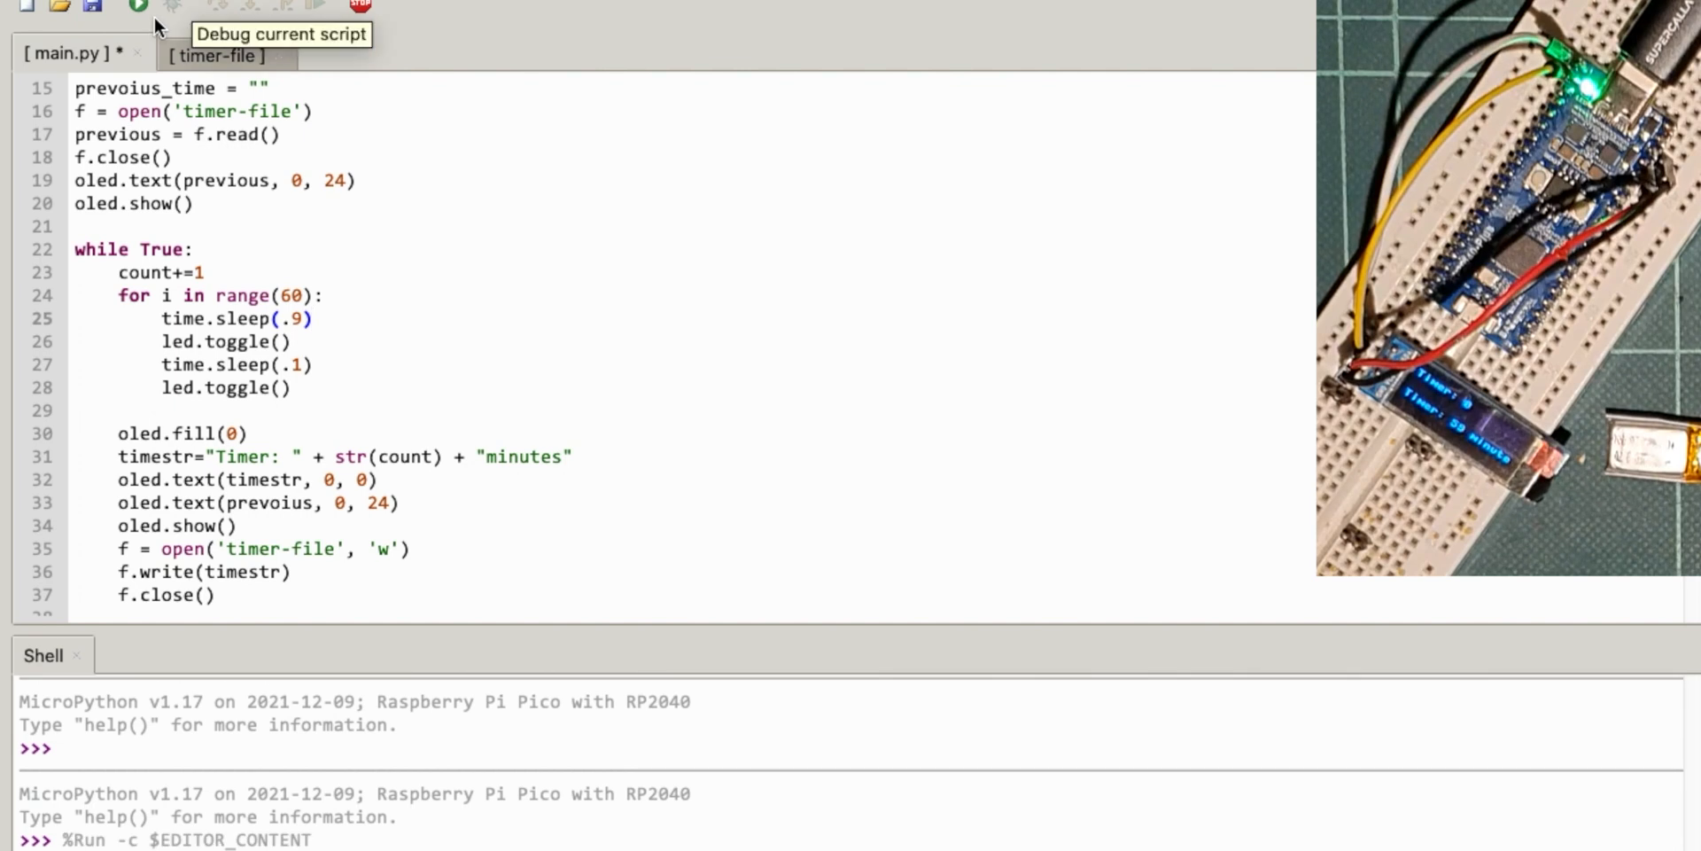
- Run the blinking timer on the Pico, inspect the short blink delay, and restart the backend
click(137, 7)
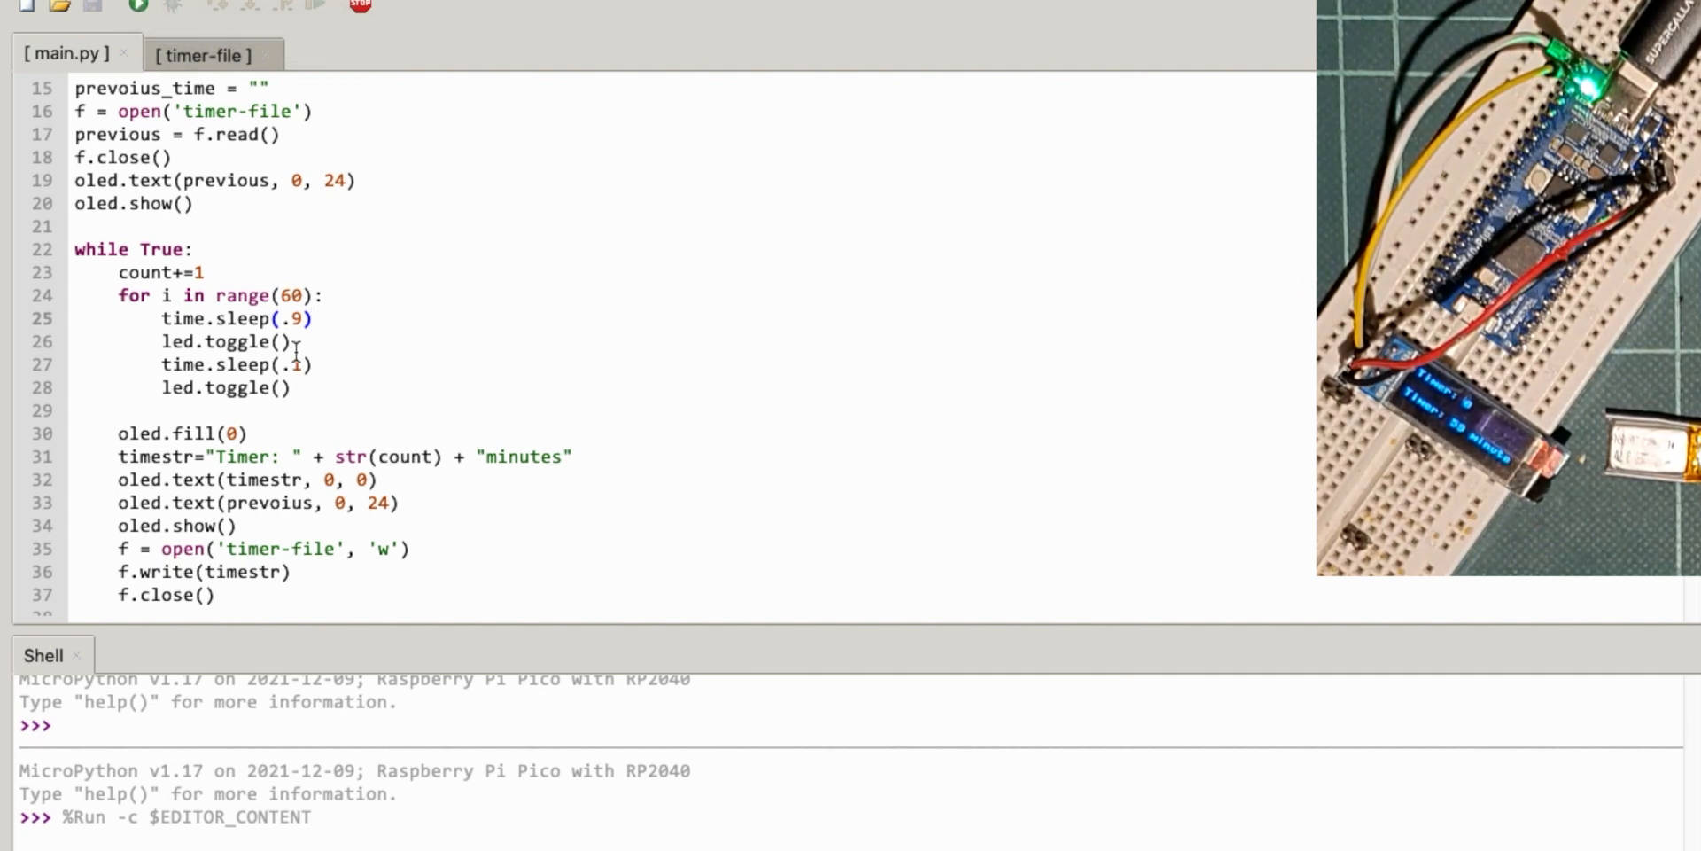
click(314, 318)
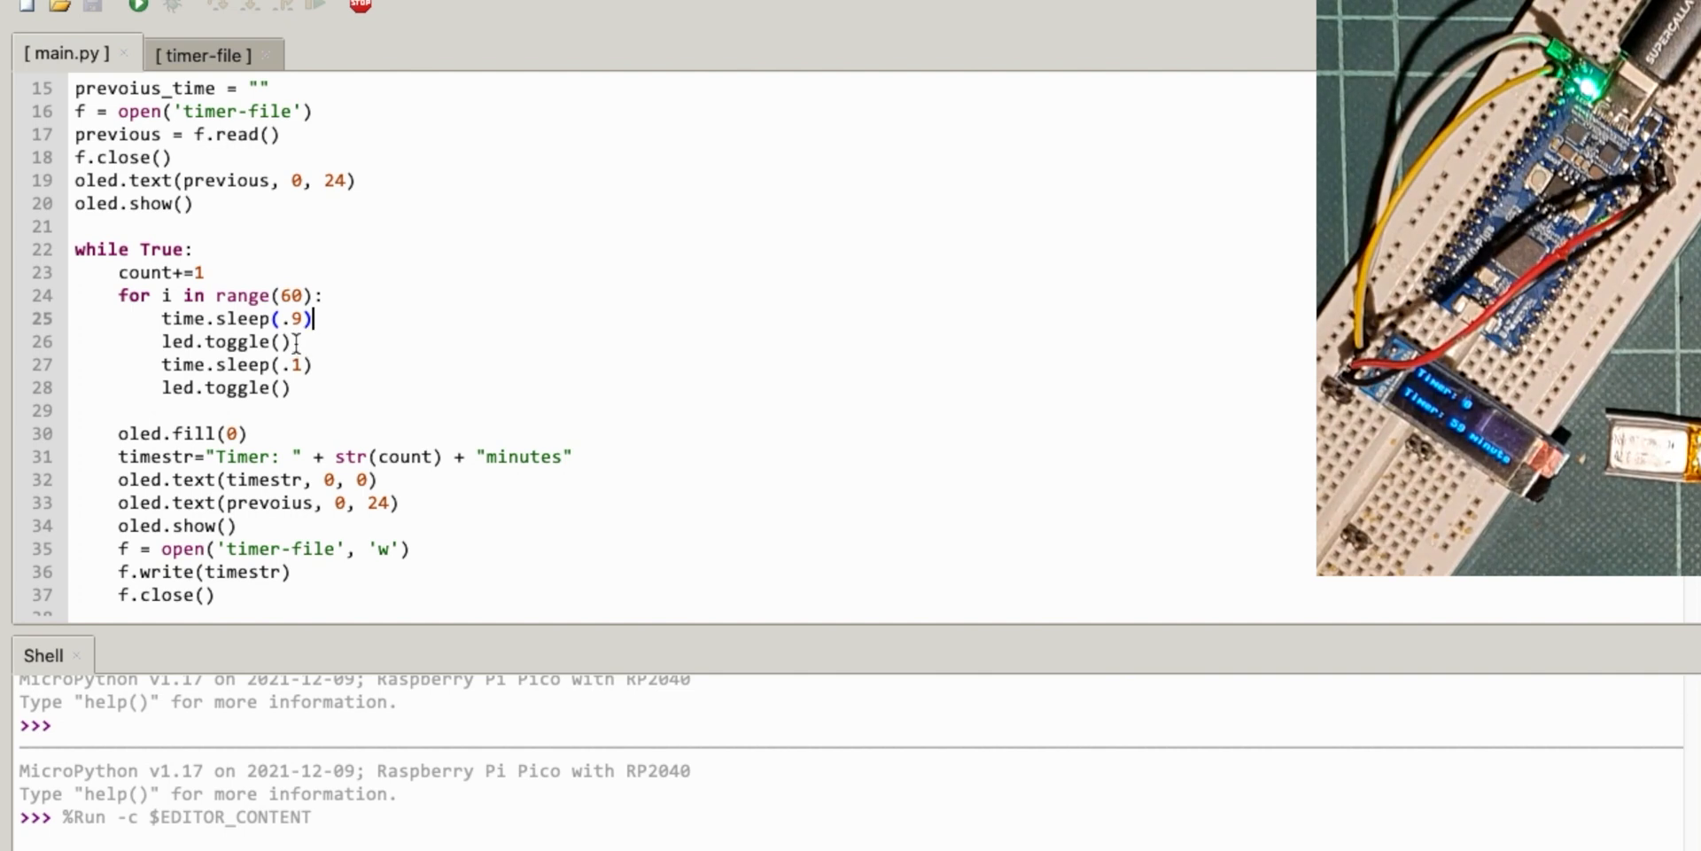
double_click(225, 342)
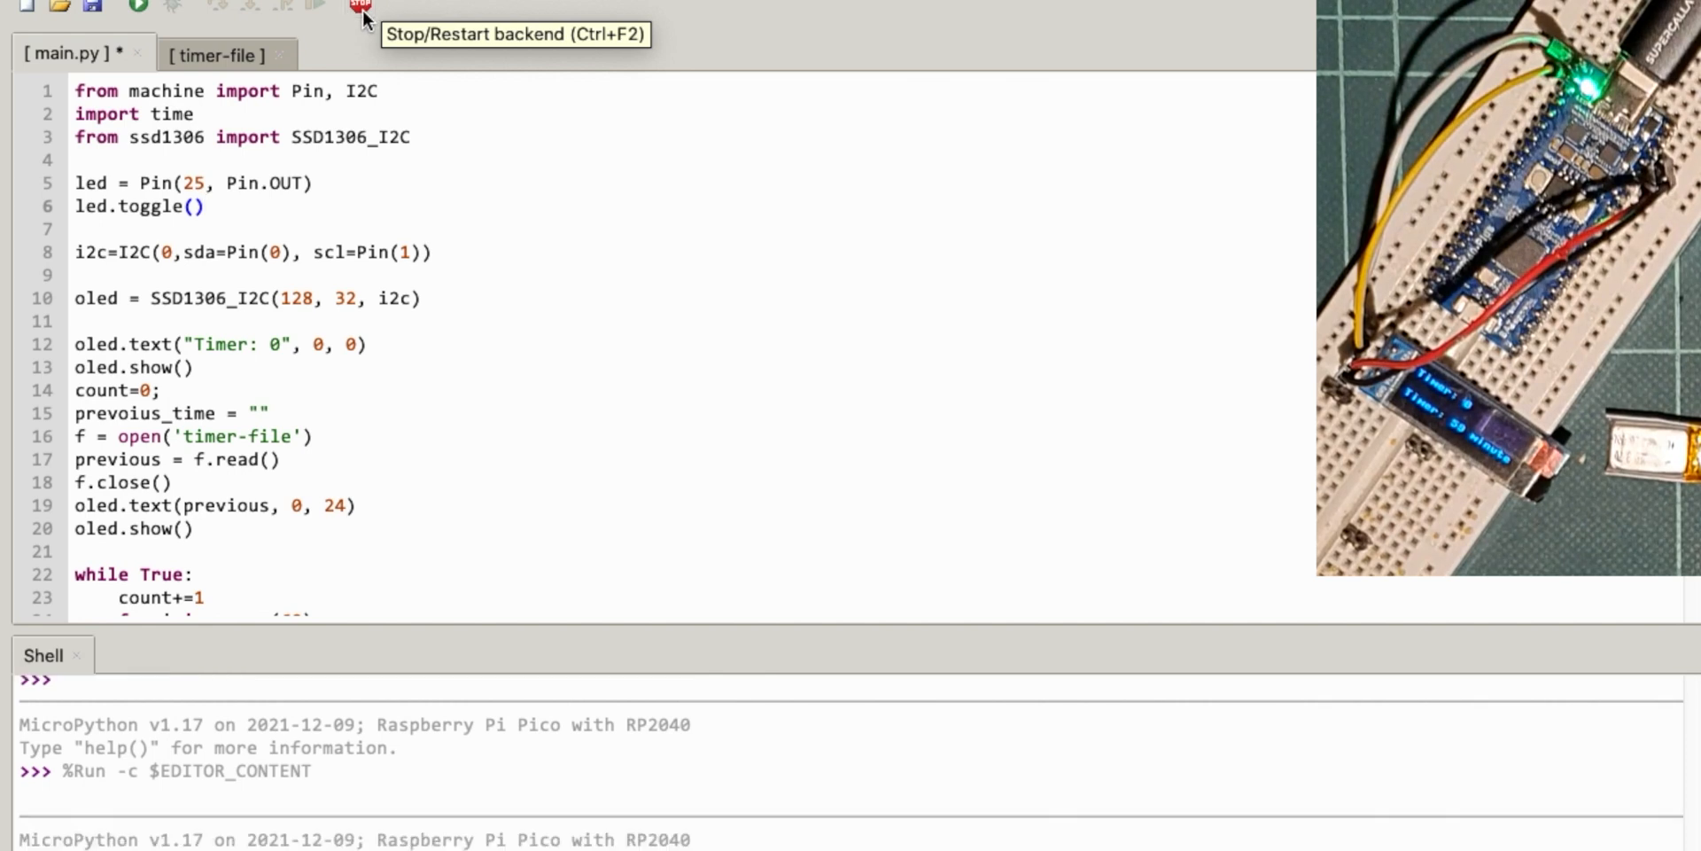
click(135, 9)
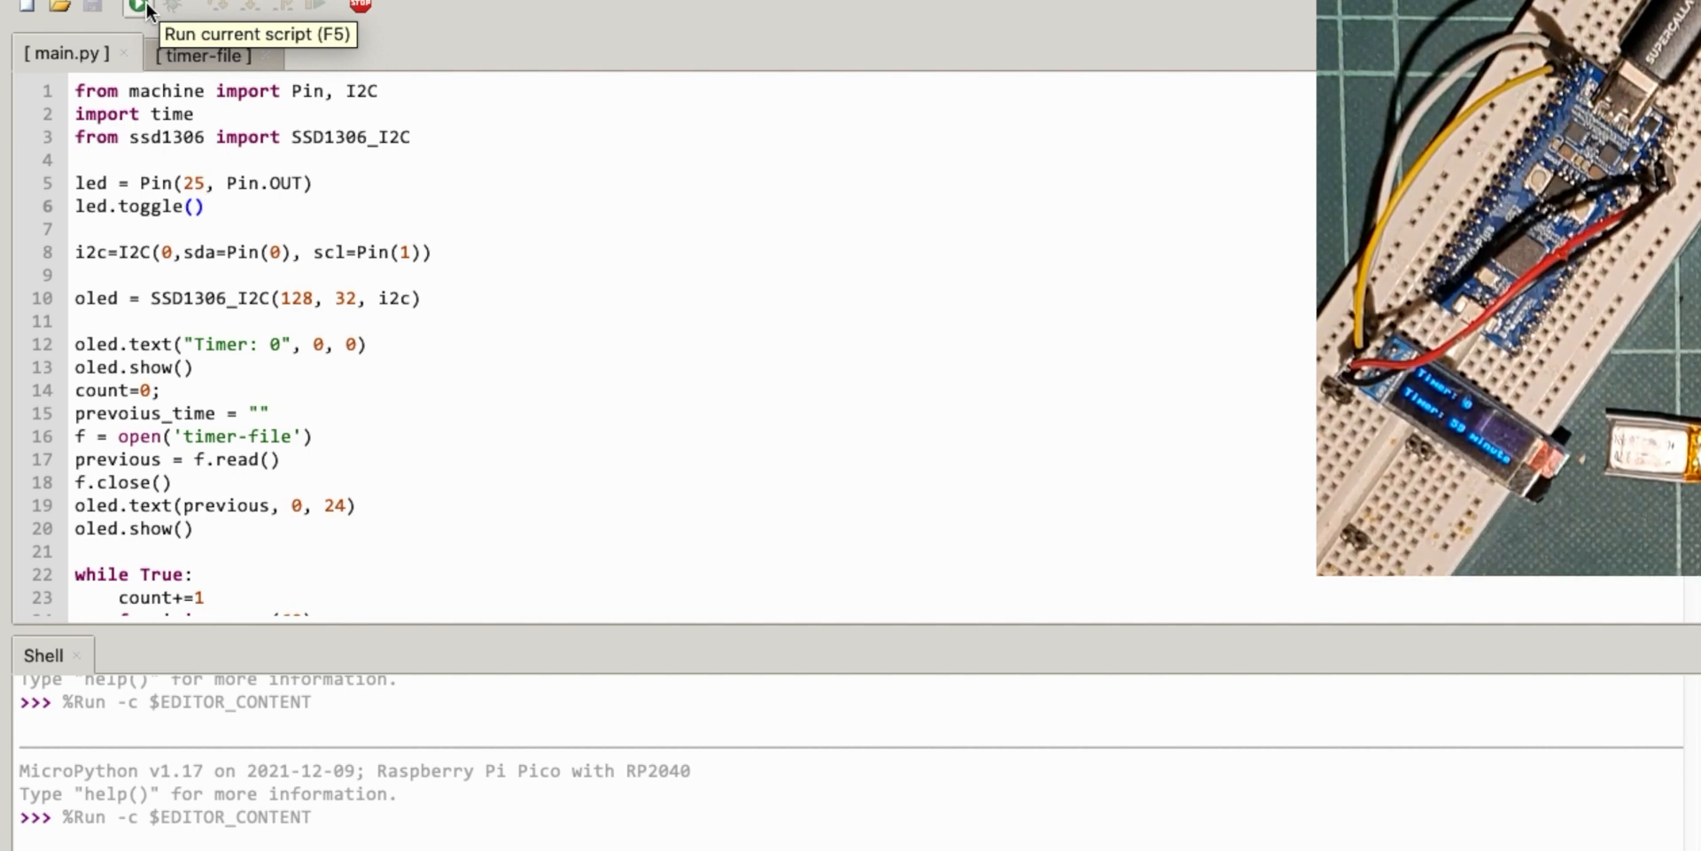
- Edit the blink loop to sleep .98 and .02 seconds, then rerun the script on the Pico
scroll(down, 3)
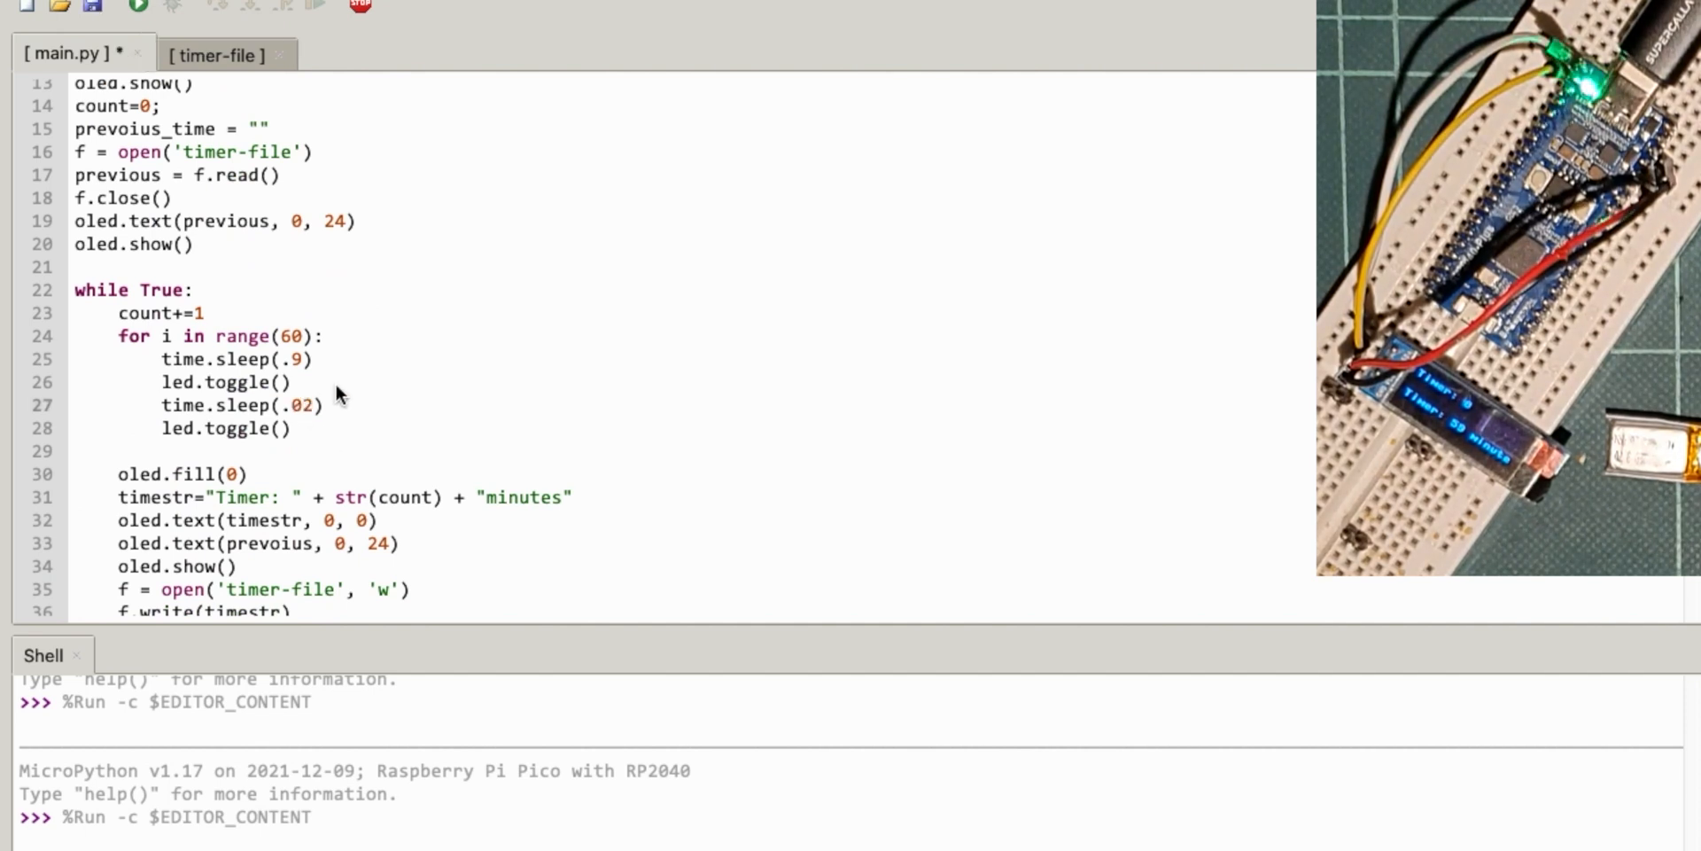
mouse_move(307, 372)
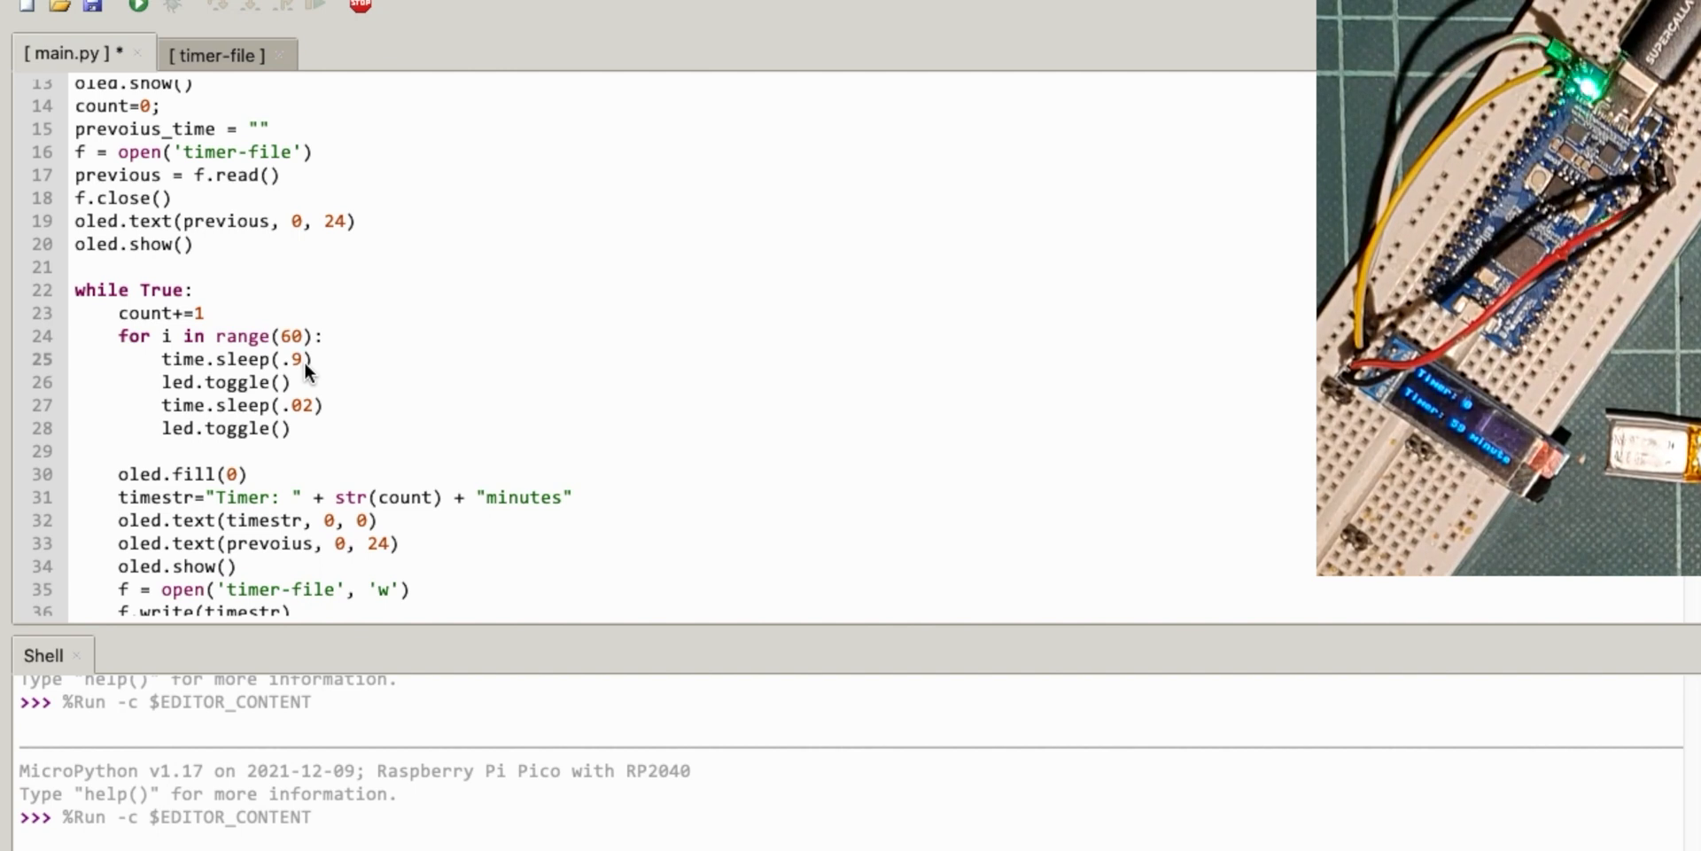
key(Backspace)
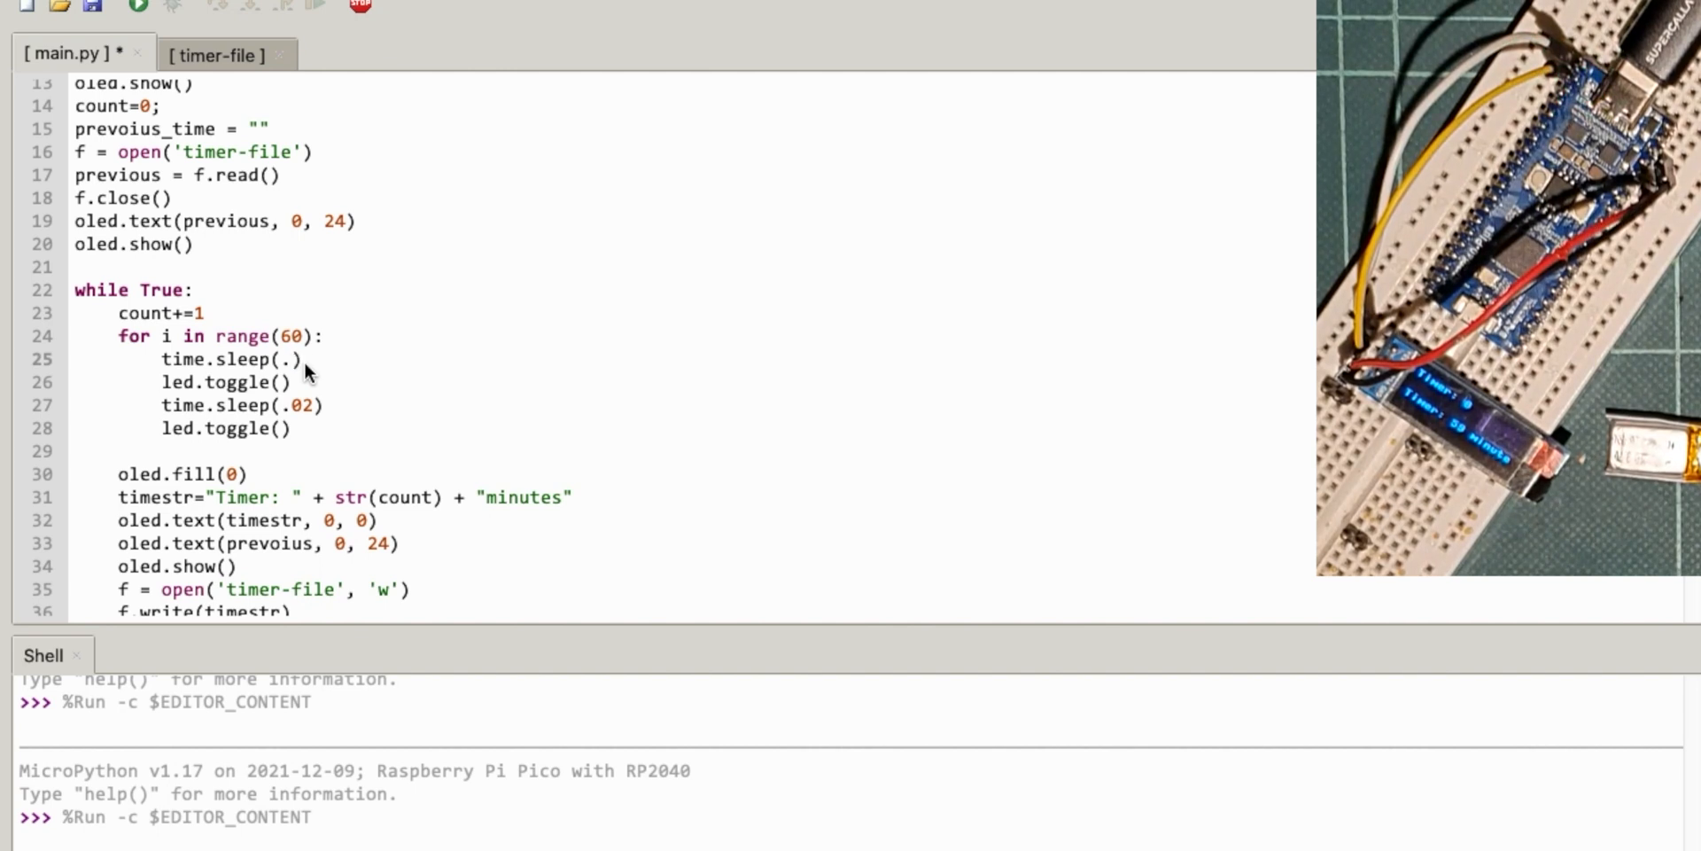
text(9)
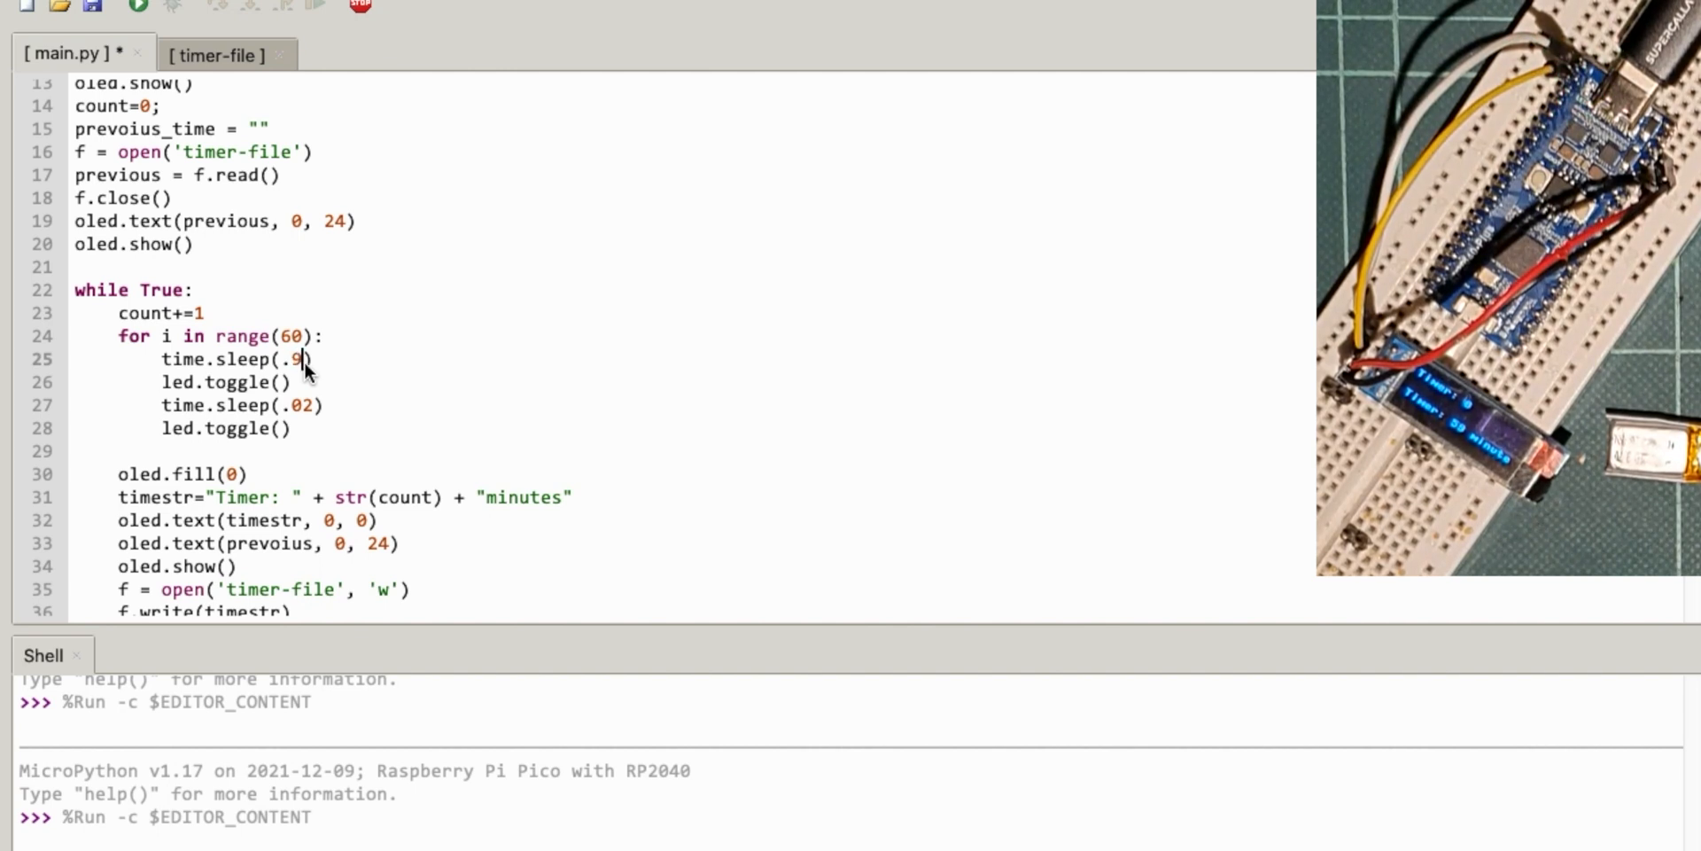
click(136, 8)
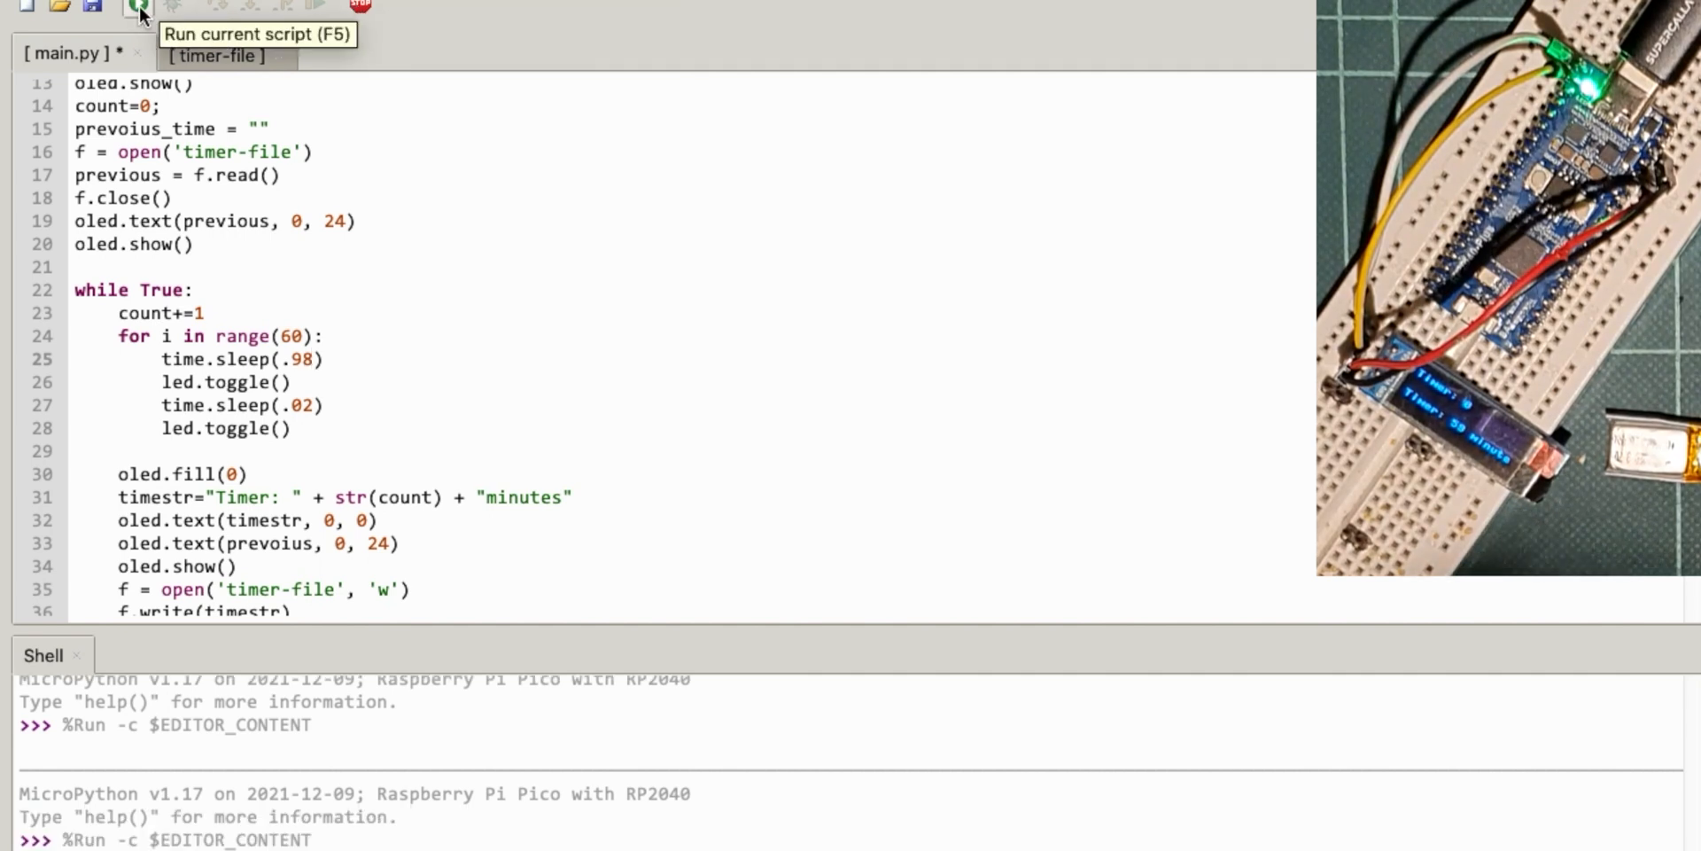